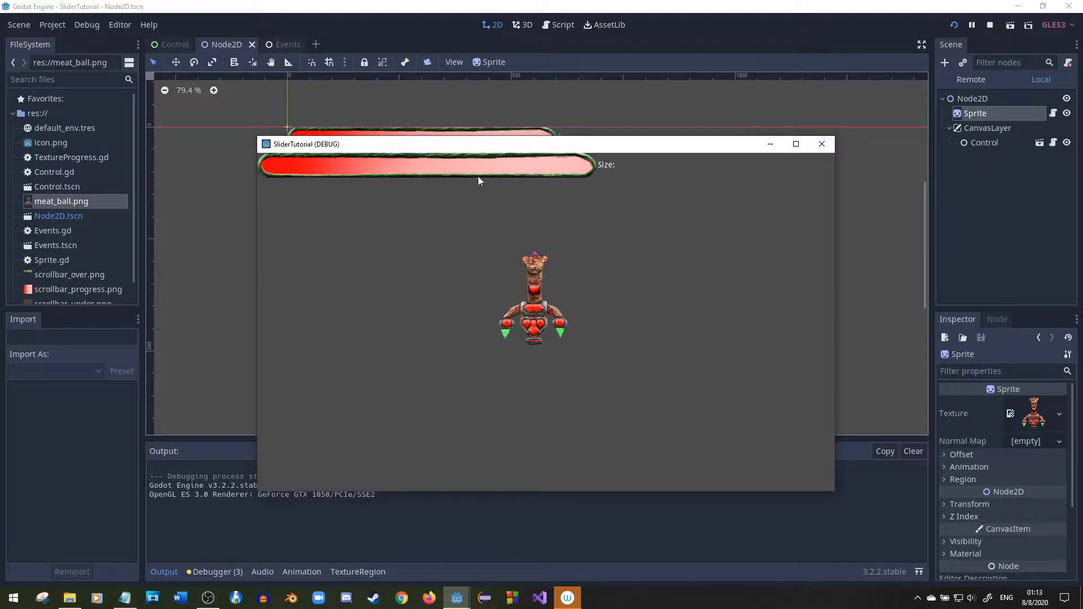
pyautogui.moveTo(603, 165)
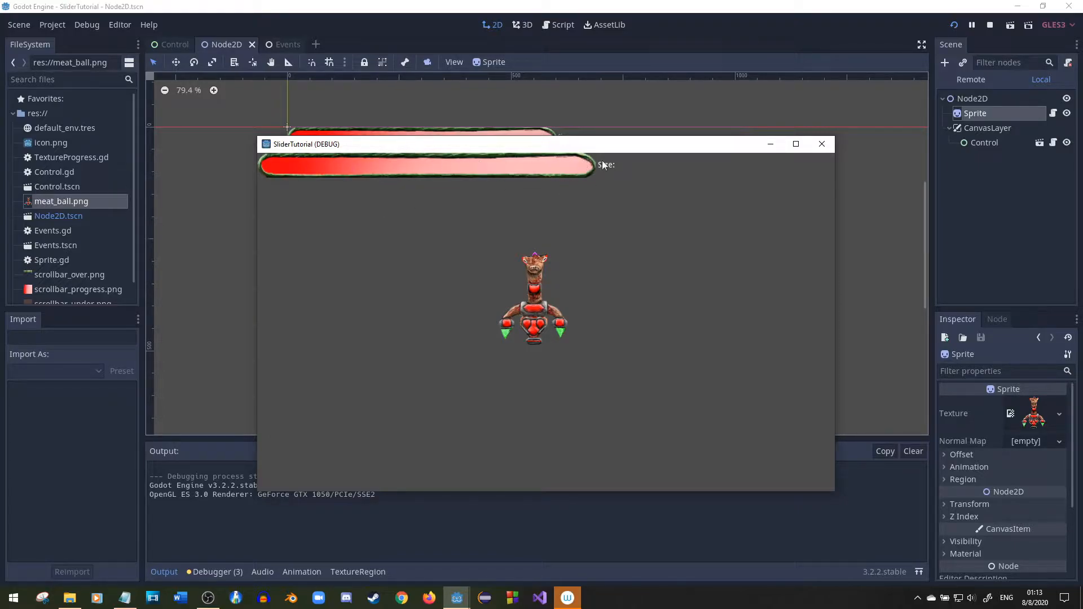
pyautogui.moveTo(578, 173)
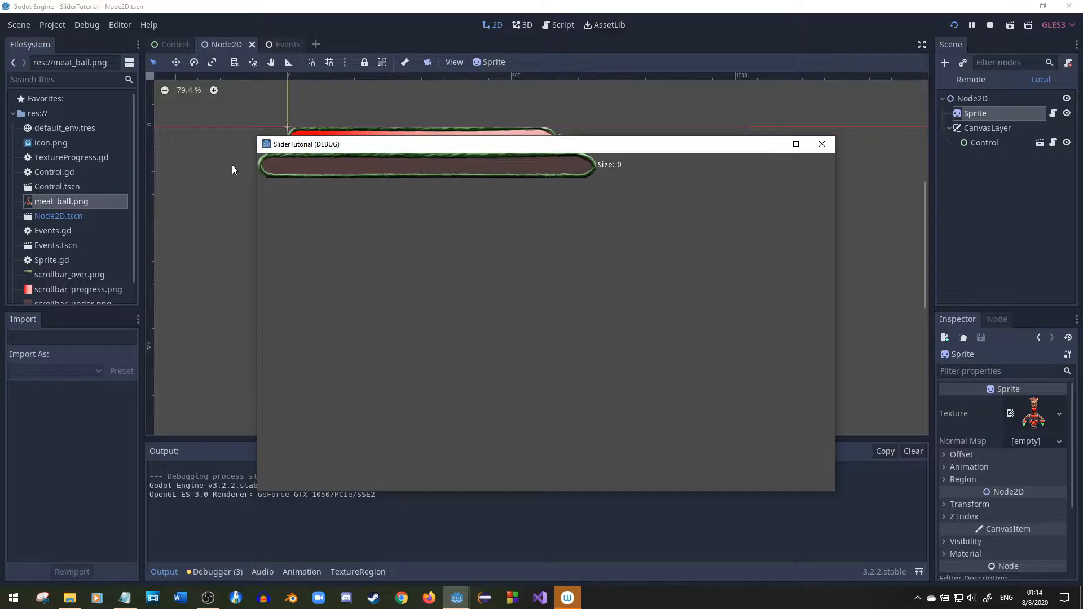
# Drain the running texture slider to Size 0 so the sprite shrinks out of view
pyautogui.click(284, 166)
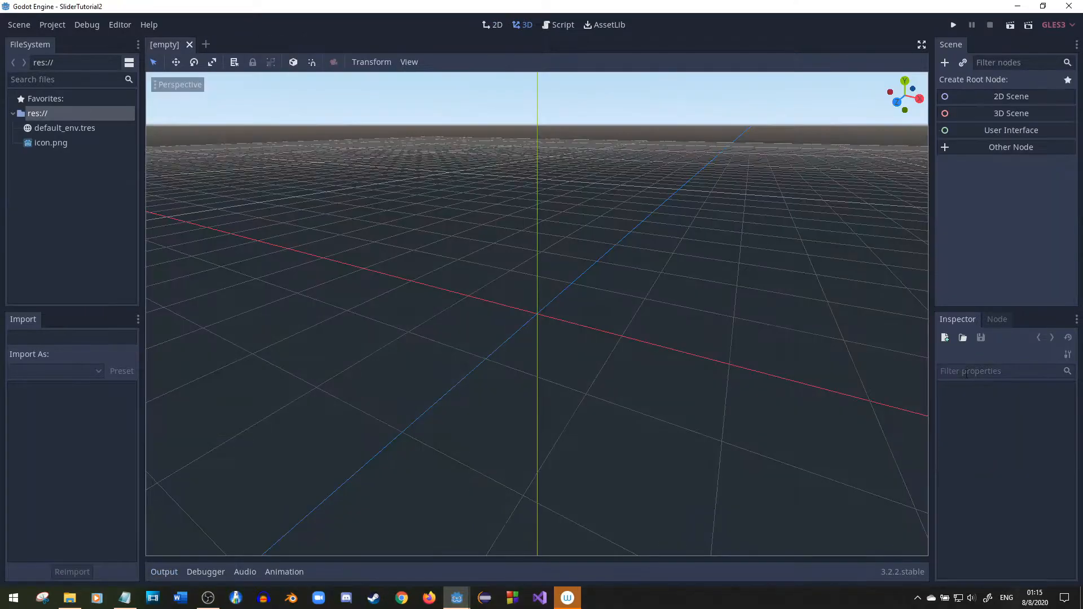
# Create a User Interface (Control) root and add an HBoxContainer under it
pyautogui.click(1010, 130)
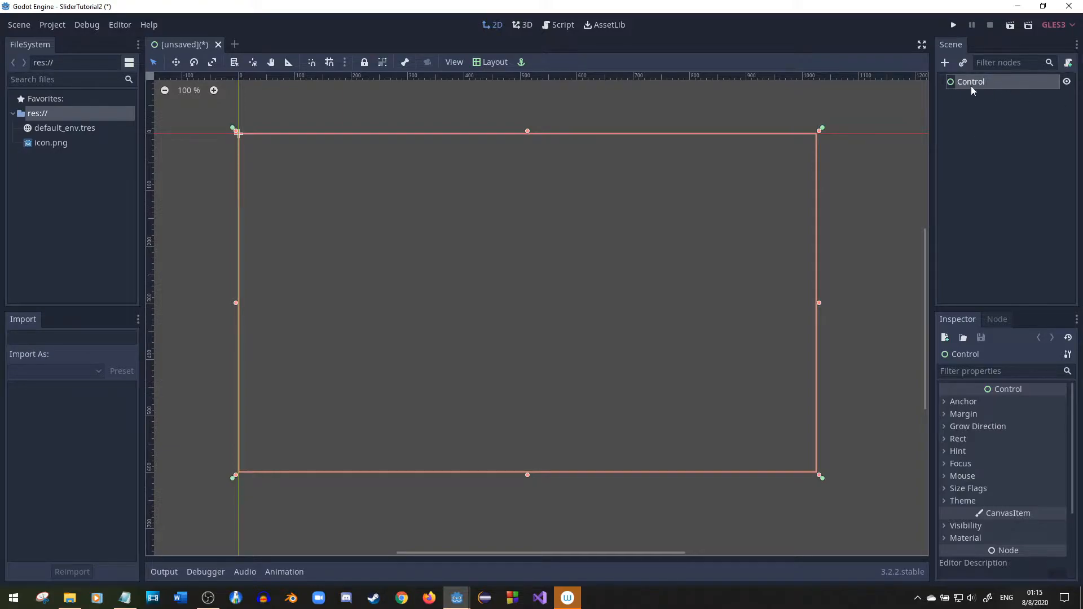
pyautogui.click(963, 402)
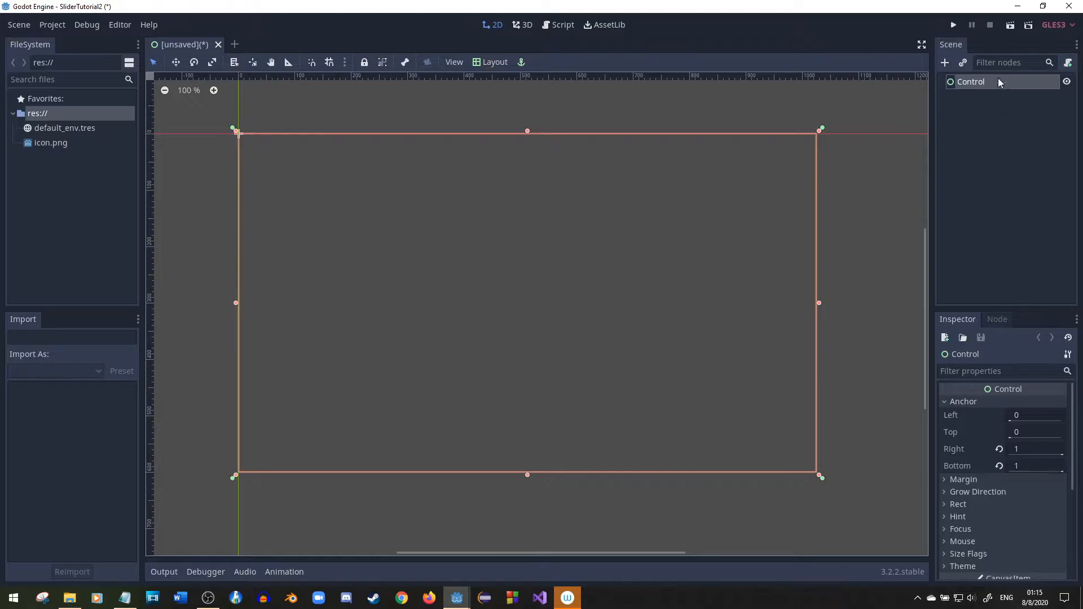
pyautogui.click(945, 62)
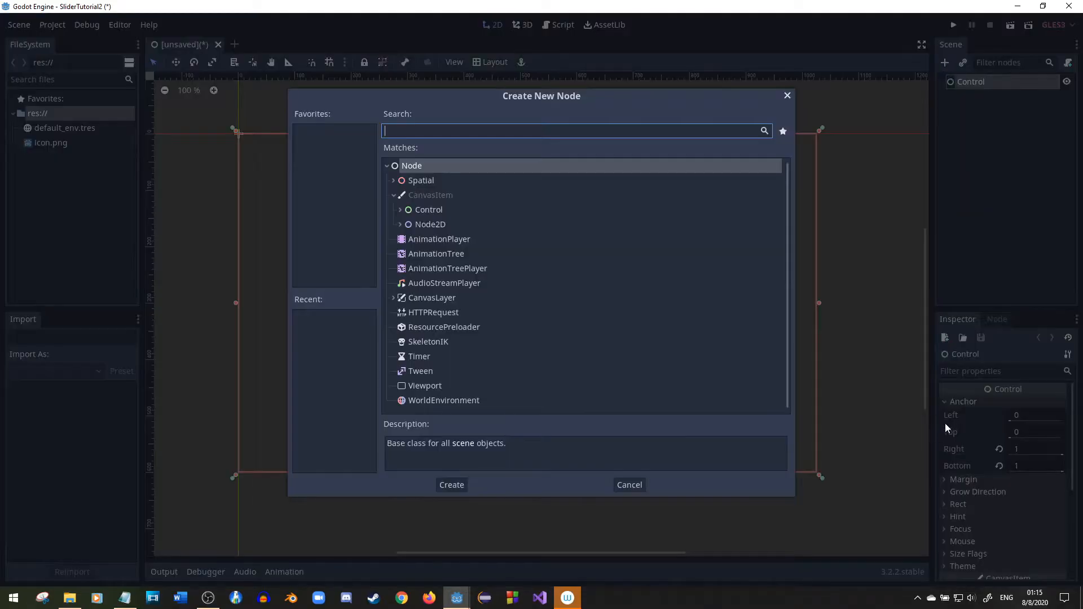
pyautogui.write('hbox')
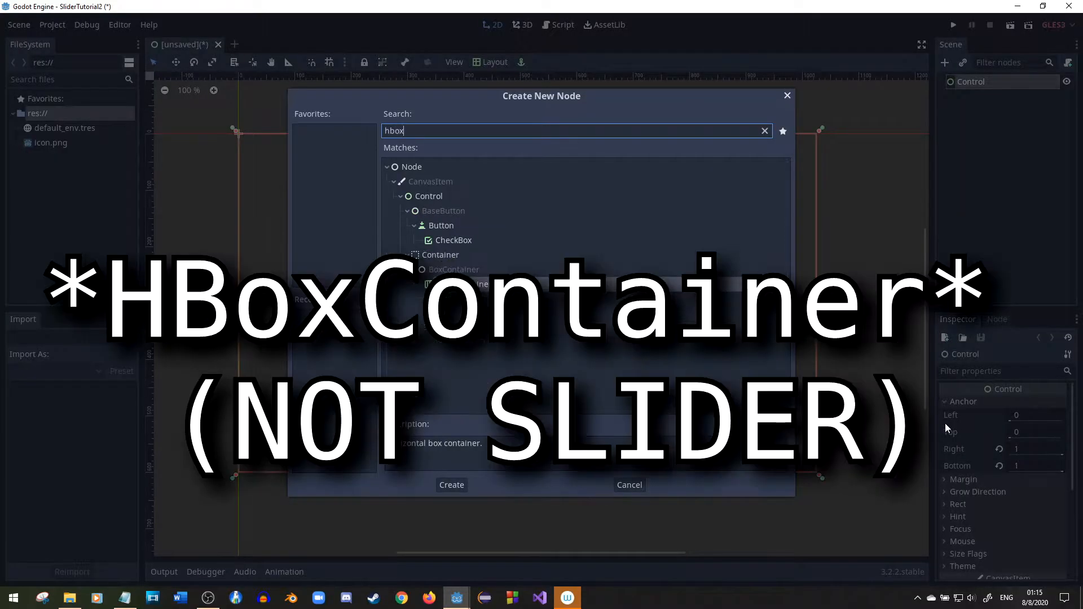
pyautogui.click(452, 484)
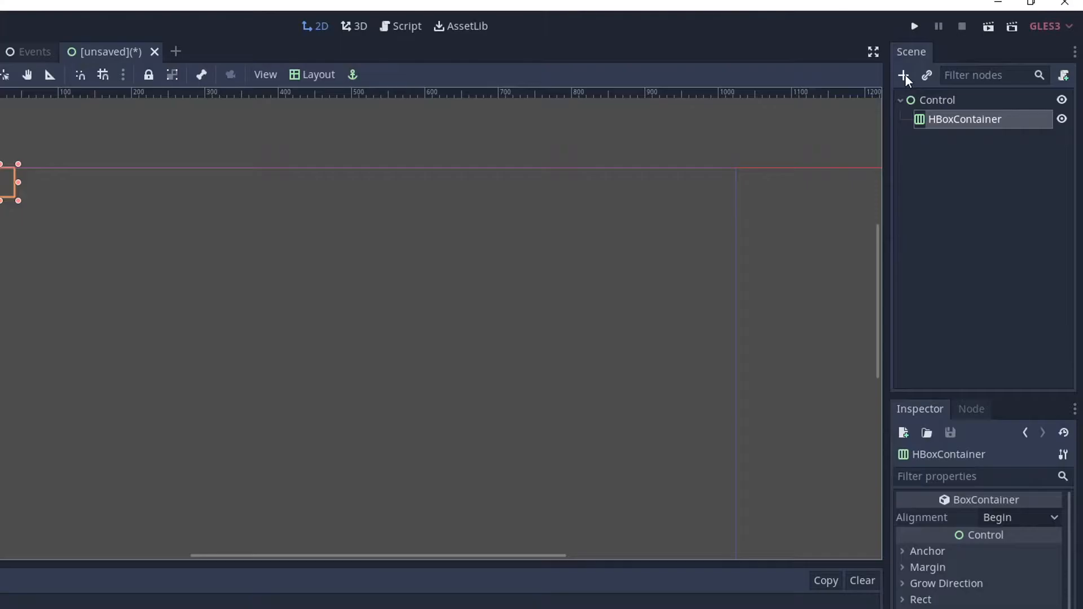
# Add a TextureProgress and a MarginContainer as children of the HBoxContainer
pyautogui.click(903, 75)
pyautogui.write('text')
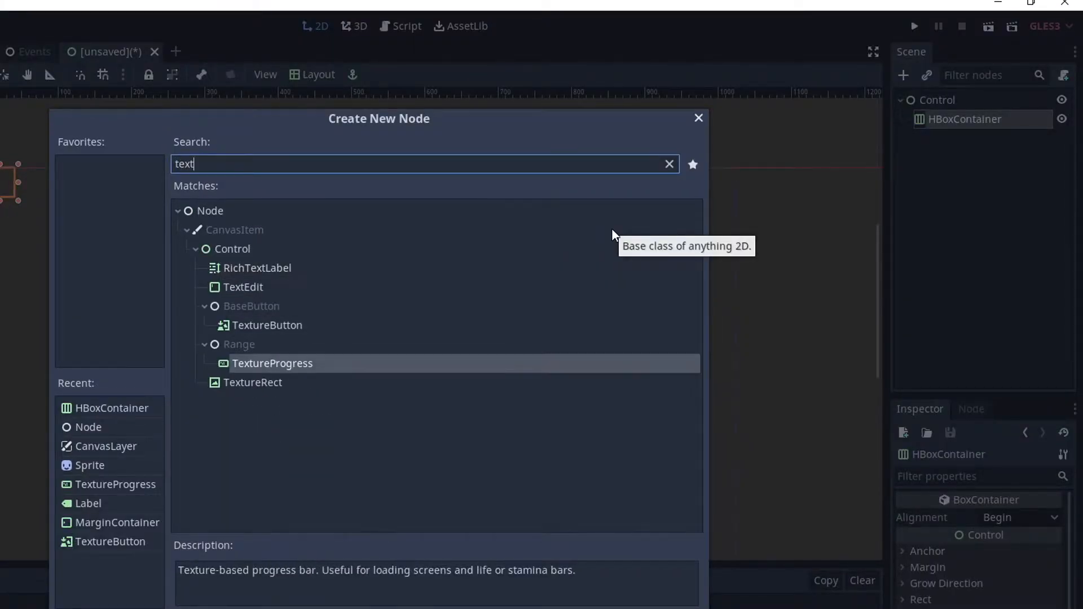
pyautogui.doubleClick(272, 364)
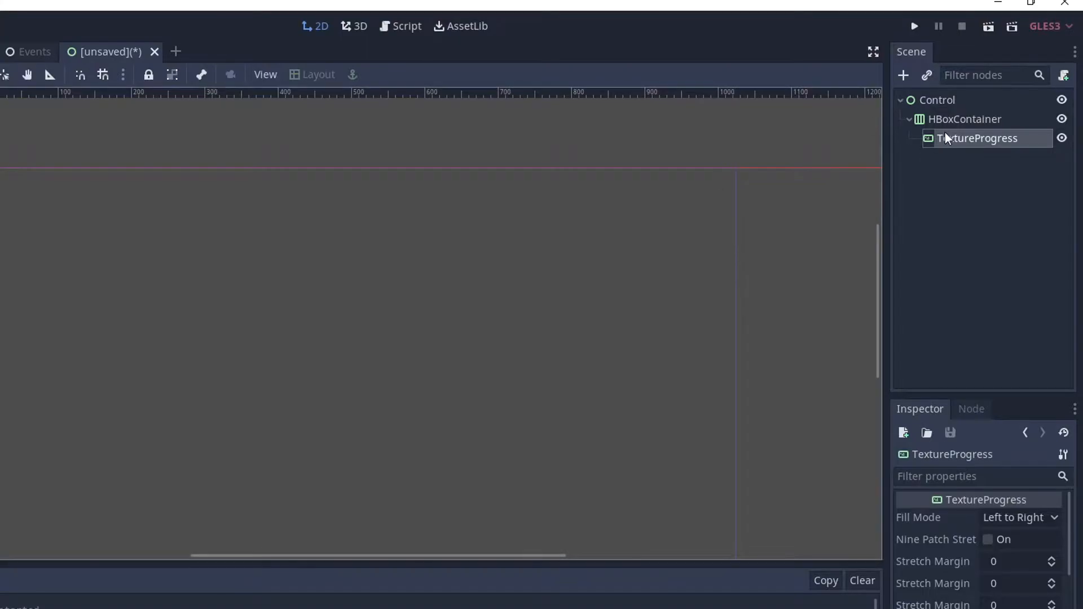
pyautogui.click(903, 75)
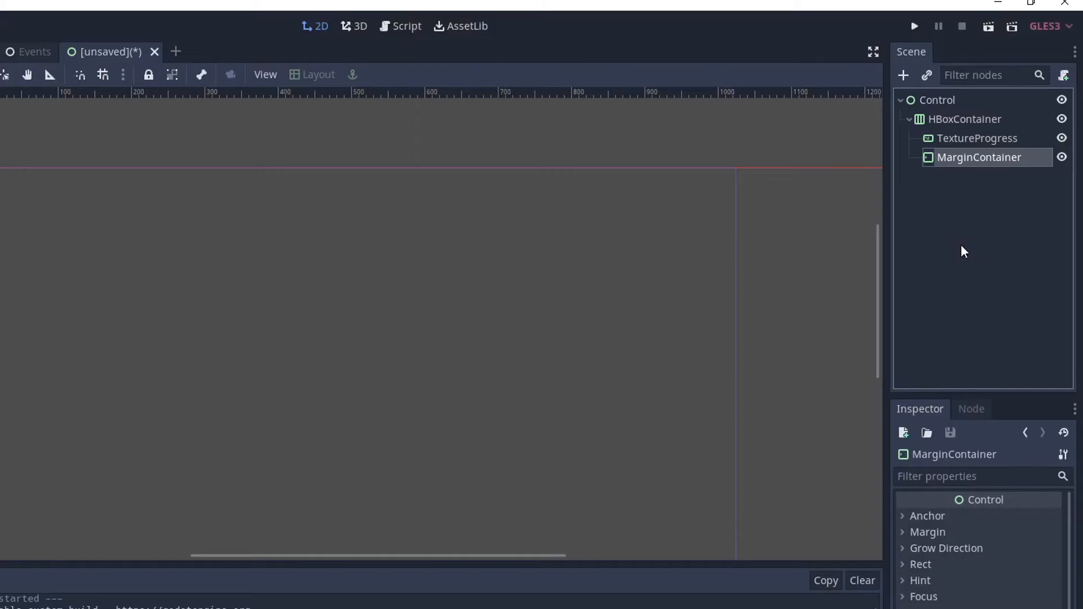
pyautogui.click(903, 74)
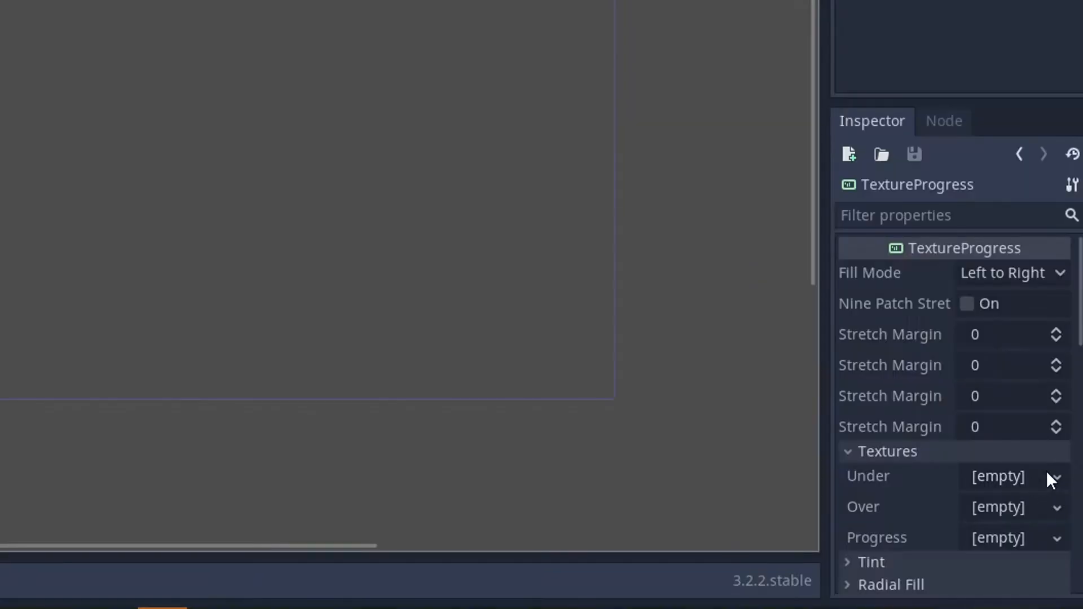
pyautogui.moveTo(1054, 515)
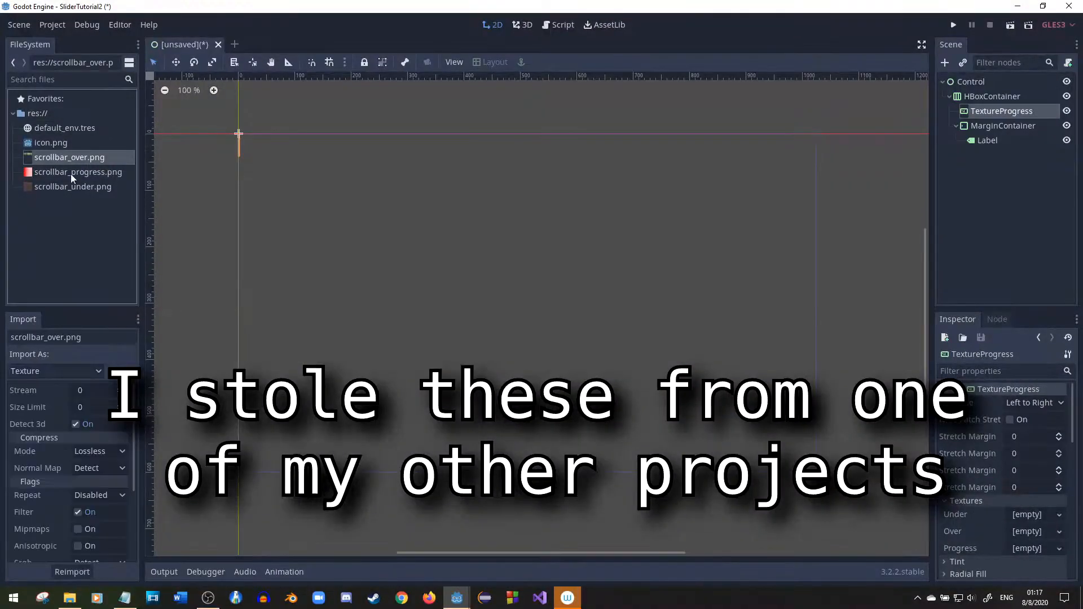
# Pick a scrollbar image from res:// for the TextureProgress texture slots
pyautogui.click(72, 186)
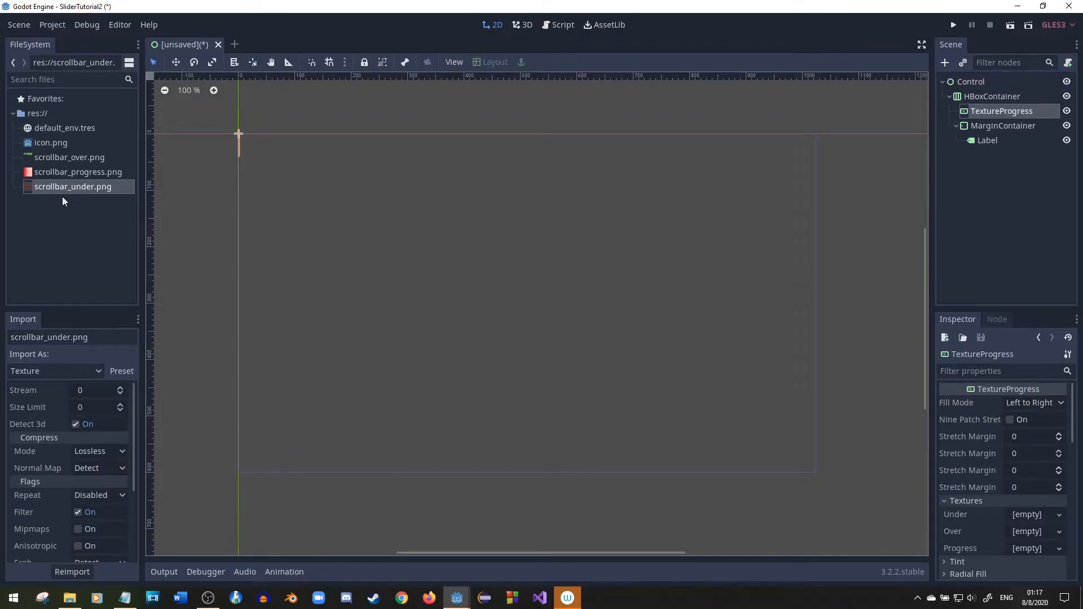
pyautogui.moveTo(502, 218)
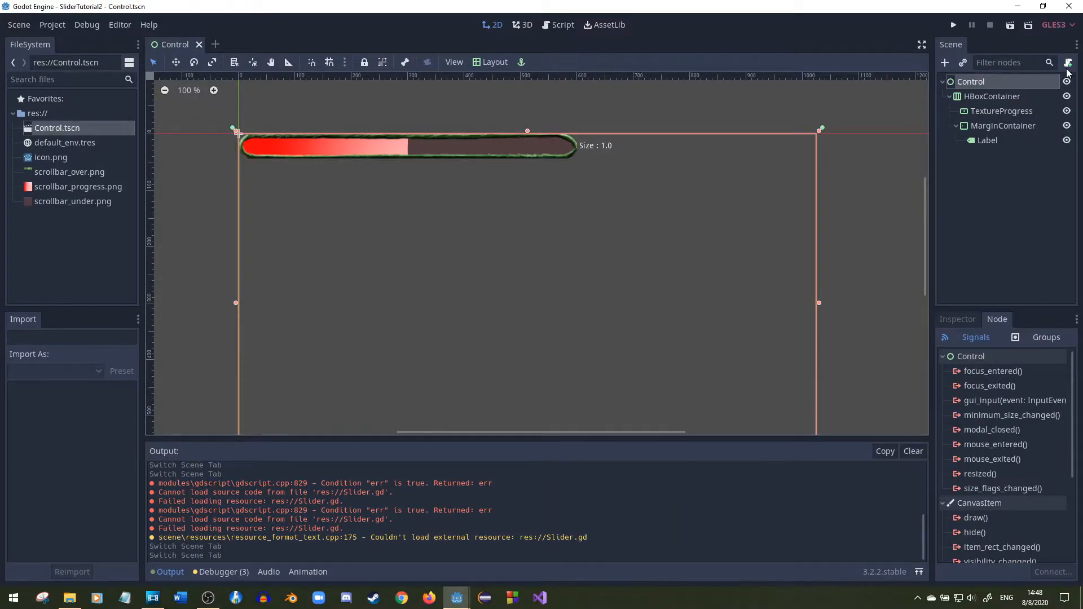
# Attach a new res://Control.gd script to the Control root and create it
pyautogui.click(1067, 62)
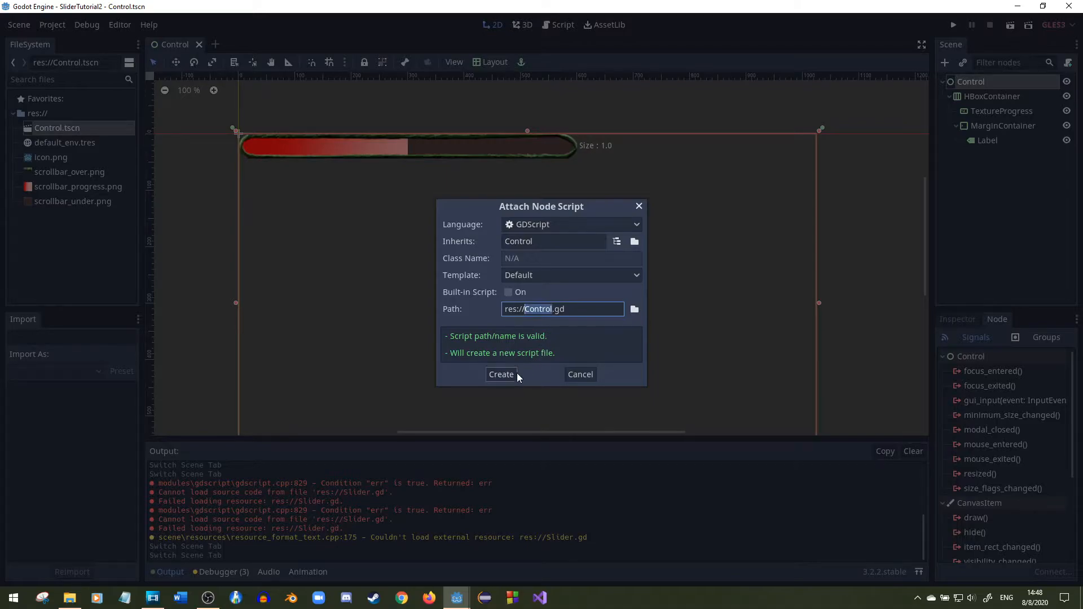
pyautogui.click(501, 374)
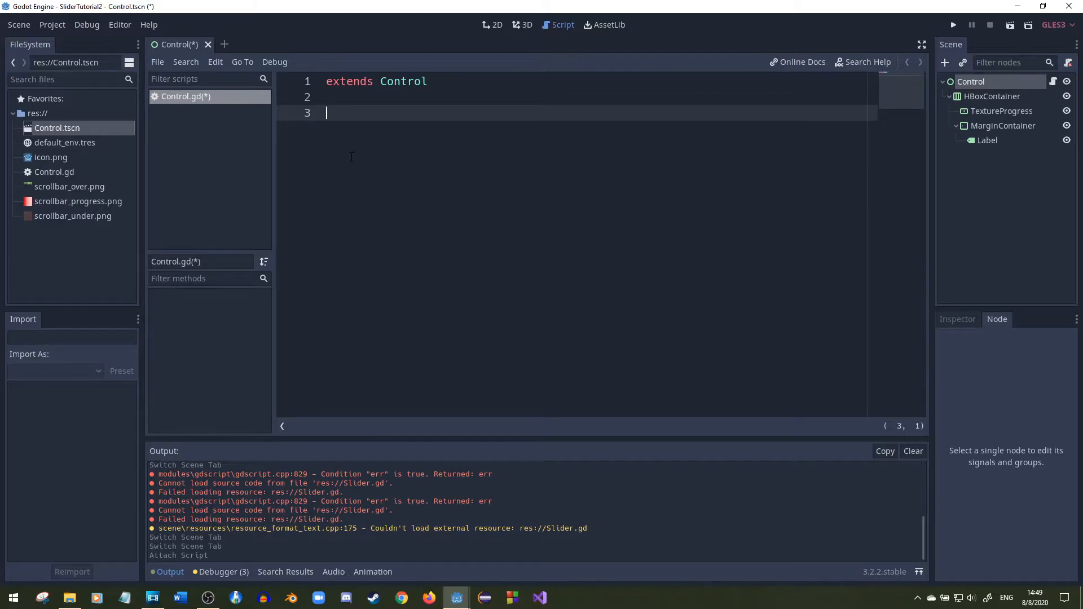
# Write func ratioInBody(slider : TextureProgress) computing ratio = posClicked.x / slider.rect_size.x
pyautogui.write('fu')
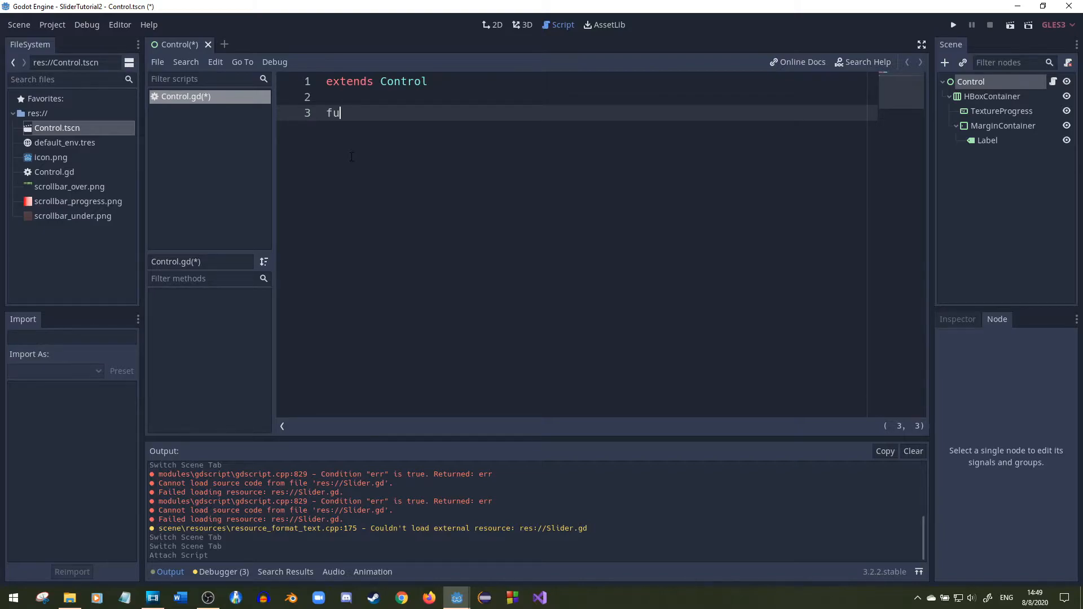
pyautogui.write('nc ratio')
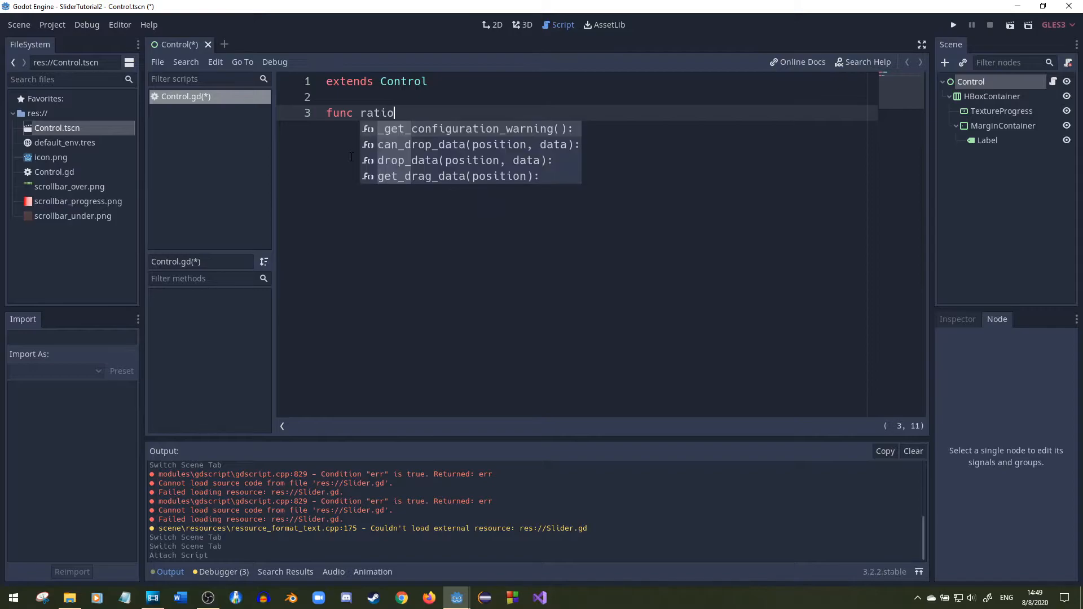
pyautogui.write('InBody')
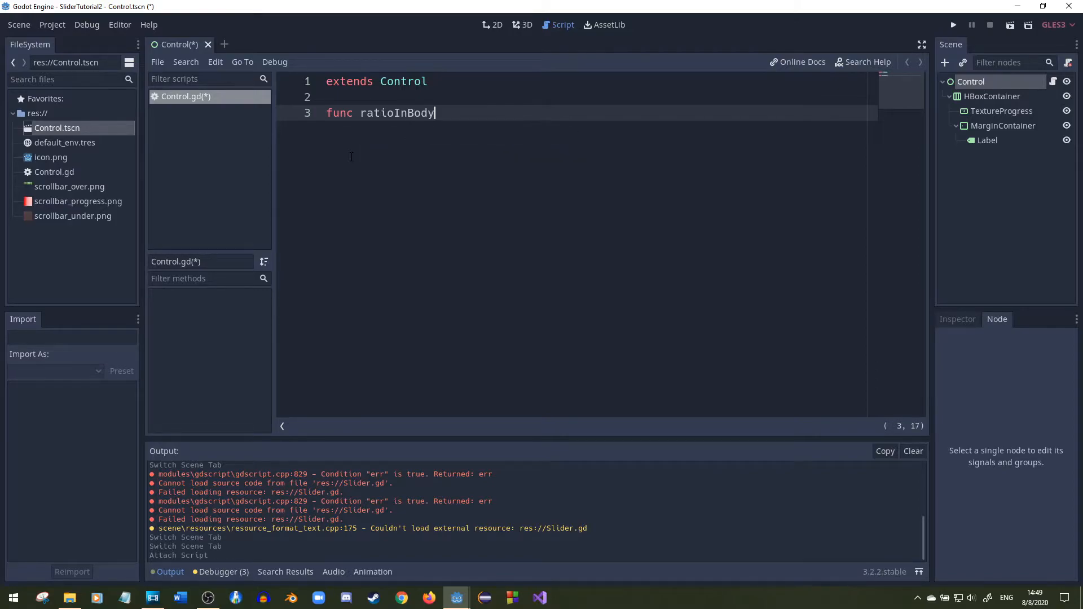
pyautogui.write('(slider : Tex')
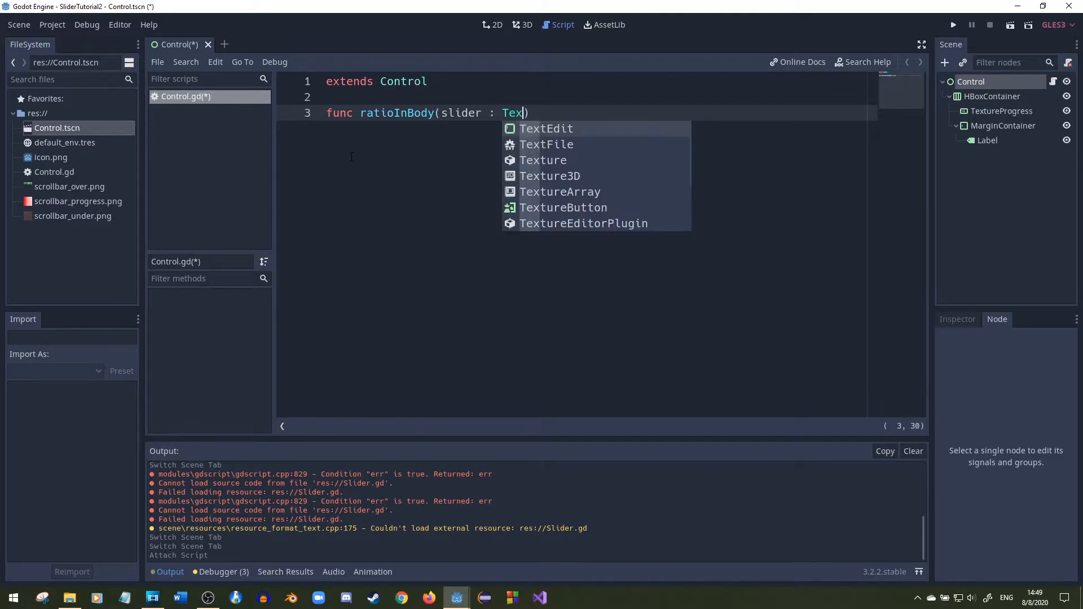
pyautogui.write('tureProgress')
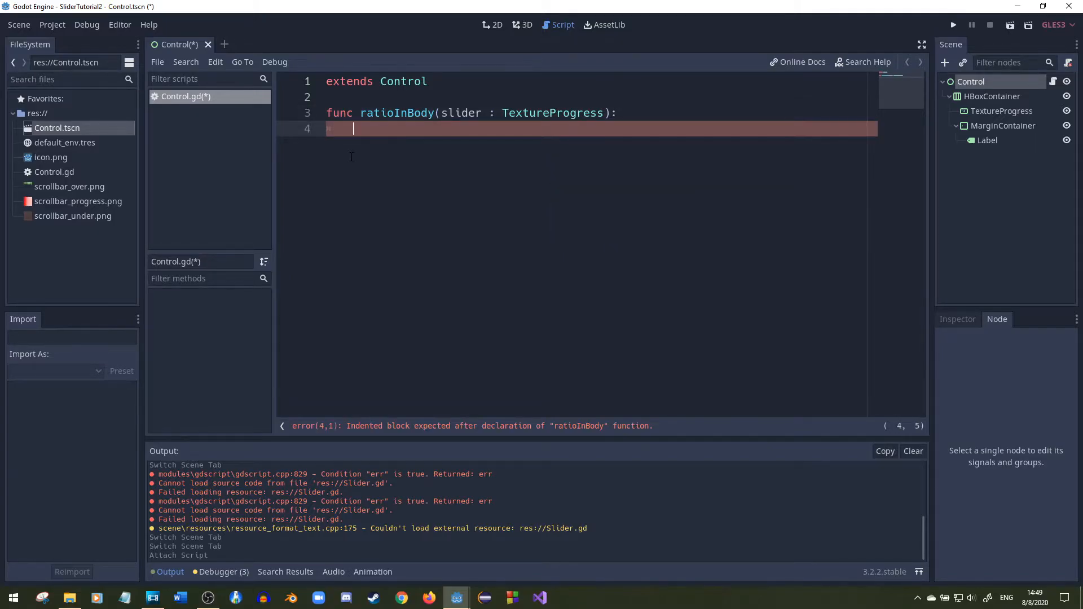
pyautogui.write('var posClicked = get_local_mouse_position() -')
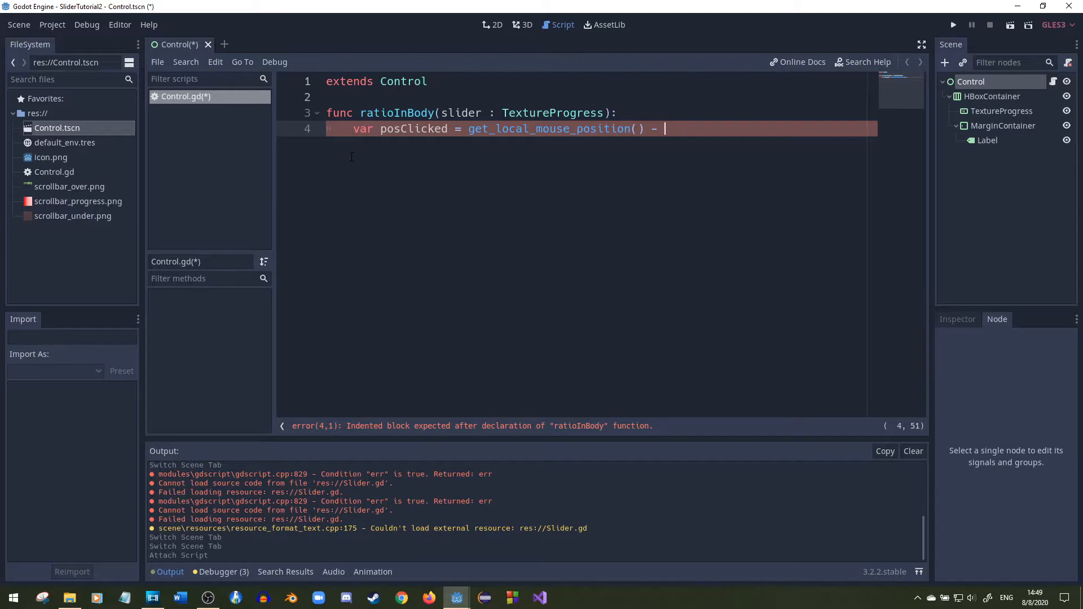
pyautogui.write('slider.rex')
pyautogui.write('v')
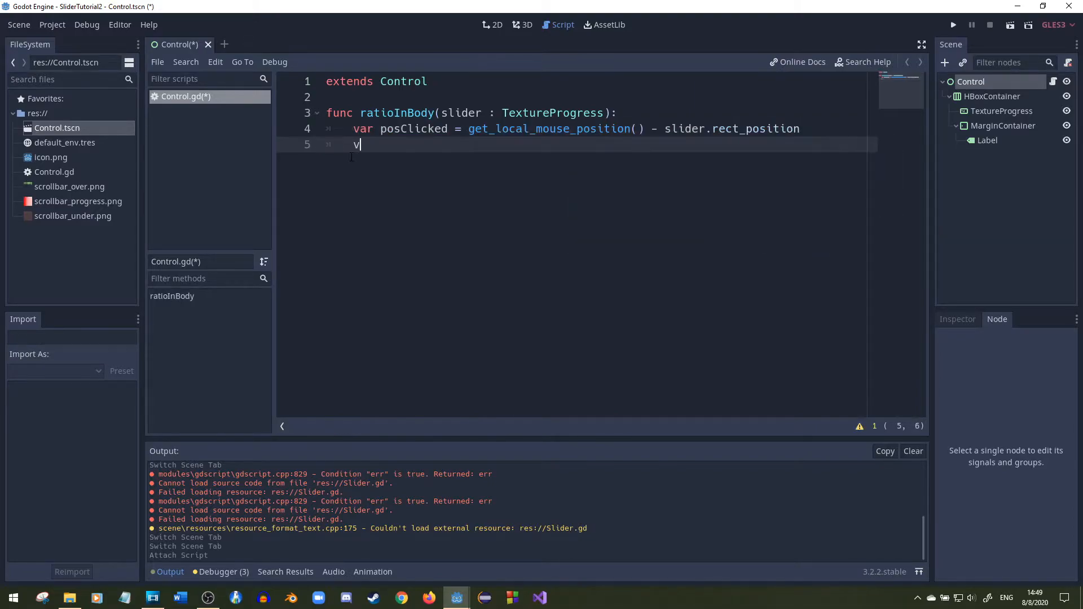
pyautogui.write('ar ratio =')
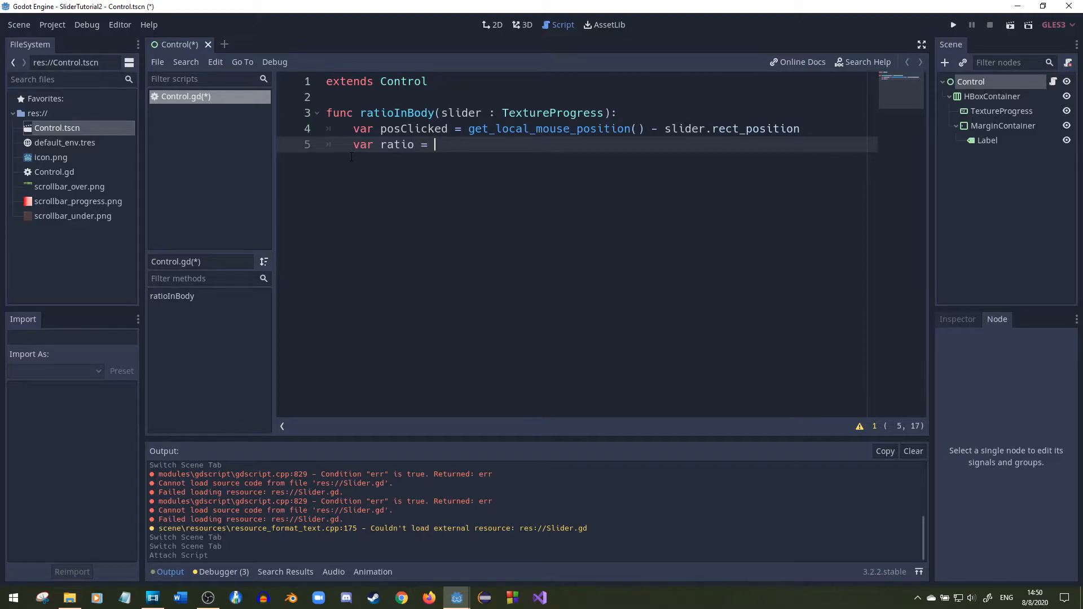
pyautogui.write('posClicked.x /')
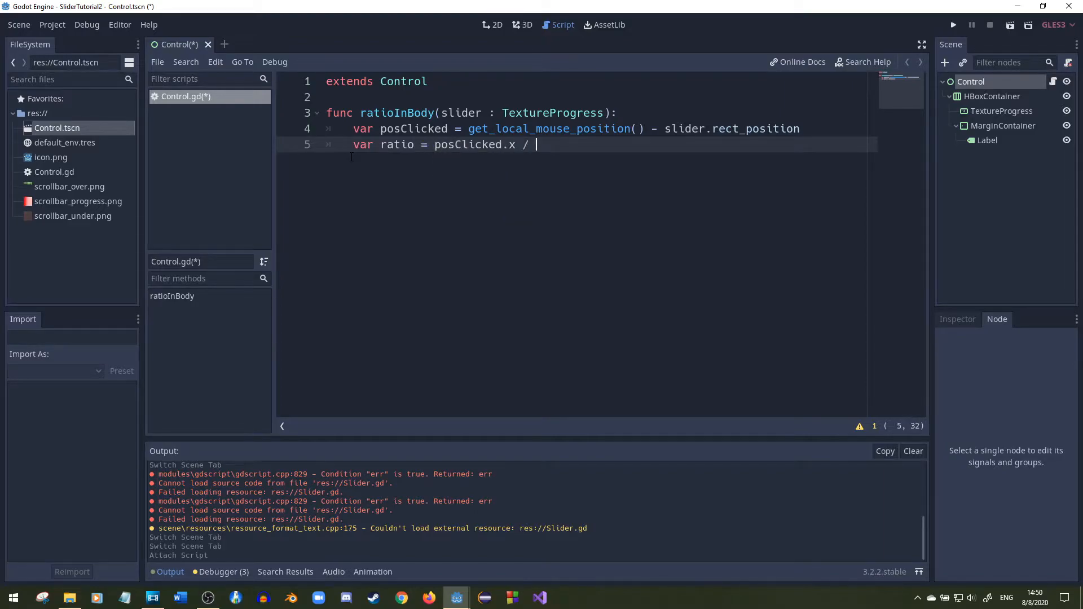
pyautogui.write('slider.')
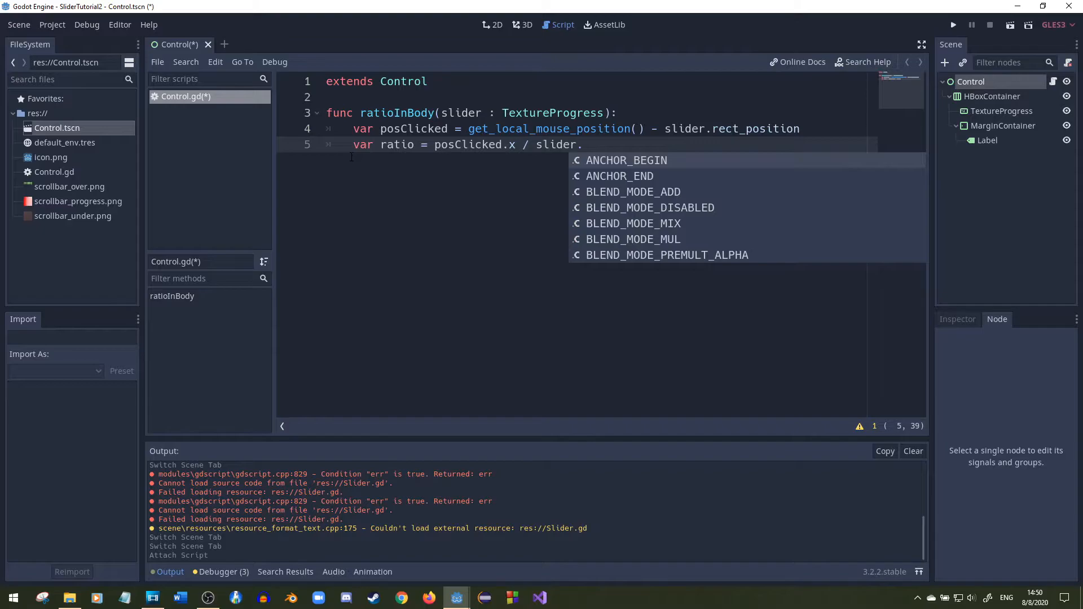
pyautogui.write('rect_size.x')
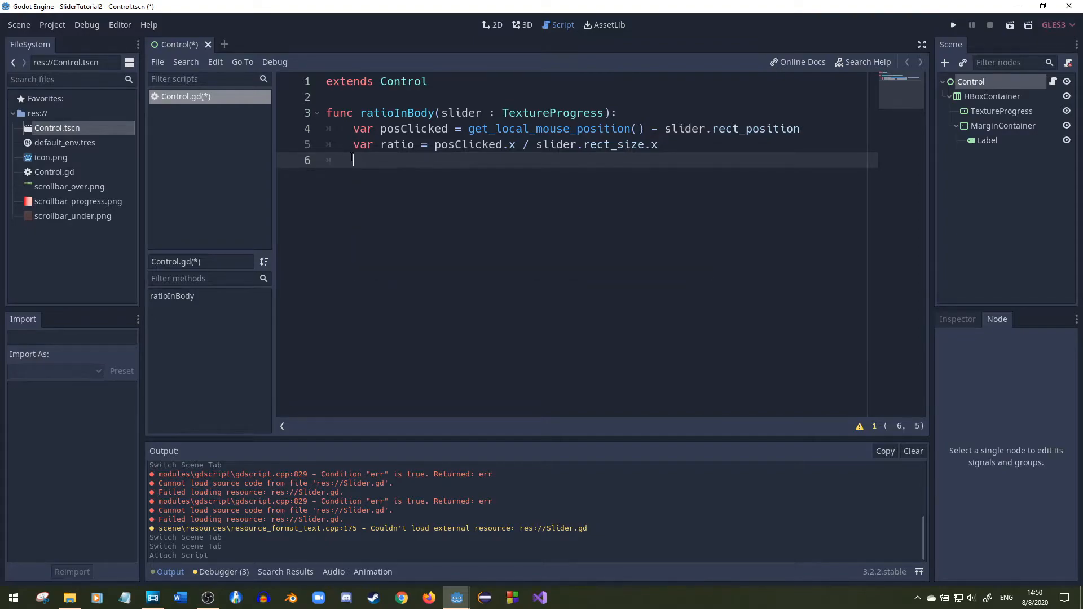
# Clamp ratio to 1.0 if above and 0.0 if below, then return ratio
pyautogui.write('if(ratio > 1.0)')
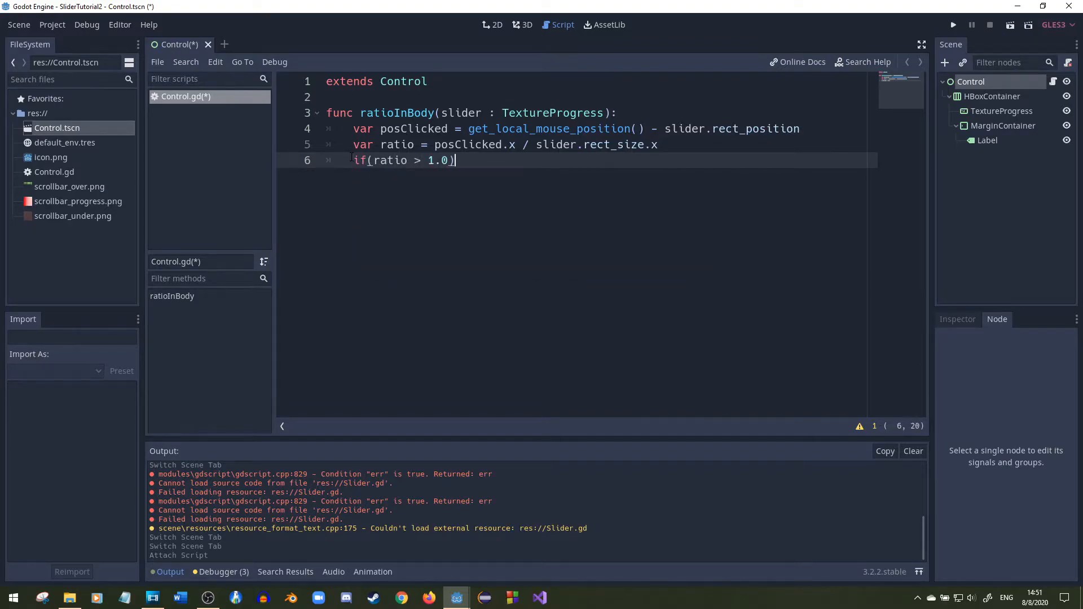
pyautogui.press('Return')
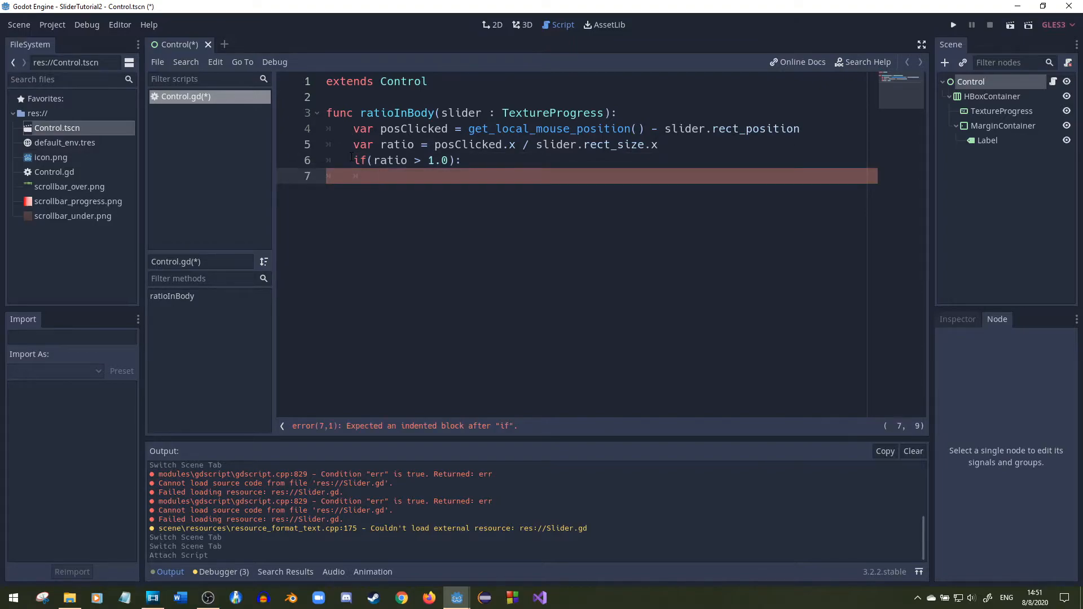
pyautogui.write('rati')
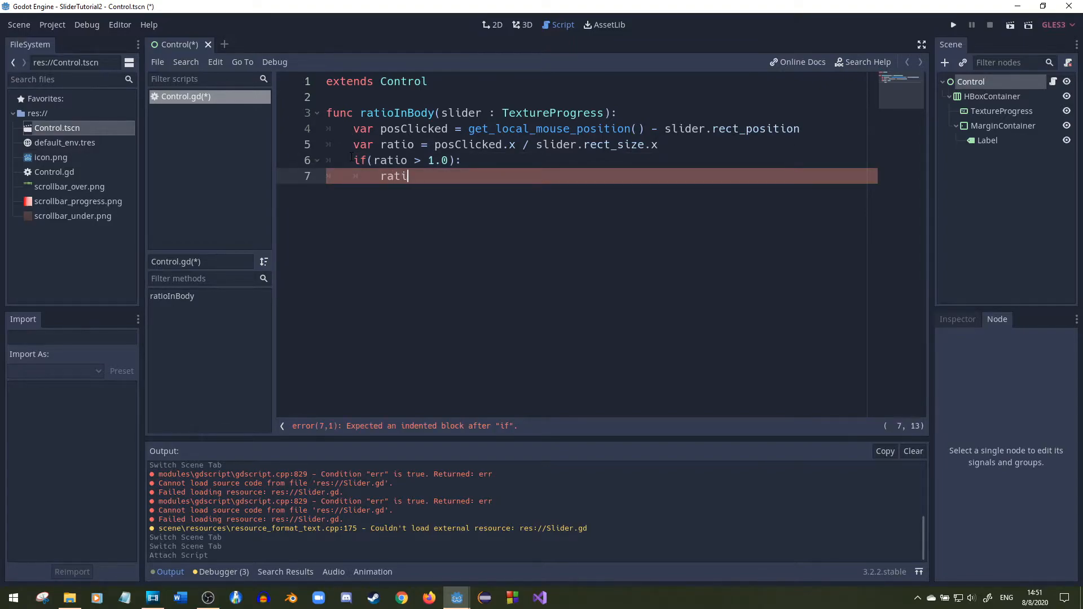
pyautogui.write('o = 1.0')
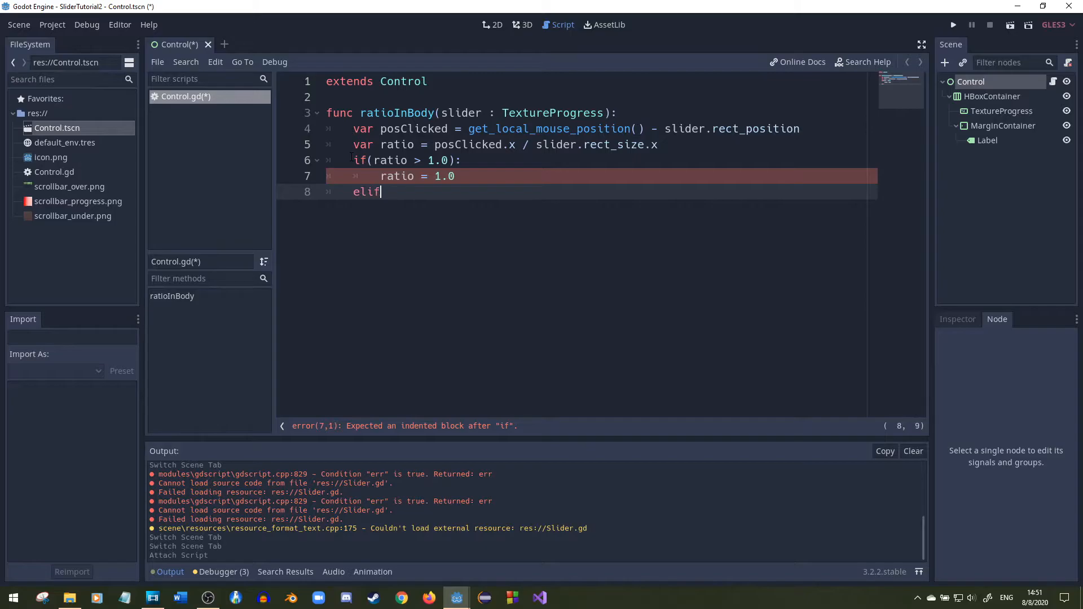
pyautogui.write('(ratio')
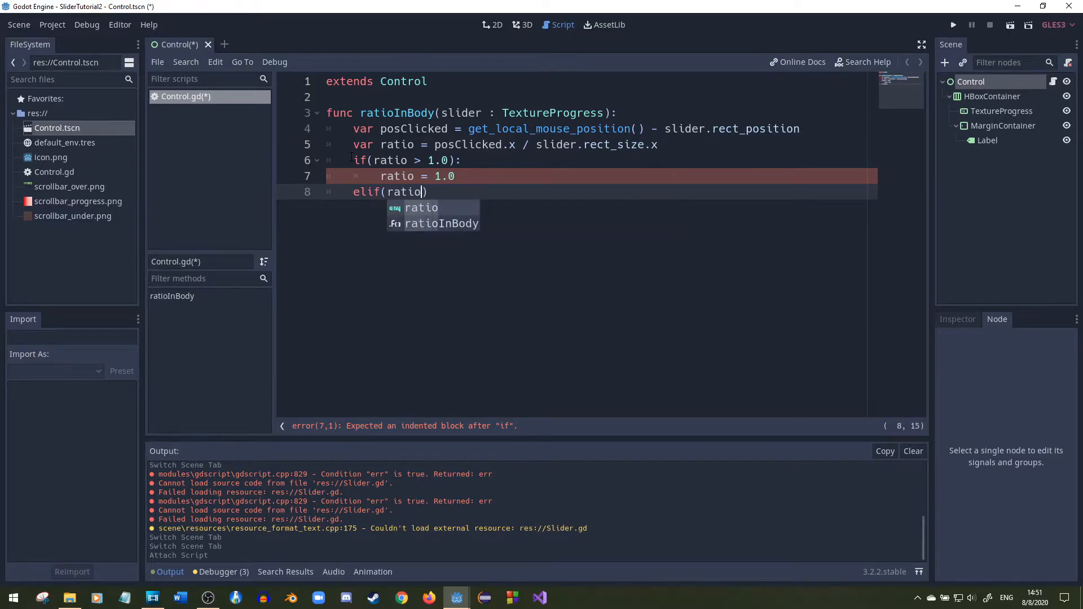
pyautogui.write('< 0.0):')
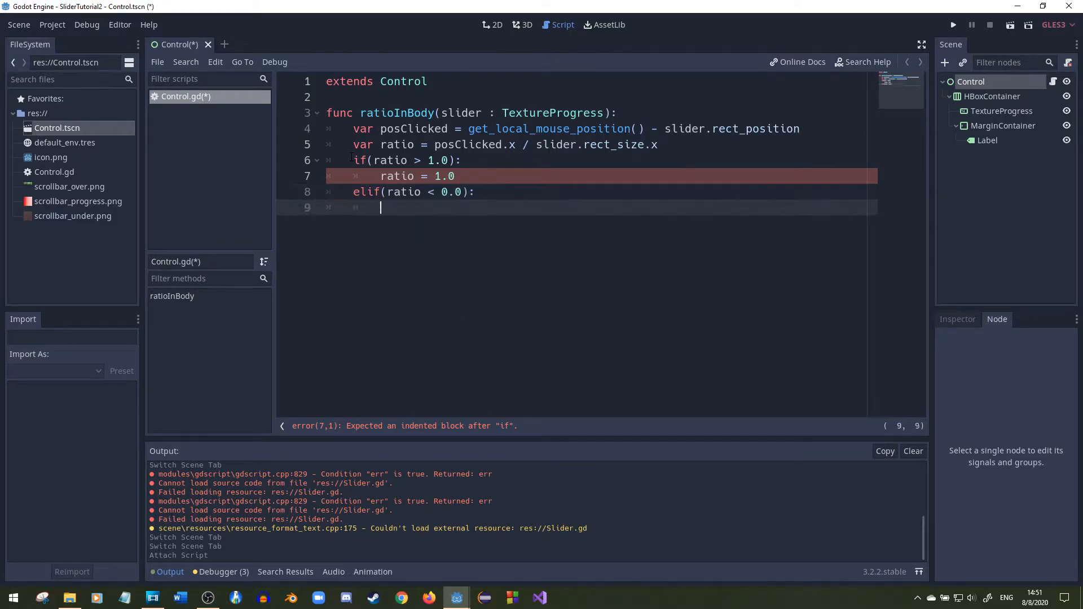
pyautogui.write('ratio = 0.0')
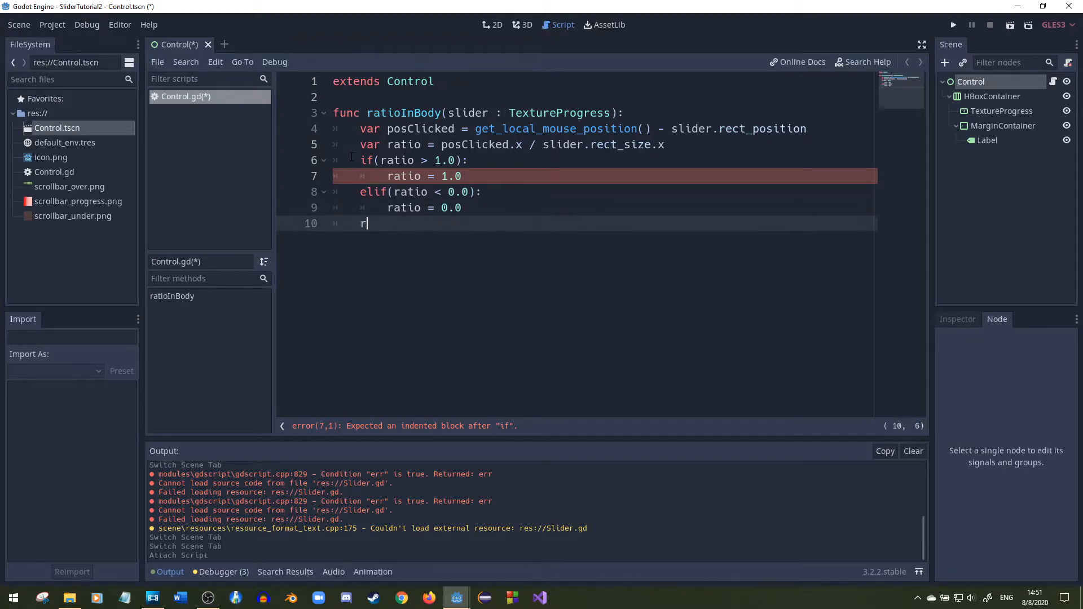
pyautogui.write('eturn ratio')
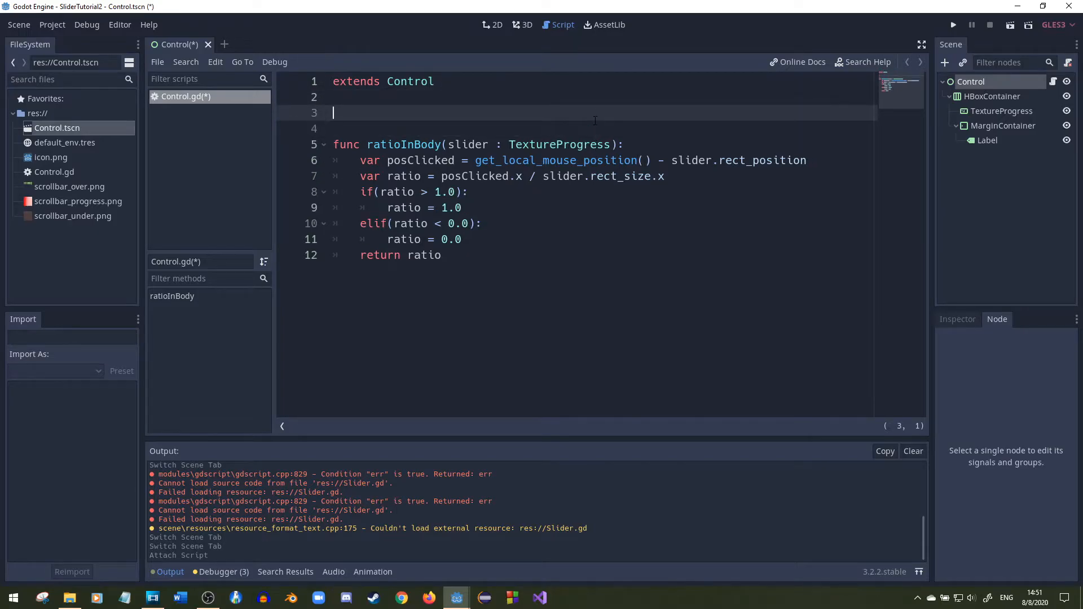
# Declare var mouseInSlider := false at the top of Control.gd
pyautogui.write('var')
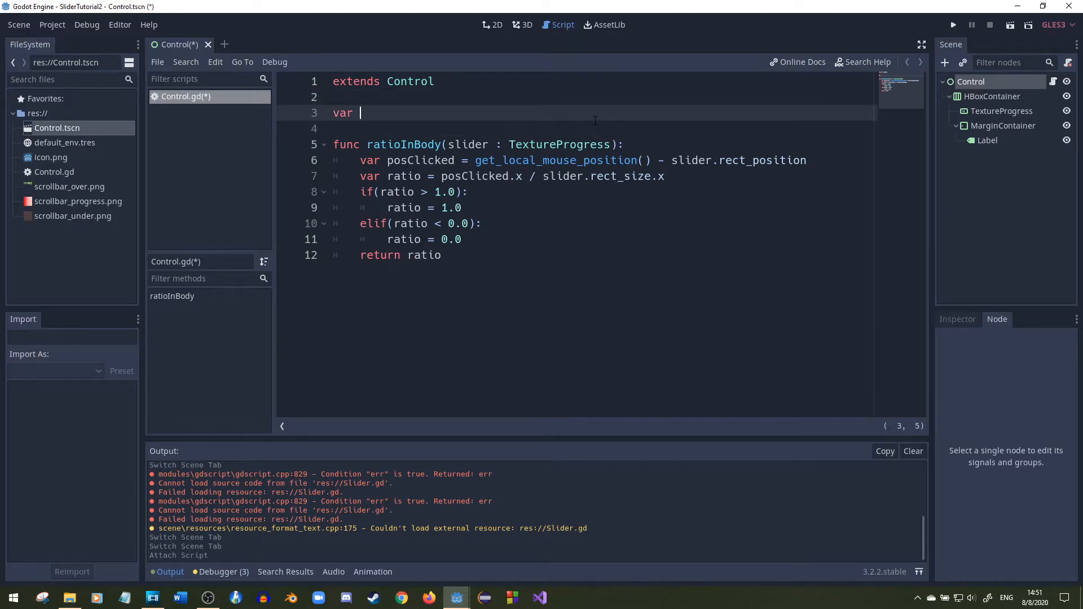
pyautogui.write('mouseIn')
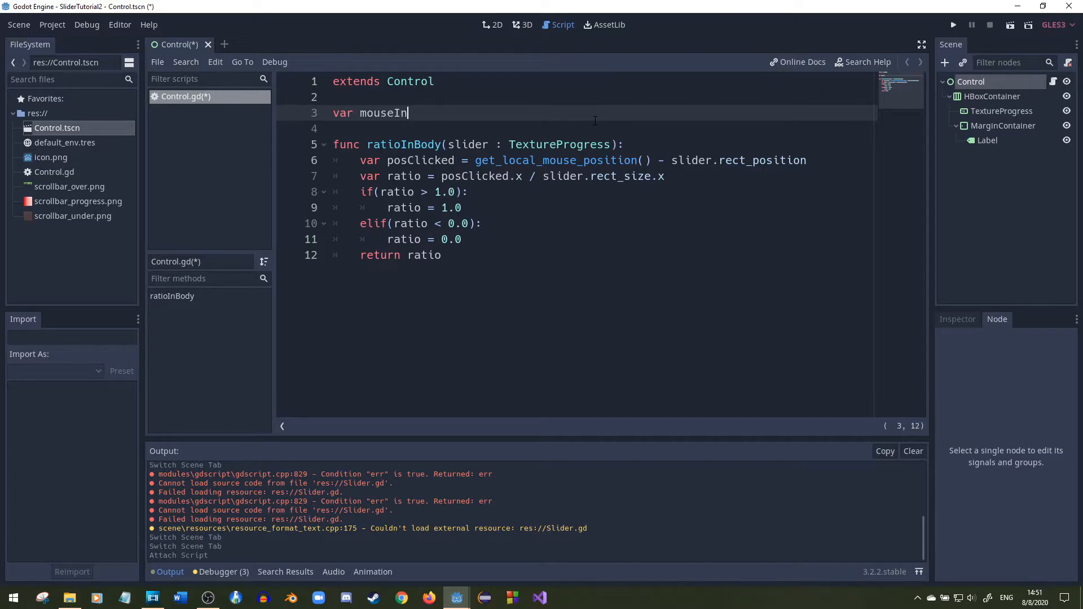
pyautogui.write('Slider :')
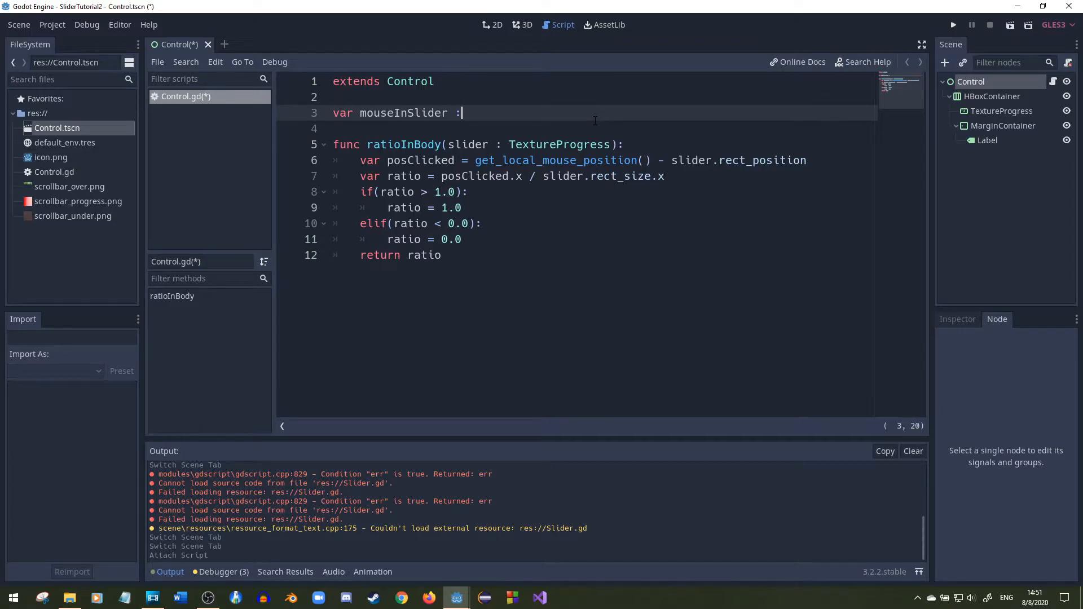
pyautogui.write('= false')
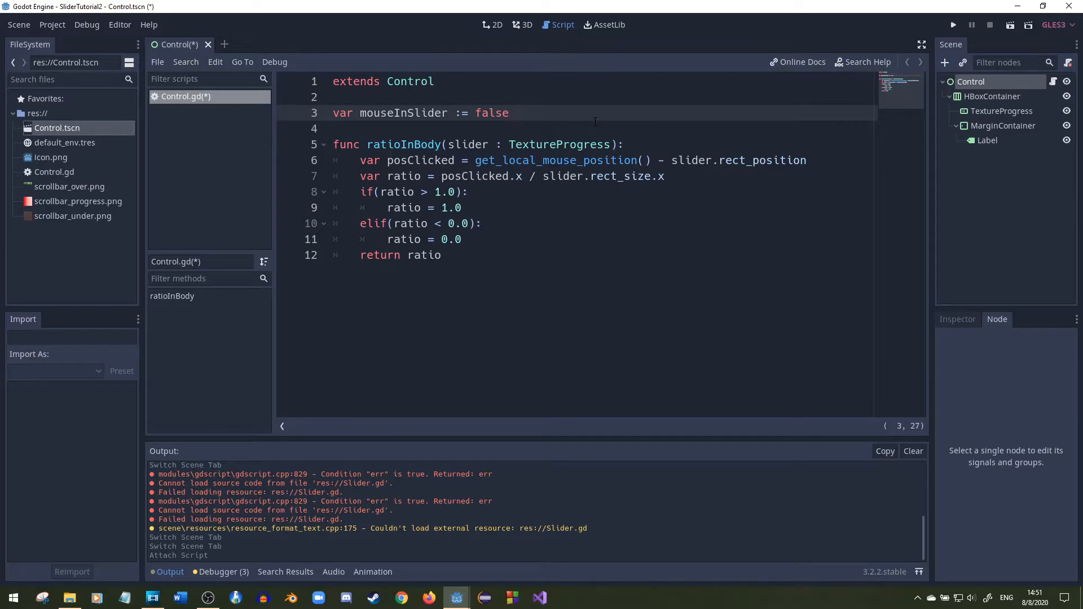
pyautogui.moveTo(1018, 118)
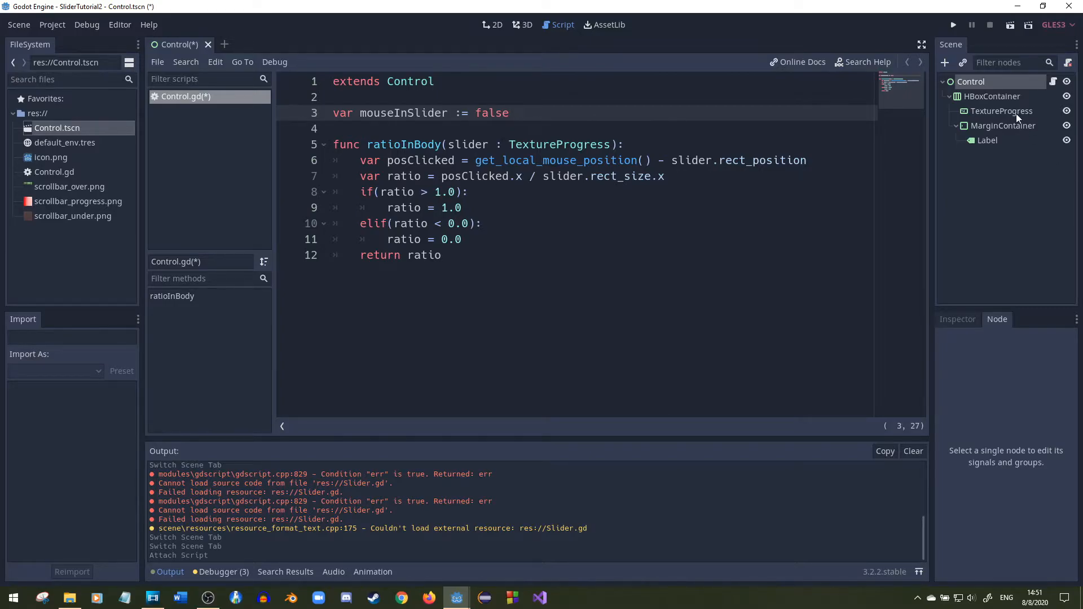
# Connect TextureProgress mouse_entered/mouse_exited to Control, setting mouseInSlider true and false
pyautogui.click(1002, 111)
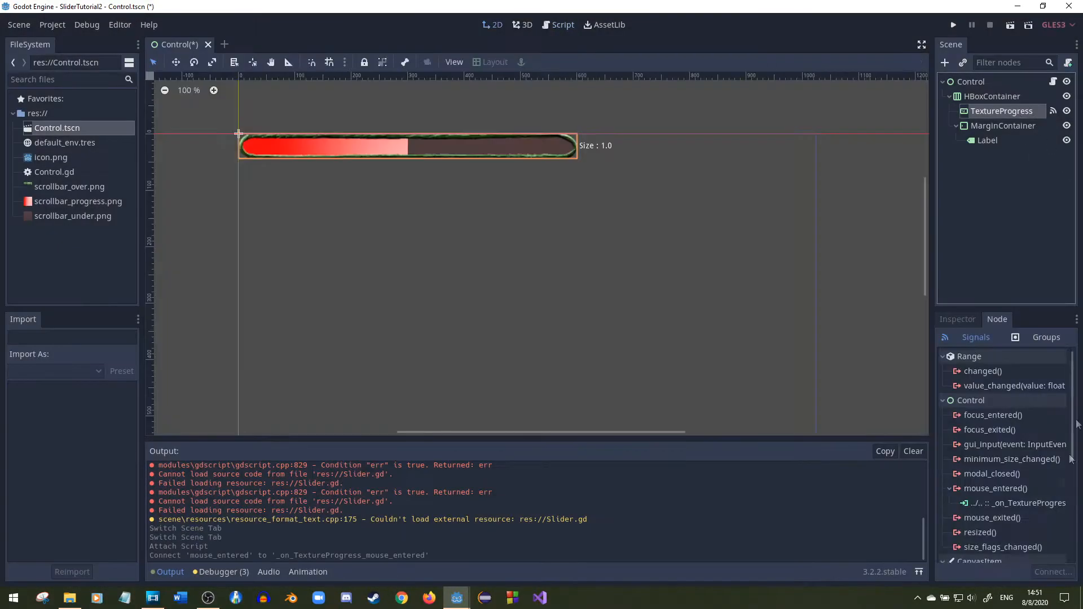
pyautogui.click(562, 24)
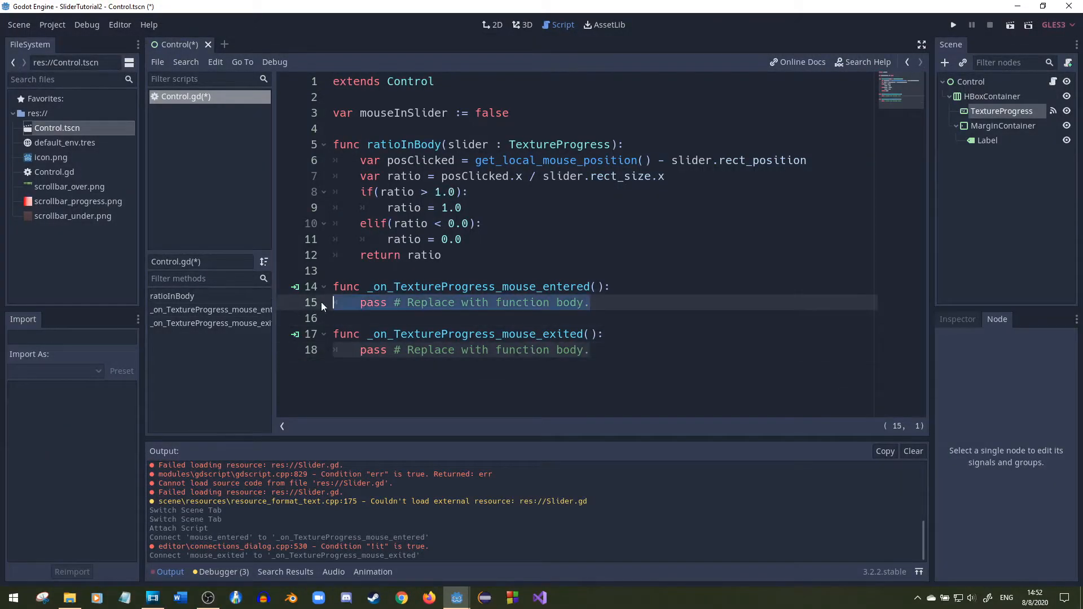
pyautogui.write('mouseInSlider')
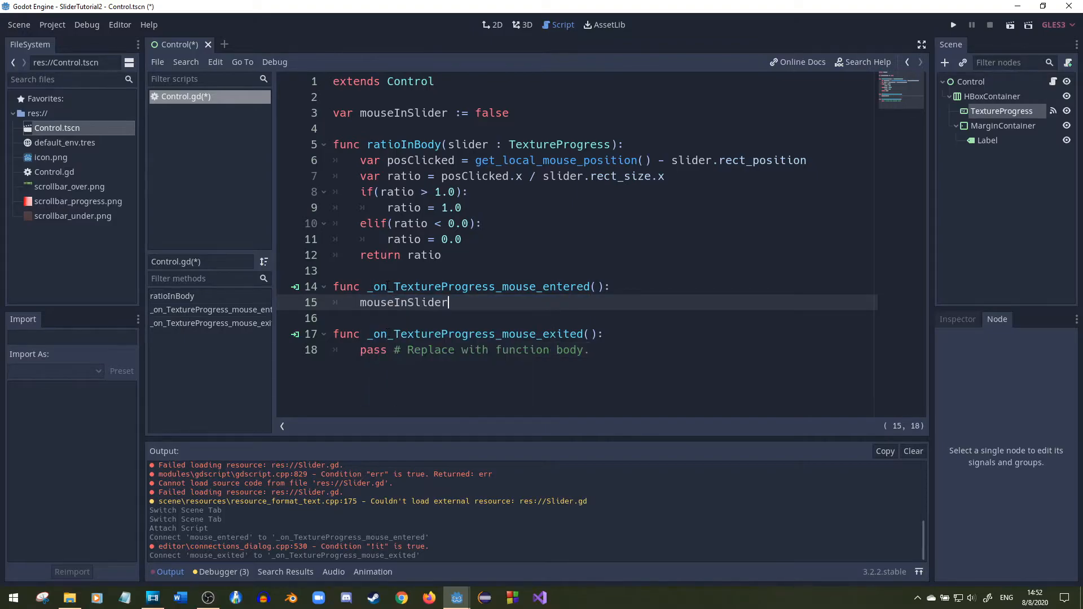
pyautogui.write('= true')
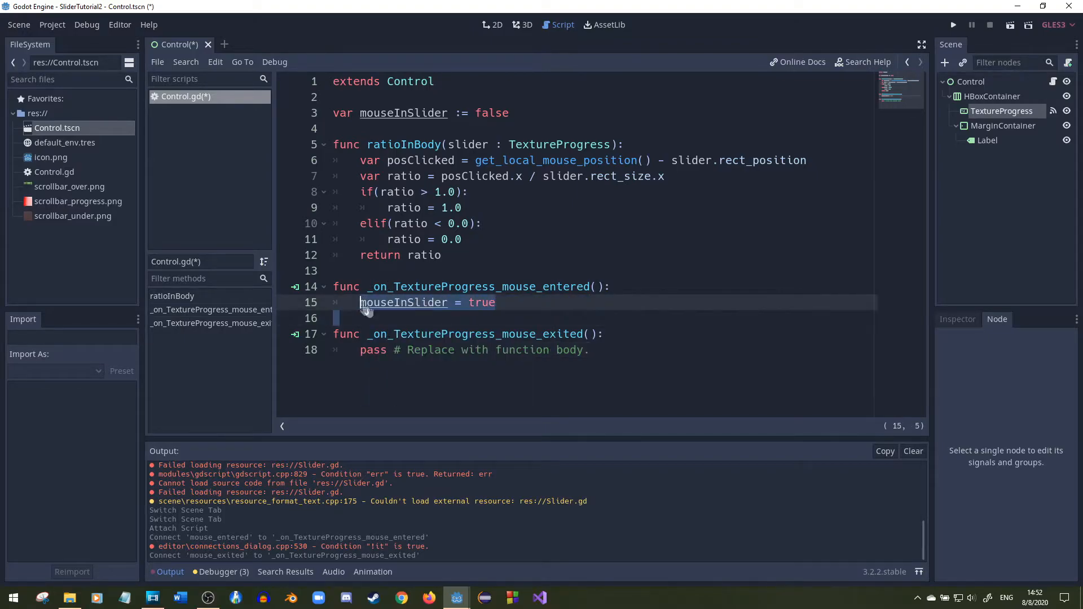
pyautogui.write('mouseInSlider = fa')
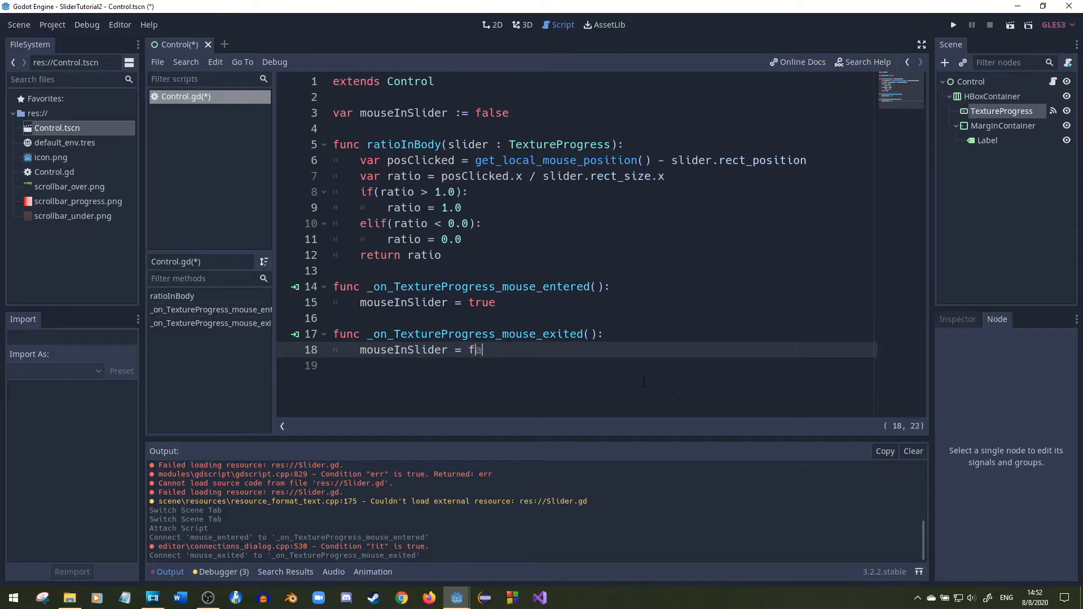
pyautogui.write('lse')
pyautogui.click(602, 129)
pyautogui.write('fun')
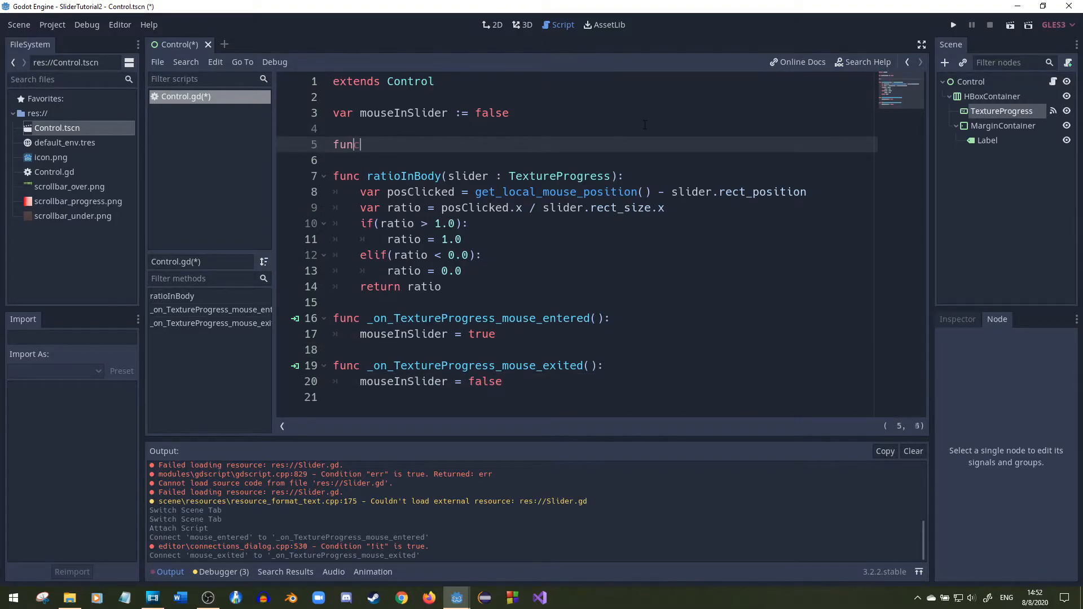
# Add an _input(event) handler checking mouseInSlider and the left mouse button
pyautogui.write('_input(event):')
pyautogui.click(604, 160)
pyautogui.write('if(mouseInSlider ')
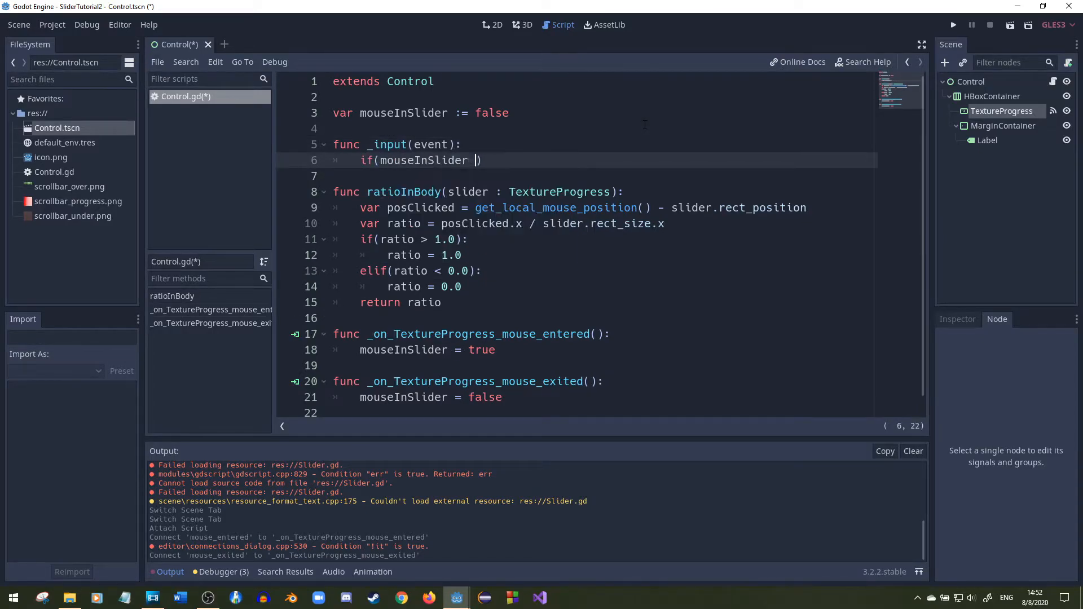
pyautogui.write('&& Input.m')
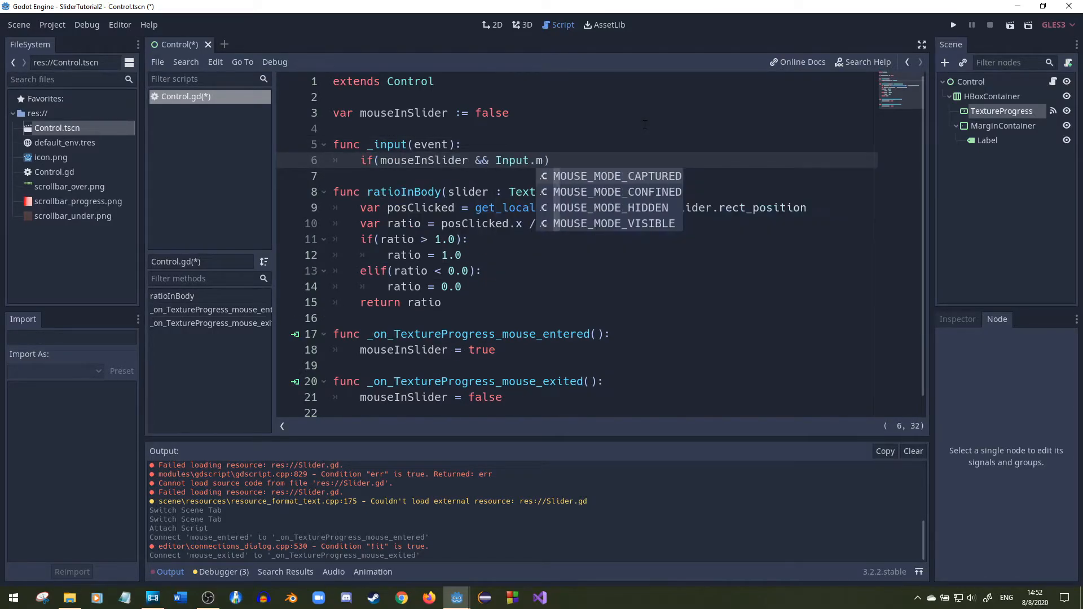
pyautogui.write('is')
pyautogui.click(605, 176)
pyautogui.write('pas')
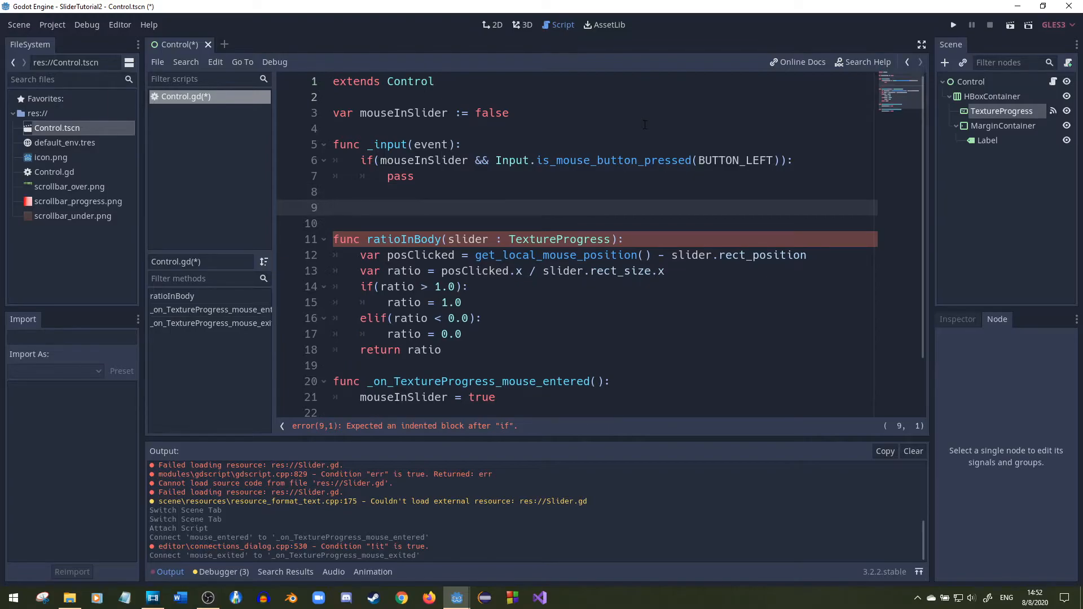
# Write setValue(slider : TextureProgress) setting value to ratioInBody(slider) * slider.max_value
pyautogui.write('setValue(')
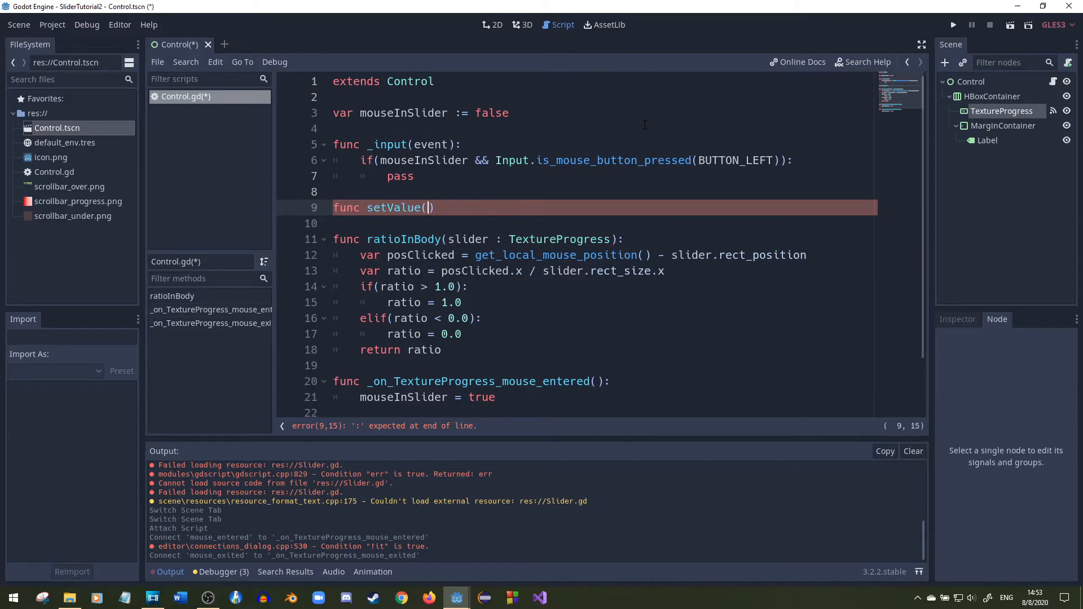
pyautogui.write('slider : Te')
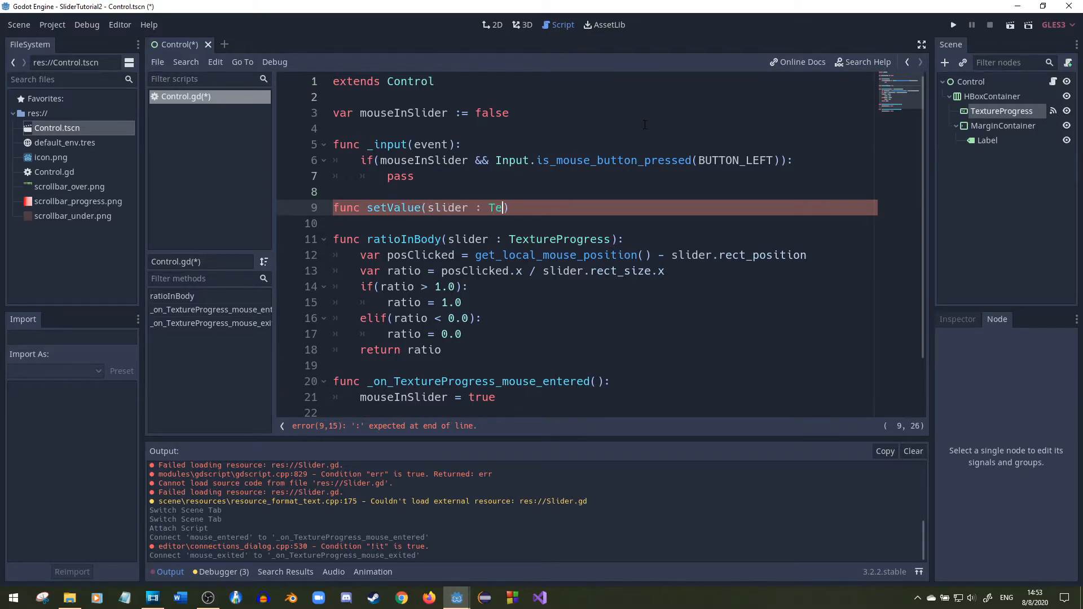
pyautogui.write('xtureProgress')
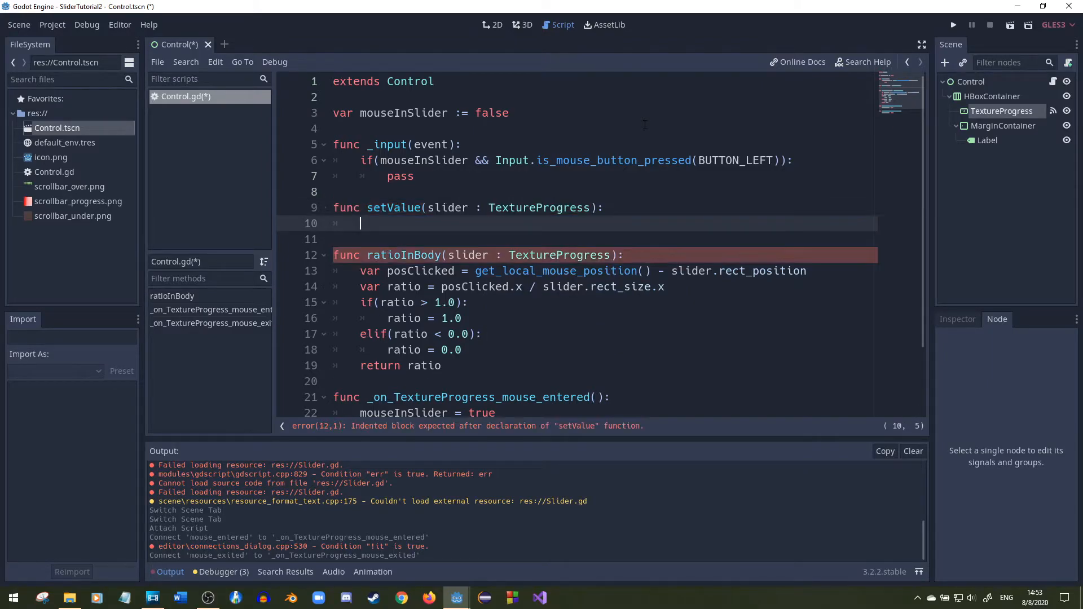
pyautogui.write('var ratio = ra')
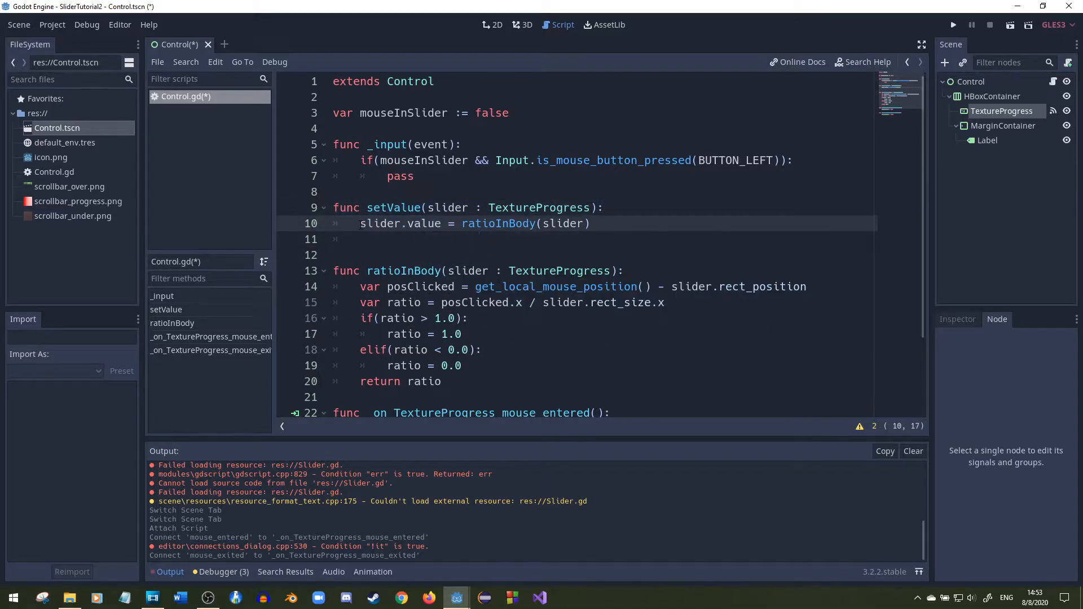
pyautogui.write('* slider.')
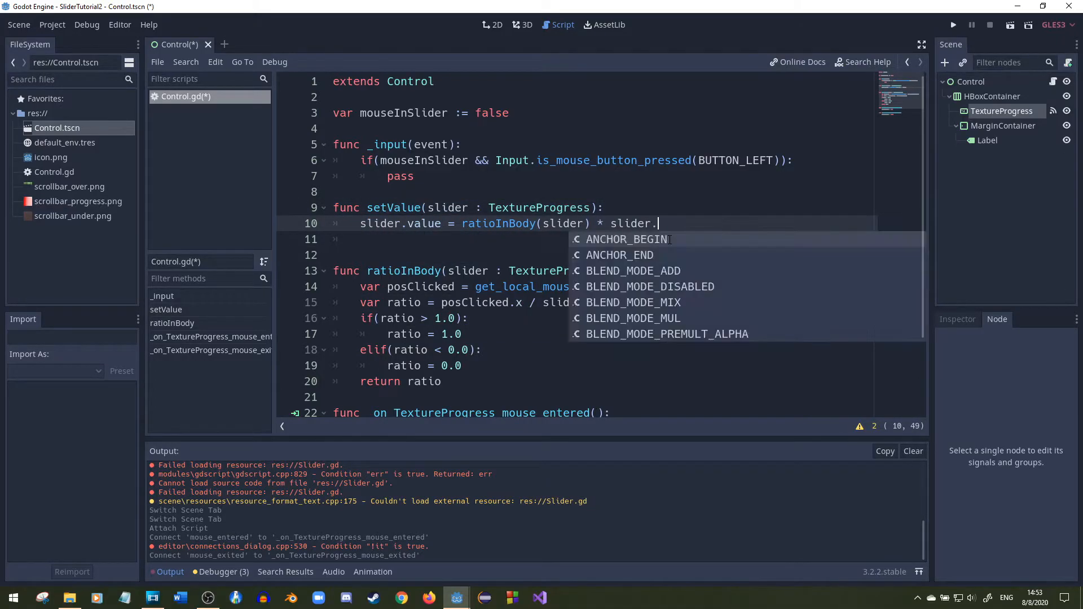
pyautogui.write('max_value')
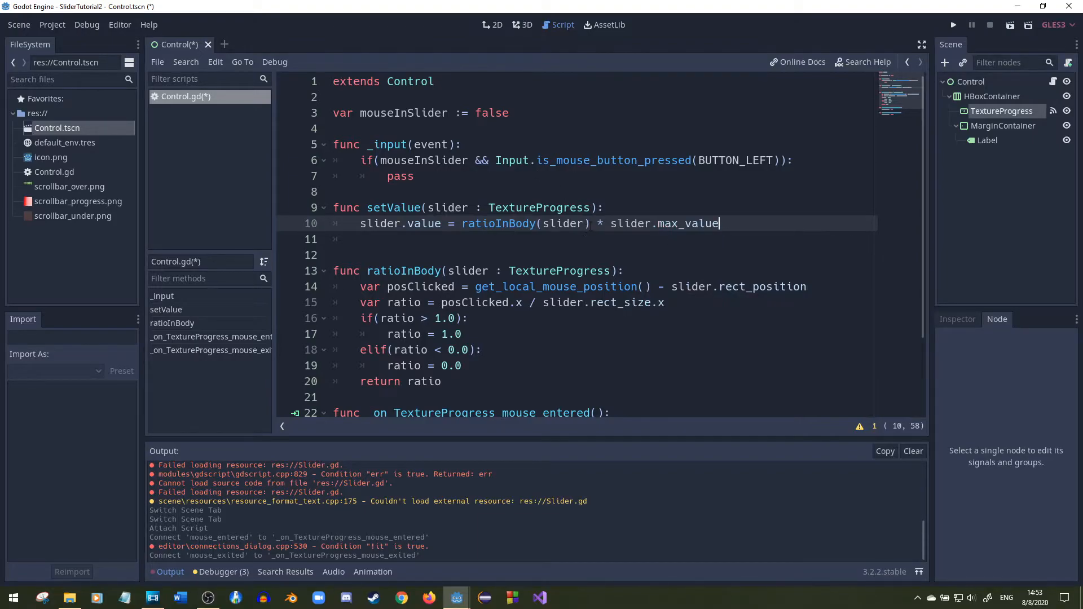
pyautogui.doubleClick(499, 223)
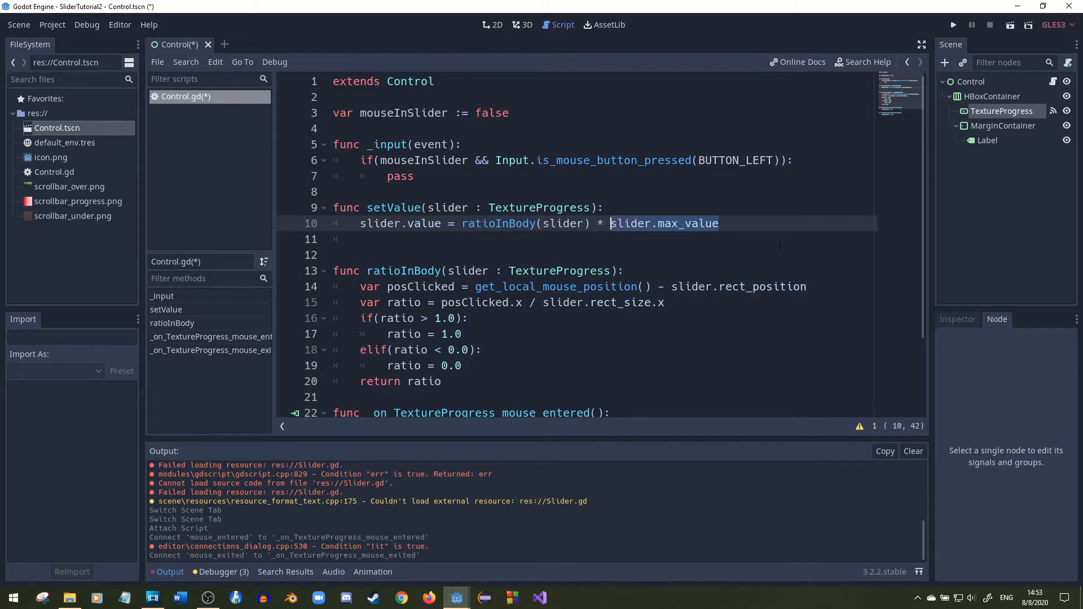
pyautogui.click(718, 223)
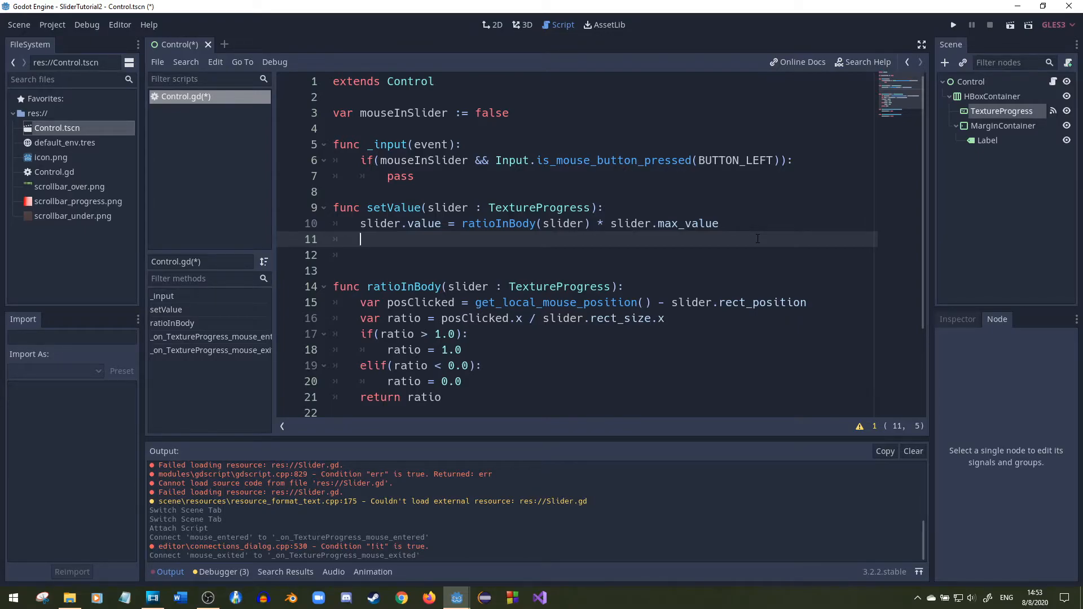
pyautogui.moveTo(549, 246)
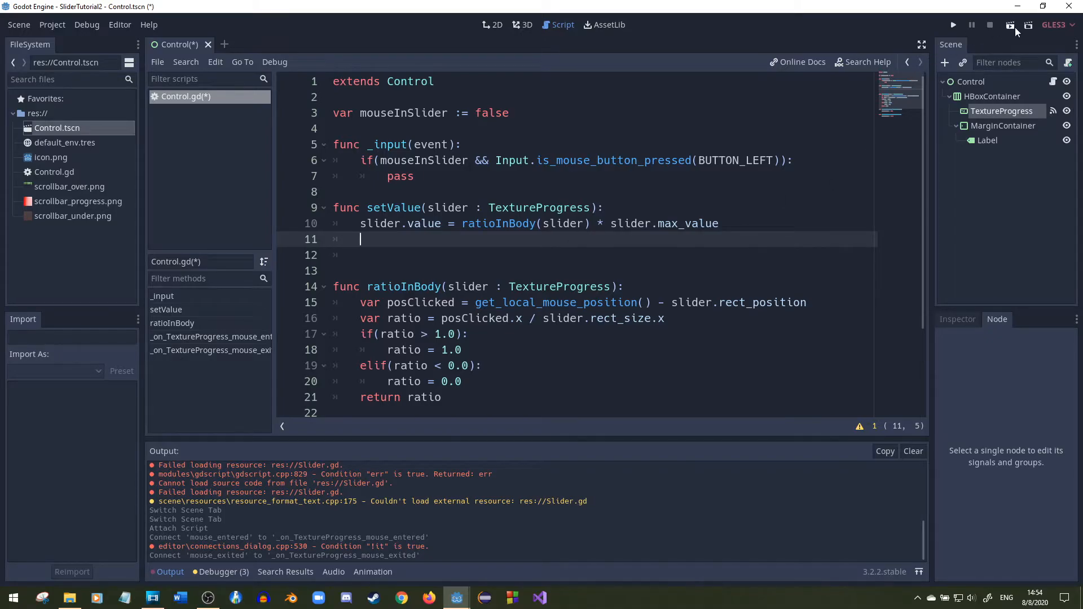
# Test-run the scene and close the game window
pyautogui.click(953, 25)
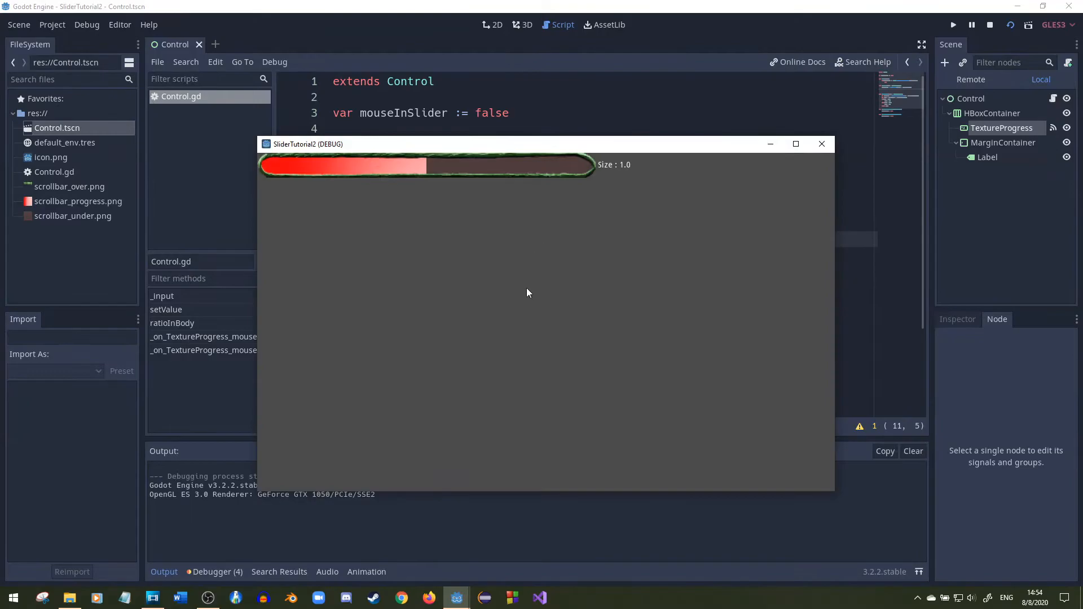
pyautogui.moveTo(722, 147)
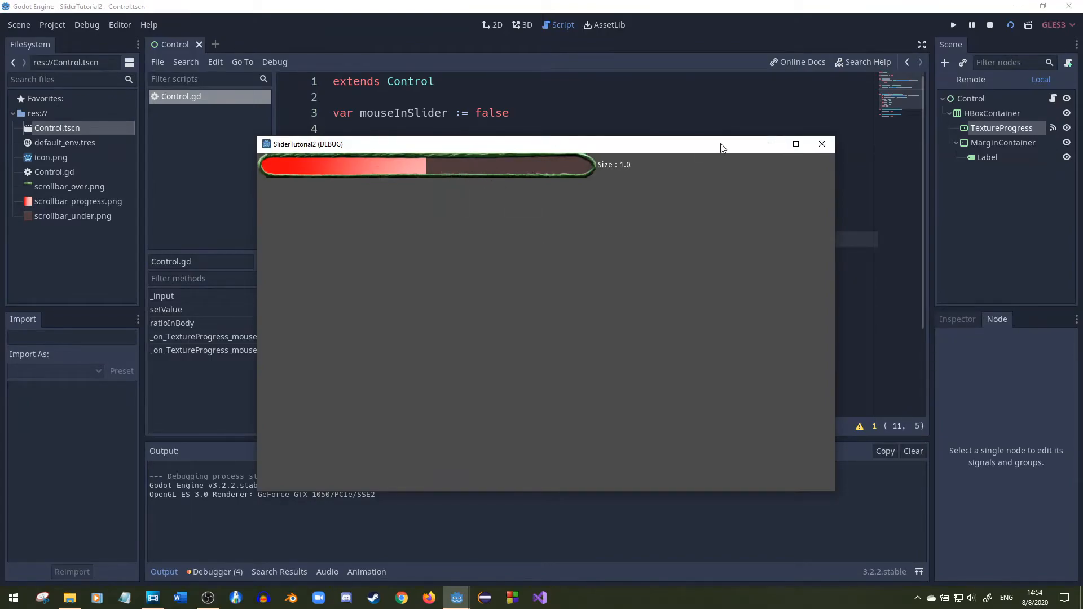
pyautogui.click(821, 143)
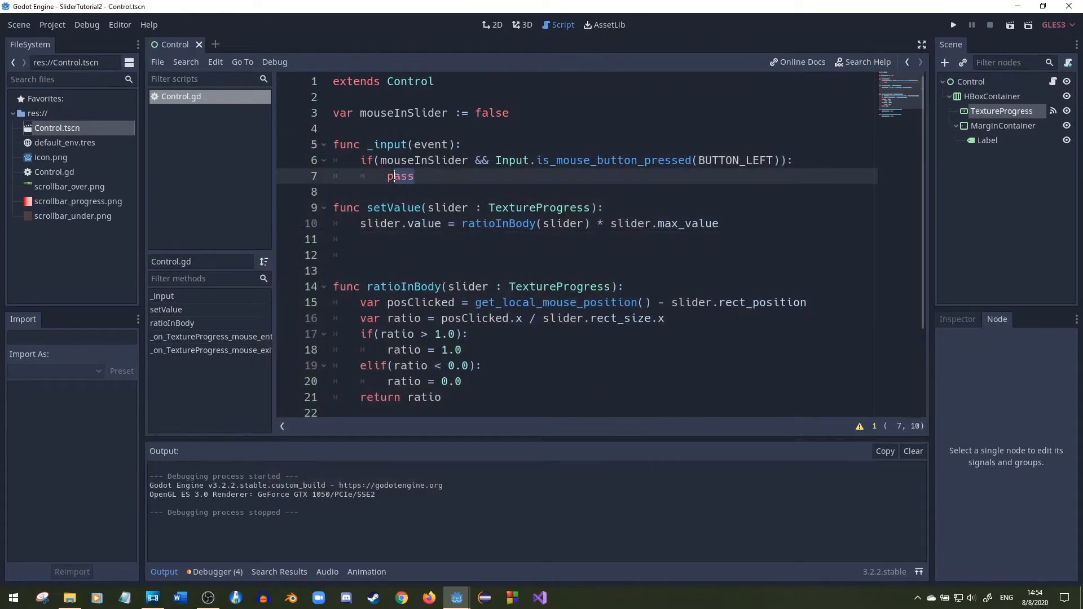
# Call setValue($HBoxContainer/TextureProgress) in _input, run, and dismiss the main scene prompt
pyautogui.write('set')
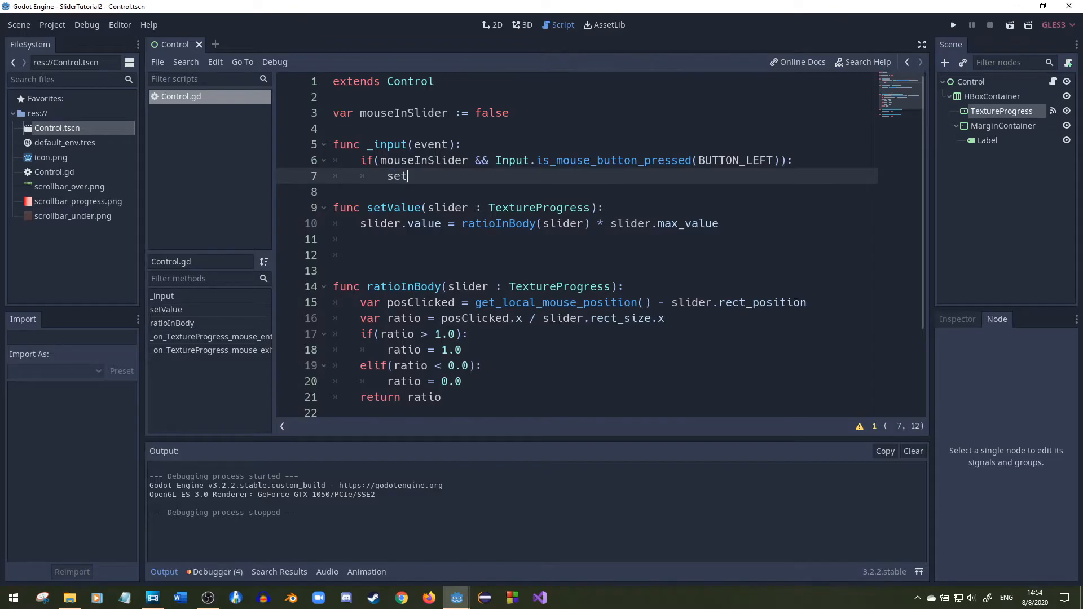
pyautogui.write('Value()')
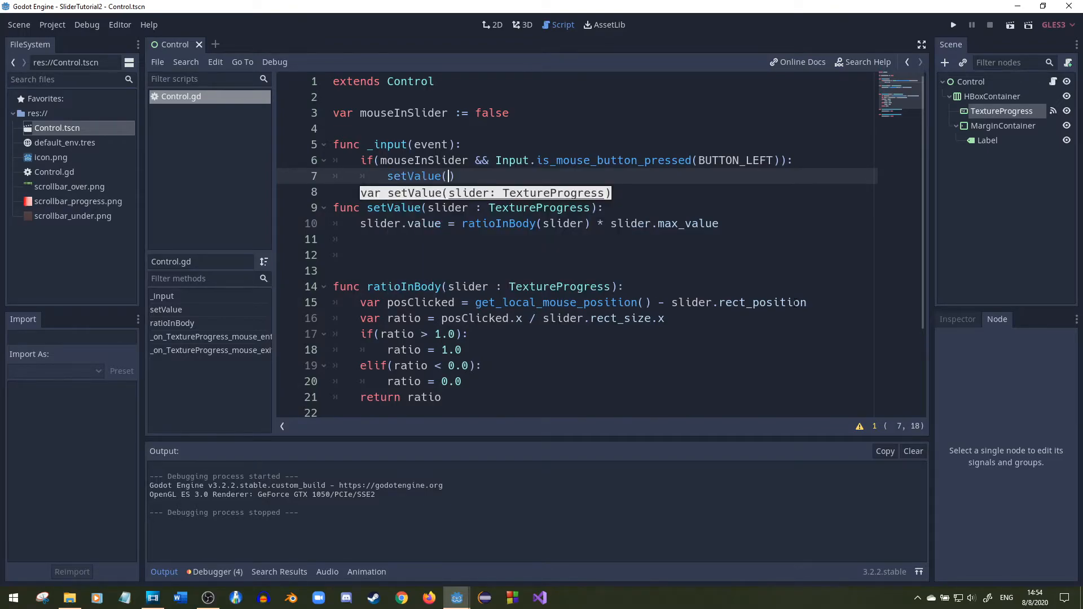
pyautogui.write('$HBoxContainer/TextureProgress')
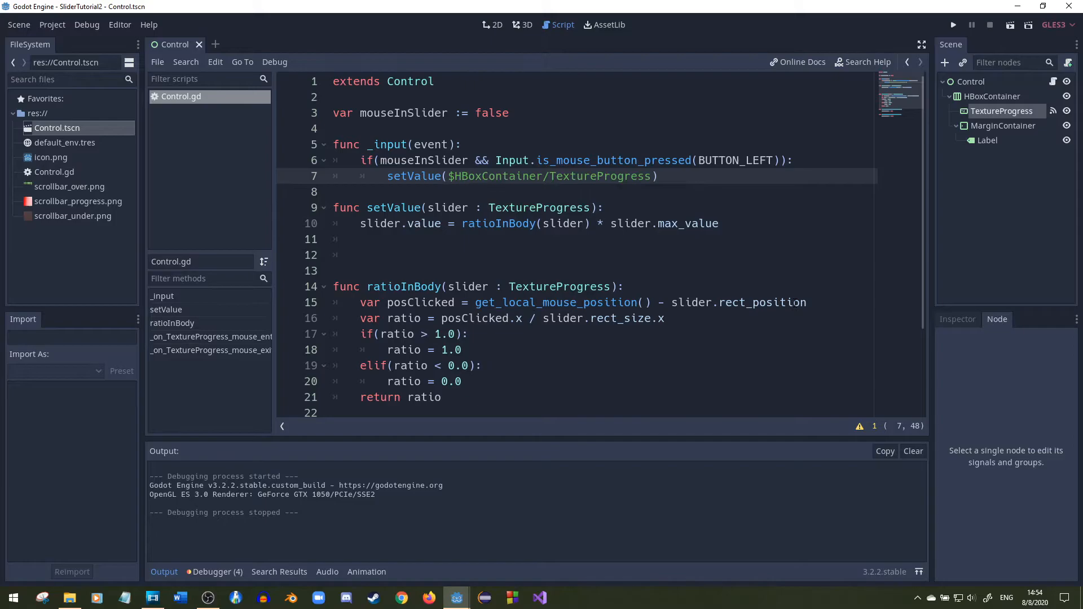
pyautogui.click(953, 24)
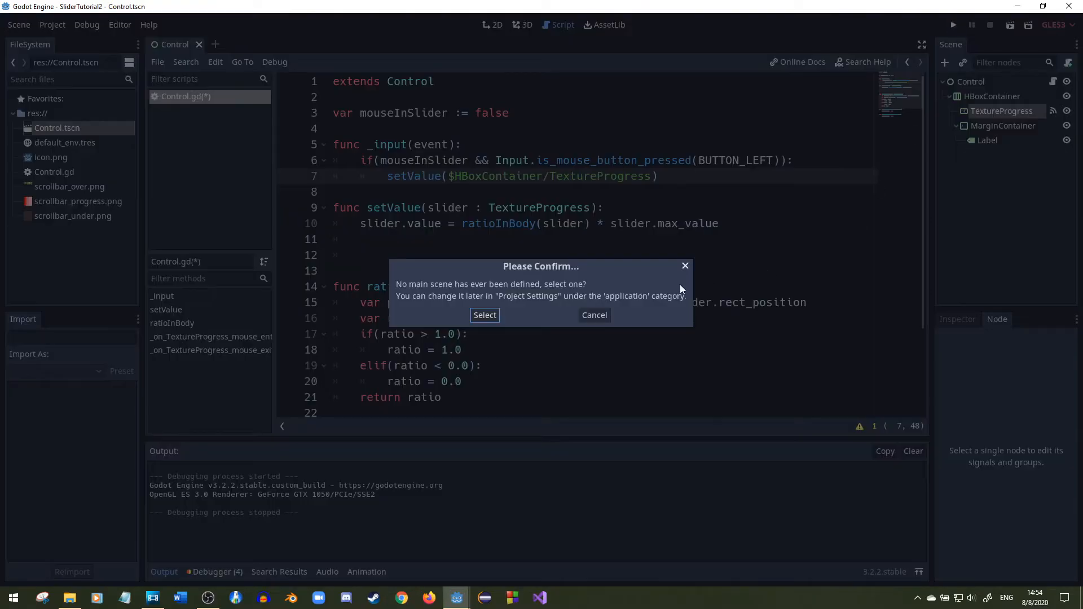
pyautogui.click(484, 314)
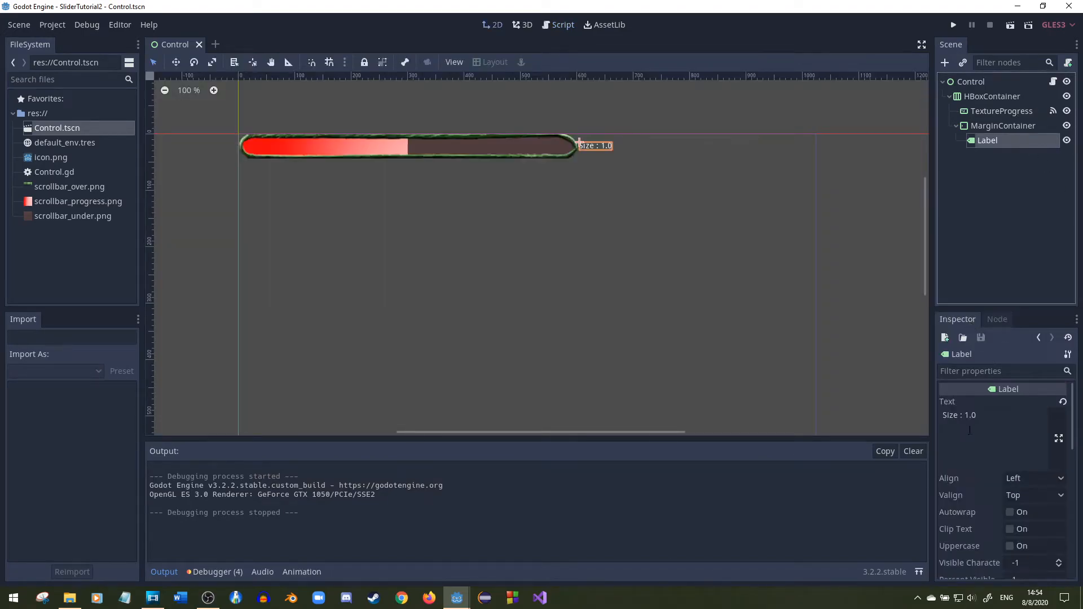
# Set the Label's Text to 'Size: 1.5' and reopen the Control node's script
pyautogui.click(967, 416)
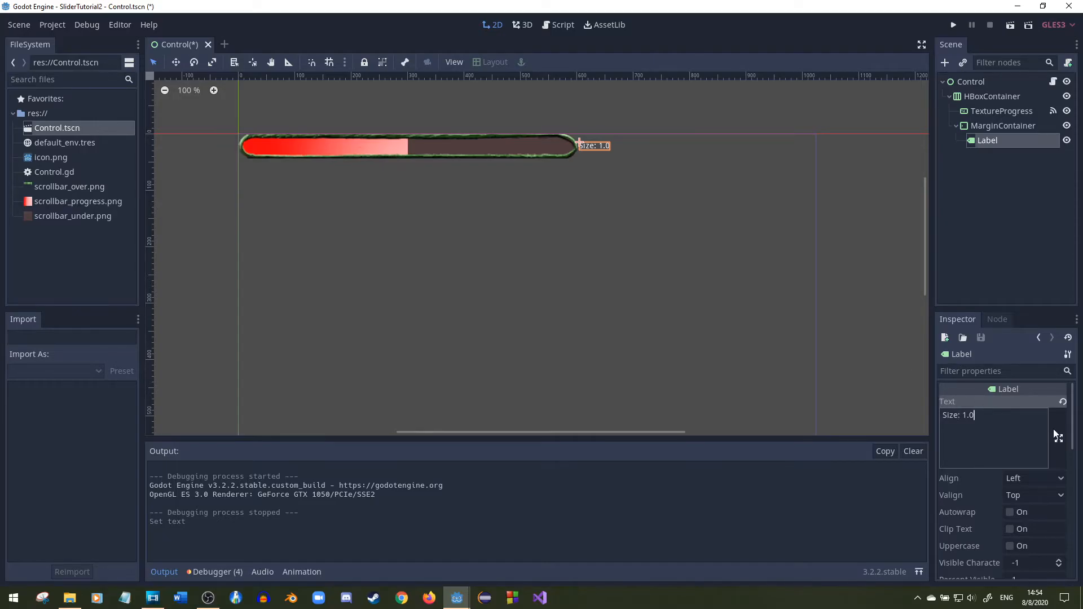
pyautogui.write('Size: 1.5')
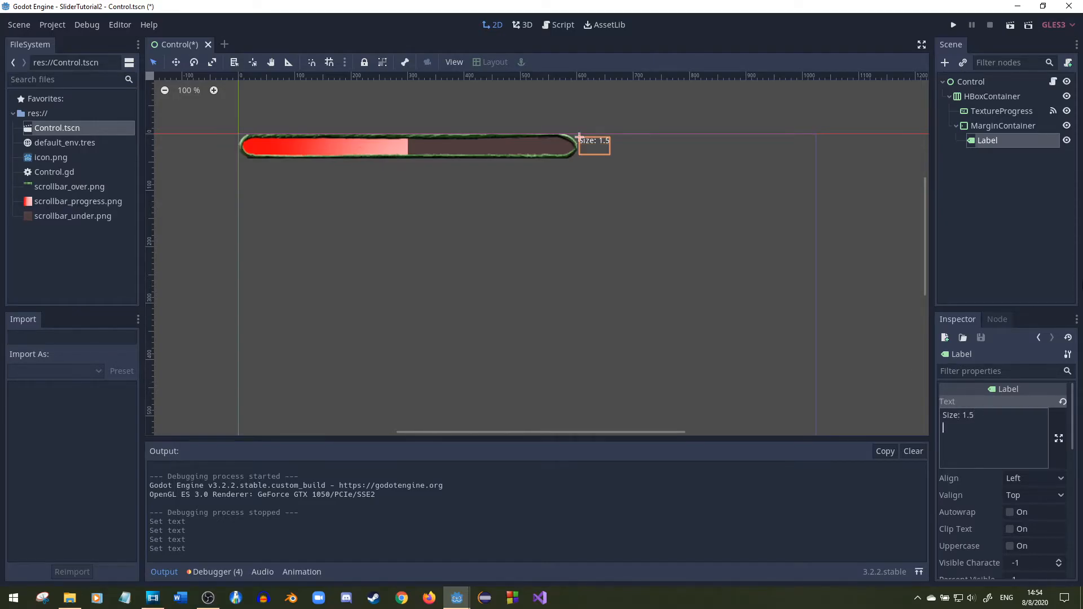
pyautogui.click(1002, 125)
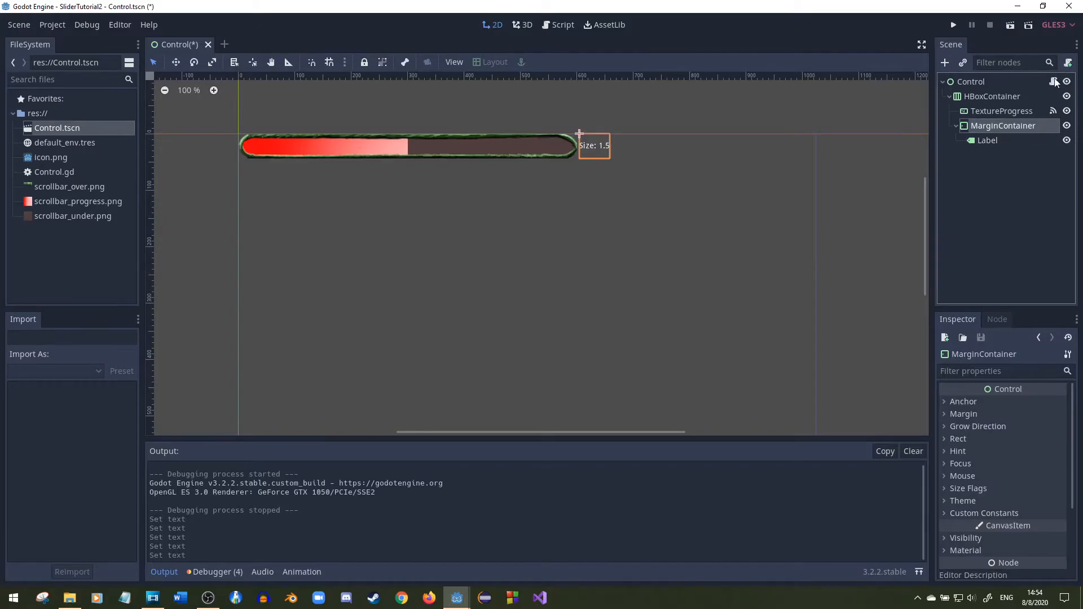
pyautogui.click(562, 25)
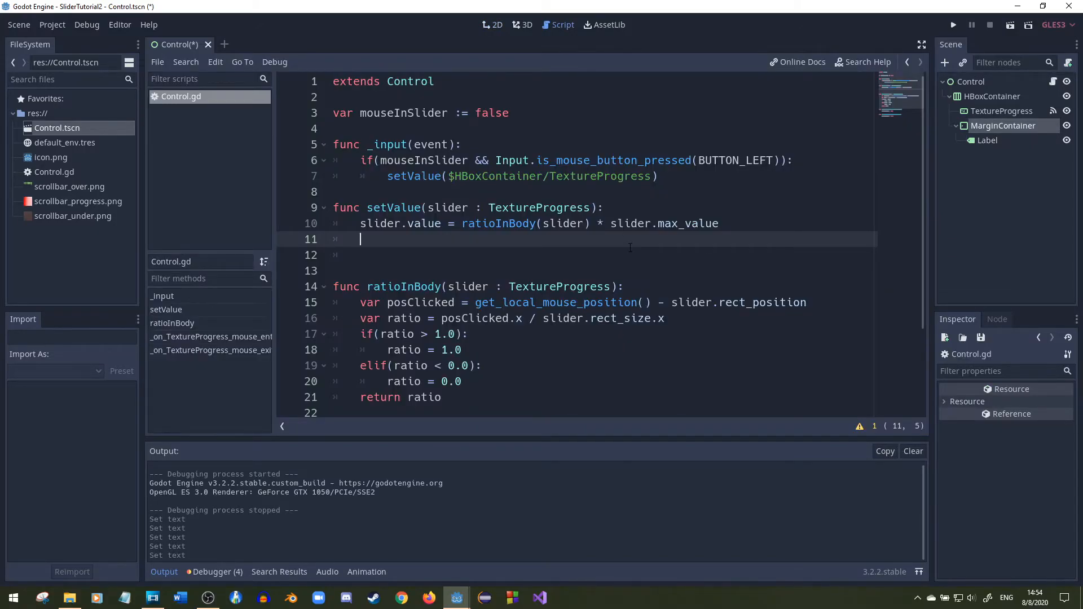
# Write $HBoxContainer/MarginContainer/Label.text = "Size: " + str(slider.value) inside setValue
pyautogui.write('$HBoxContainer/MarginContainer/Label')
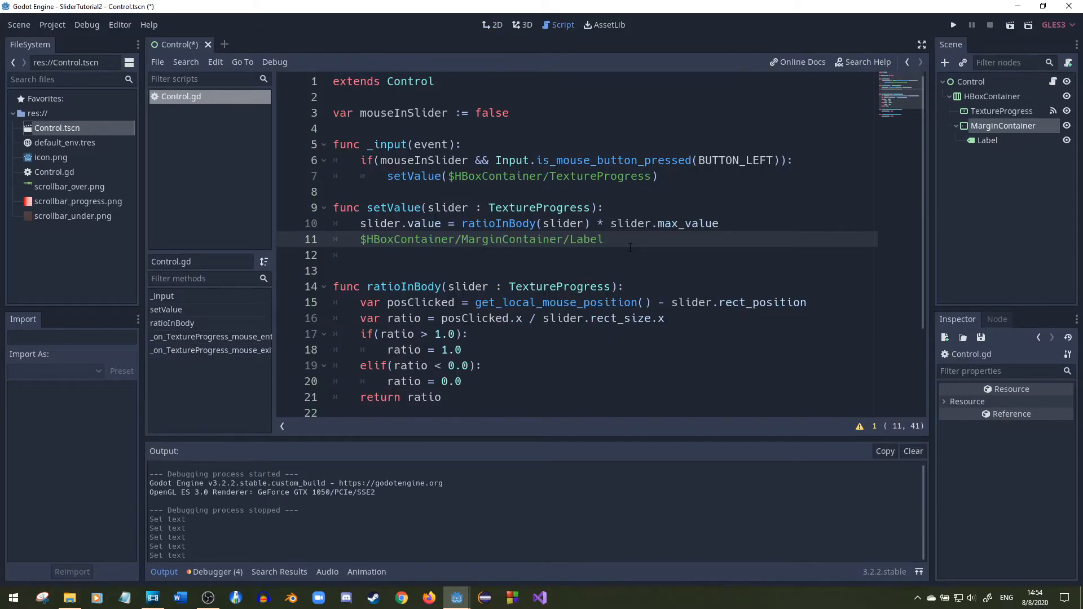
pyautogui.write('.text')
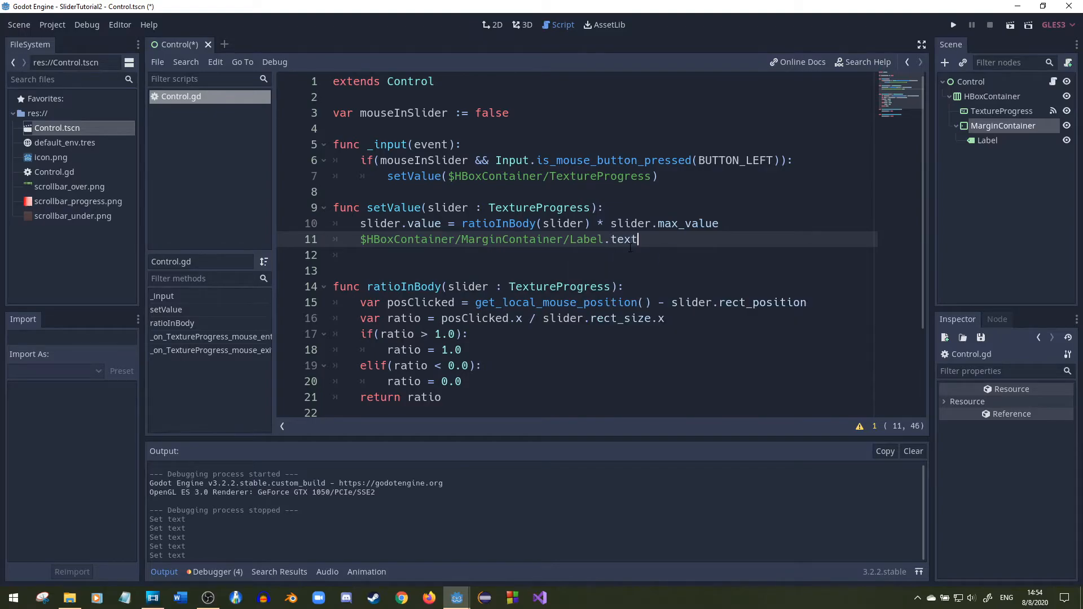
pyautogui.write('= "S"')
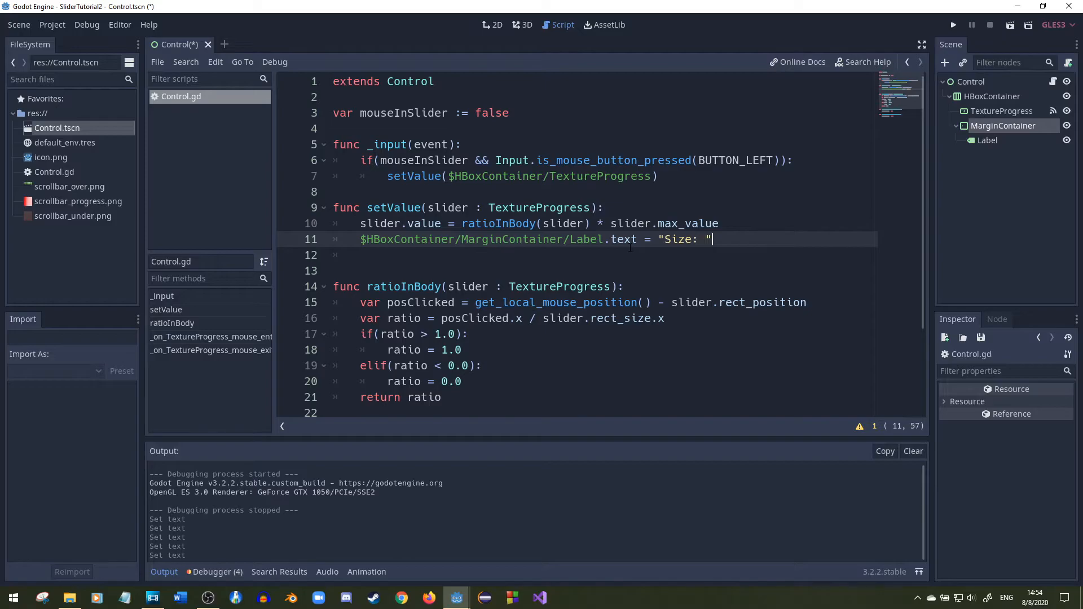
pyautogui.write('+ s')
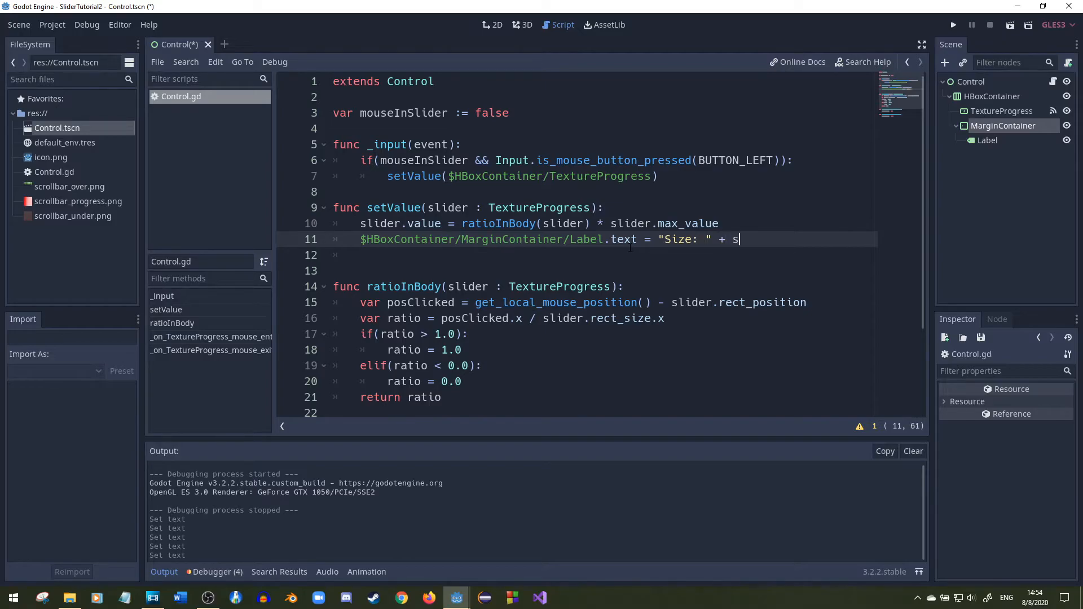
pyautogui.write('tr(')
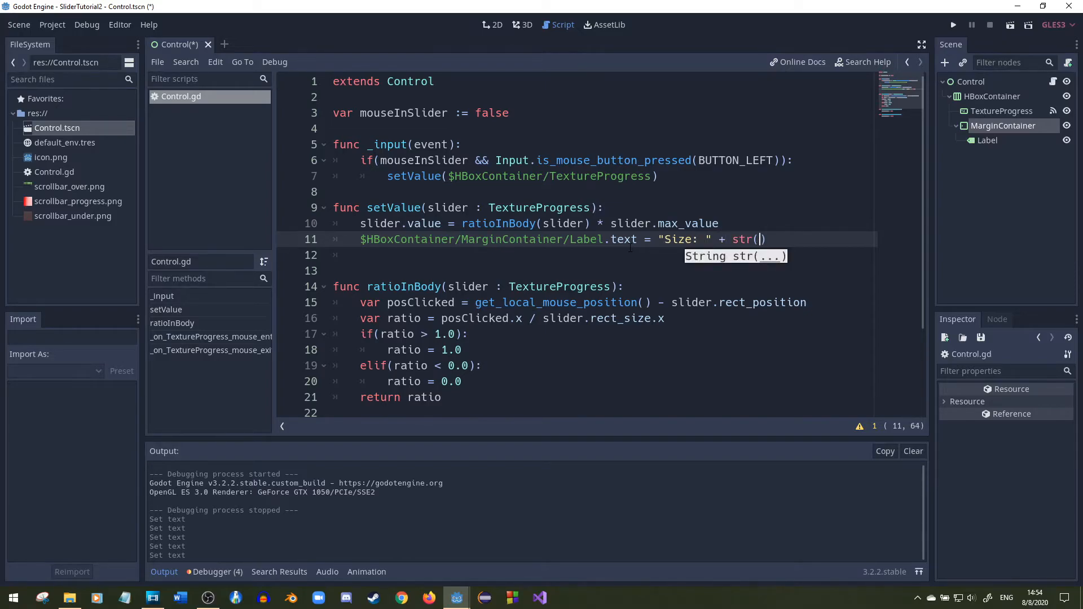
pyautogui.write('slider.value')
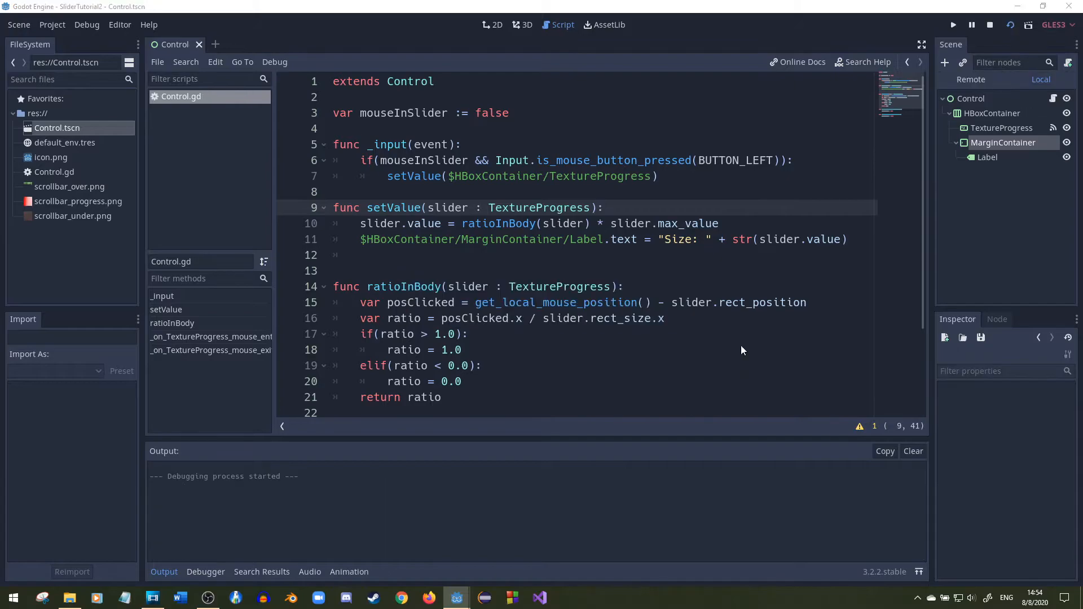
# Run the scene, try the slider until the label reads Size: 1.9, then close the game window
pyautogui.click(952, 24)
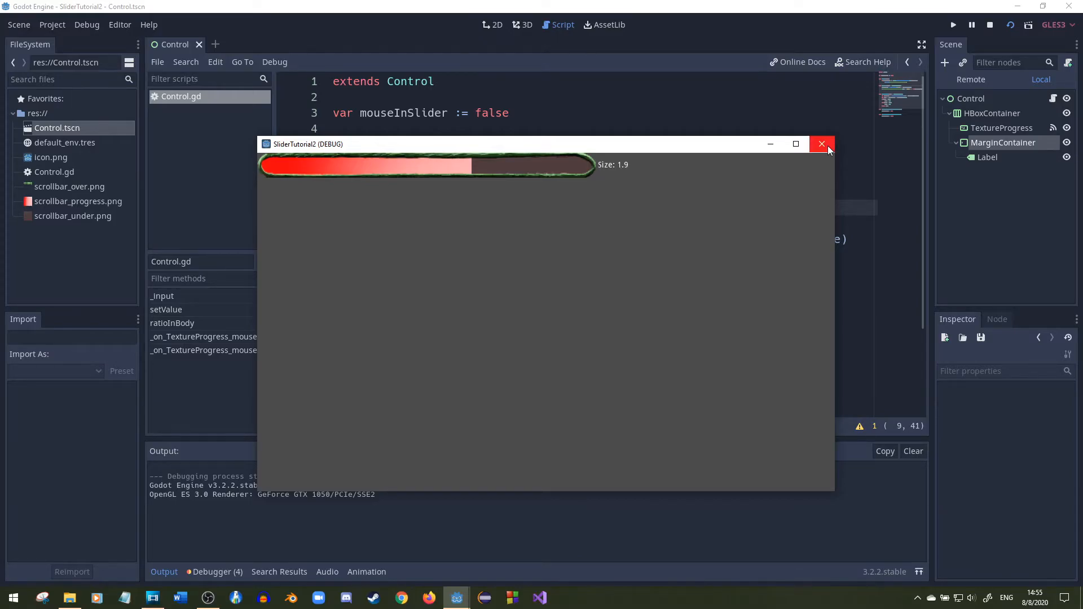
pyautogui.click(822, 143)
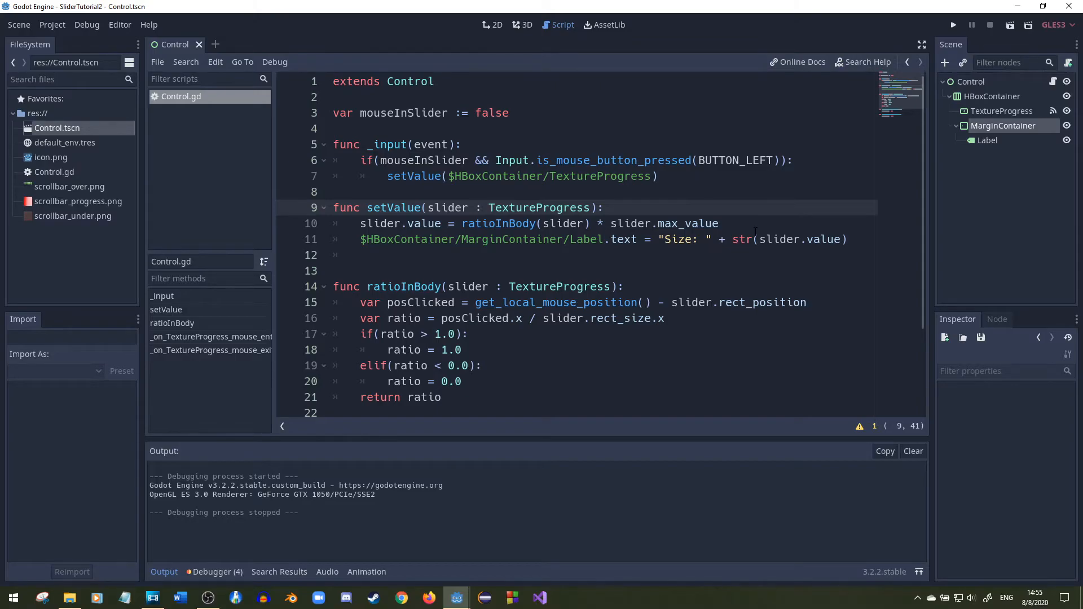
# Create a new 2D scene with a Node2D root, a Sprite child and an attached Sprite.gd script
pyautogui.click(19, 24)
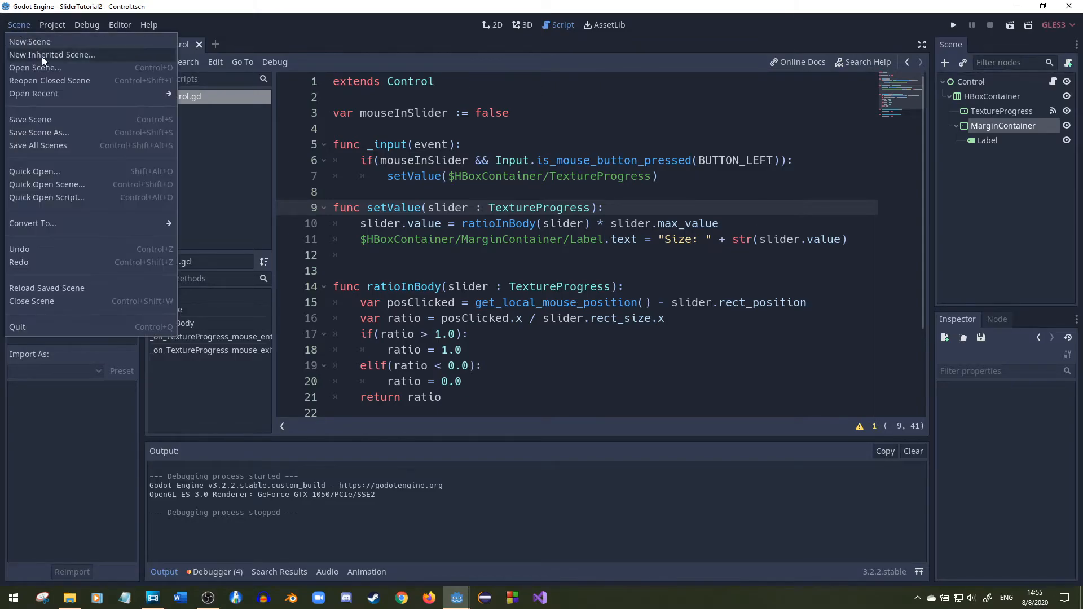
pyautogui.click(29, 41)
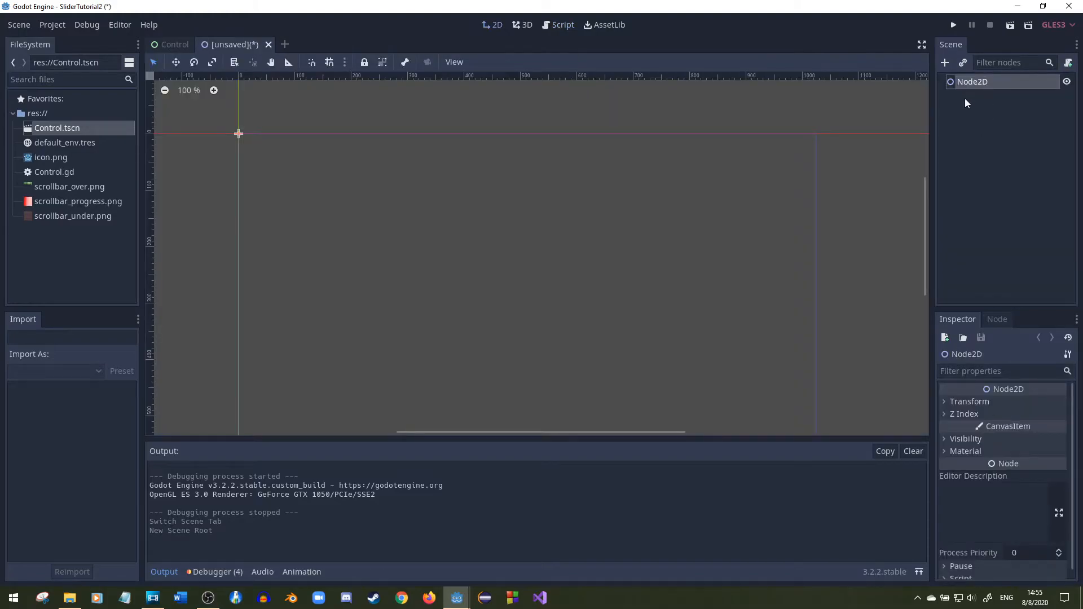
pyautogui.click(946, 63)
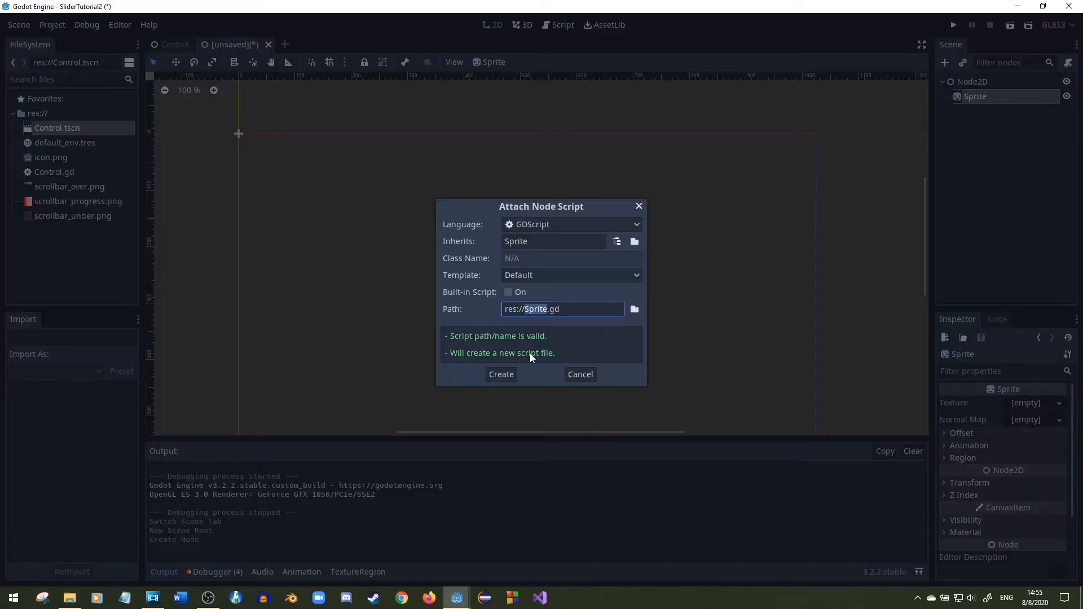
pyautogui.click(500, 374)
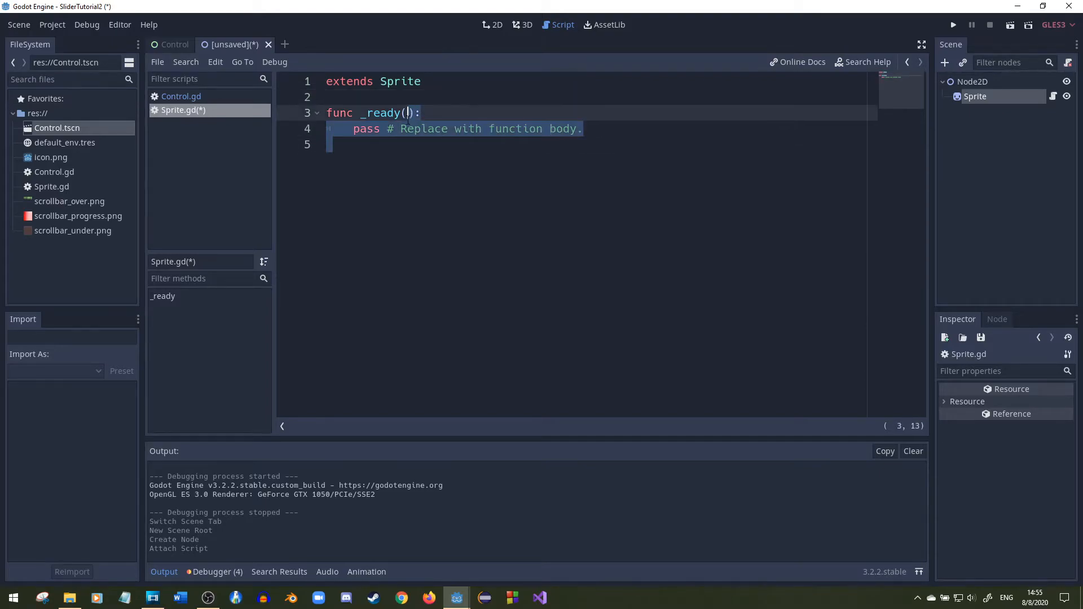
# Strip Sprite.gd's template body down to a ready function containing only pass
pyautogui.press('Delete')
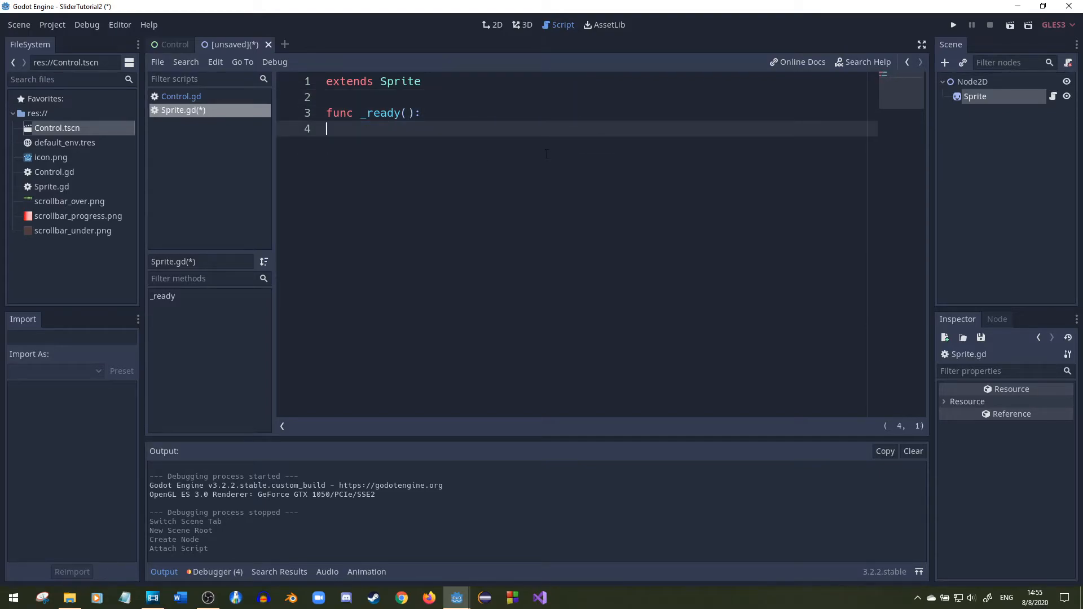
pyautogui.write('pass')
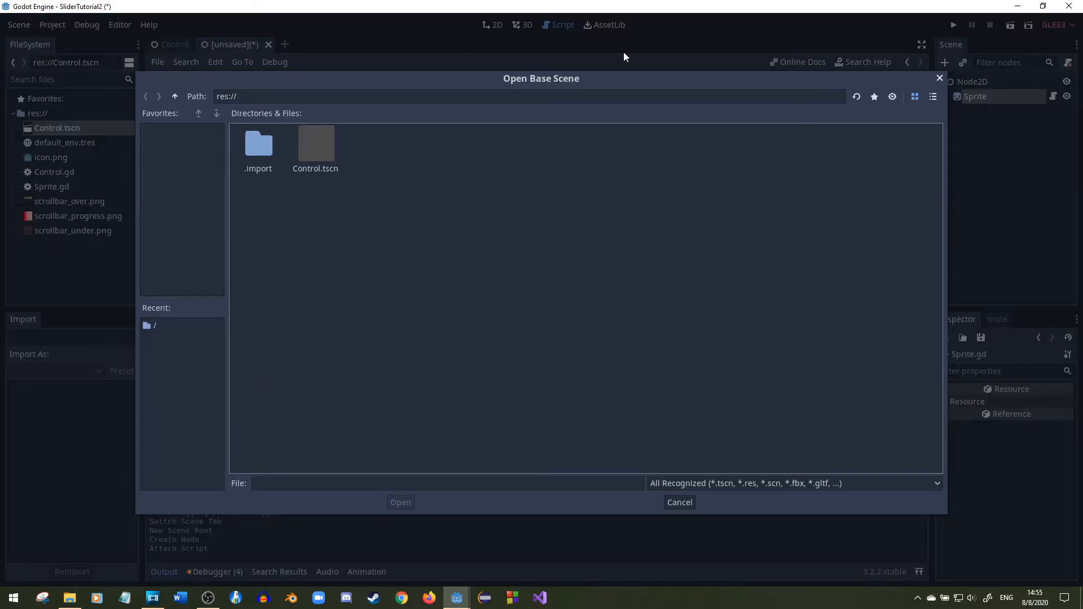
# Create an Events scene with a plain Node root and Events.gd script, then head to Project Settings
pyautogui.click(678, 502)
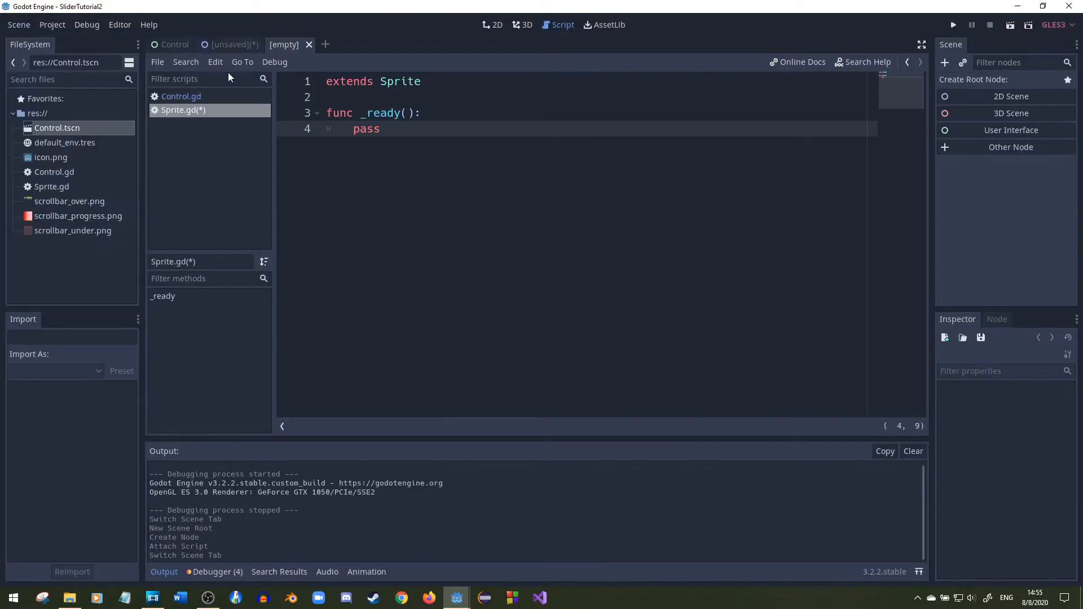
pyautogui.click(946, 62)
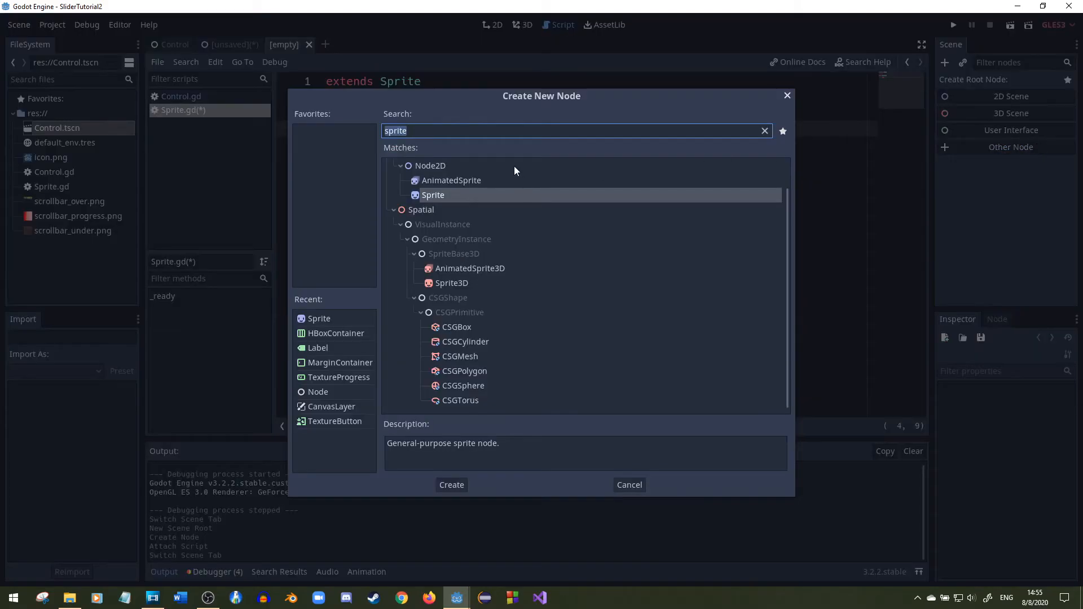
pyautogui.click(452, 484)
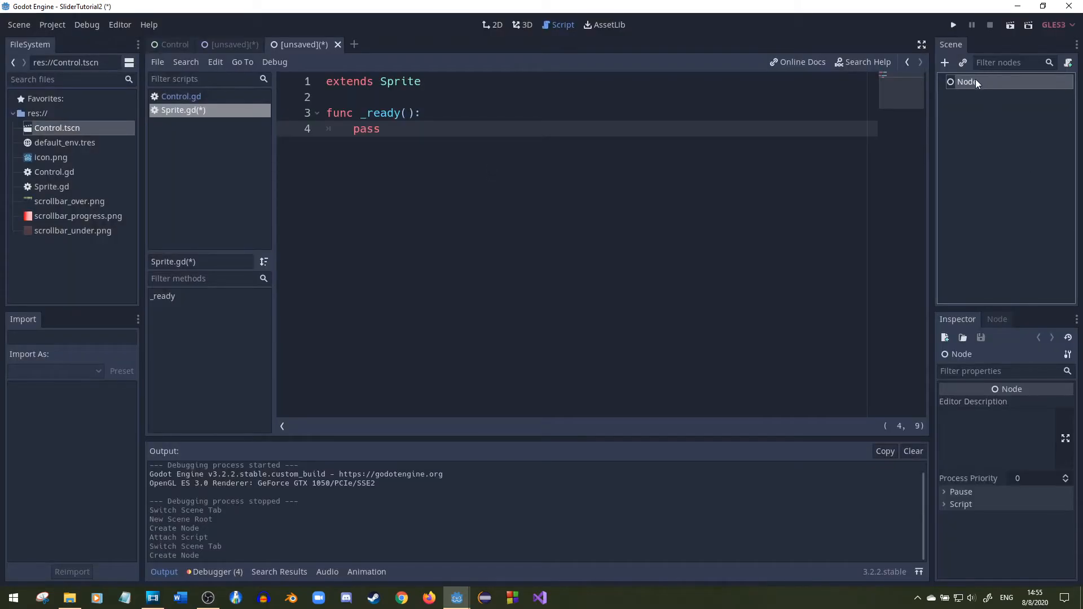
pyautogui.write('Events')
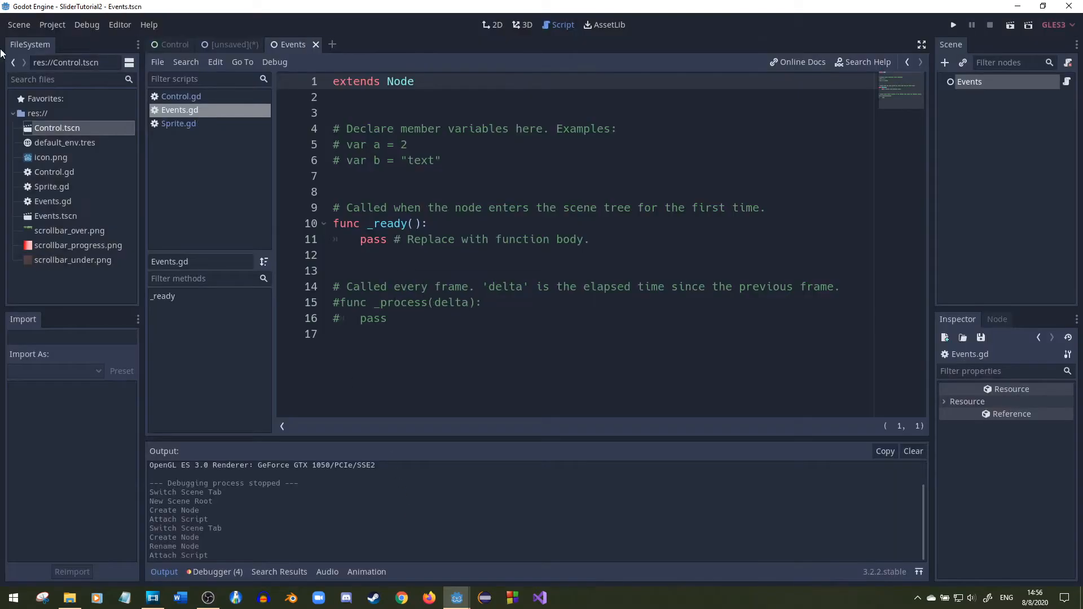
pyautogui.click(52, 24)
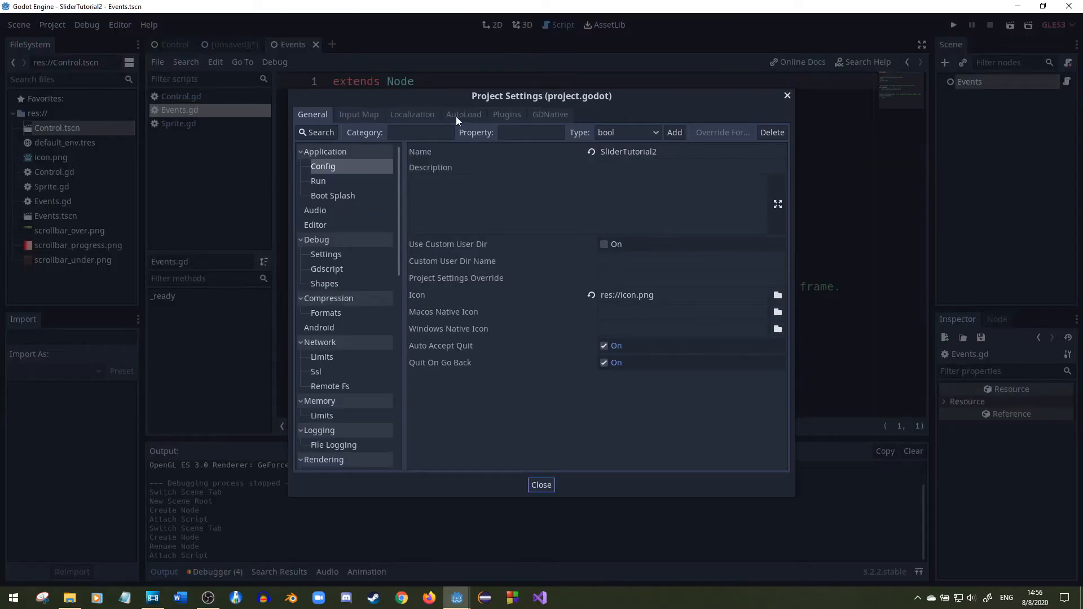
# Register Events.tscn as an enabled AutoLoad singleton named Events and close Project Settings
pyautogui.click(463, 114)
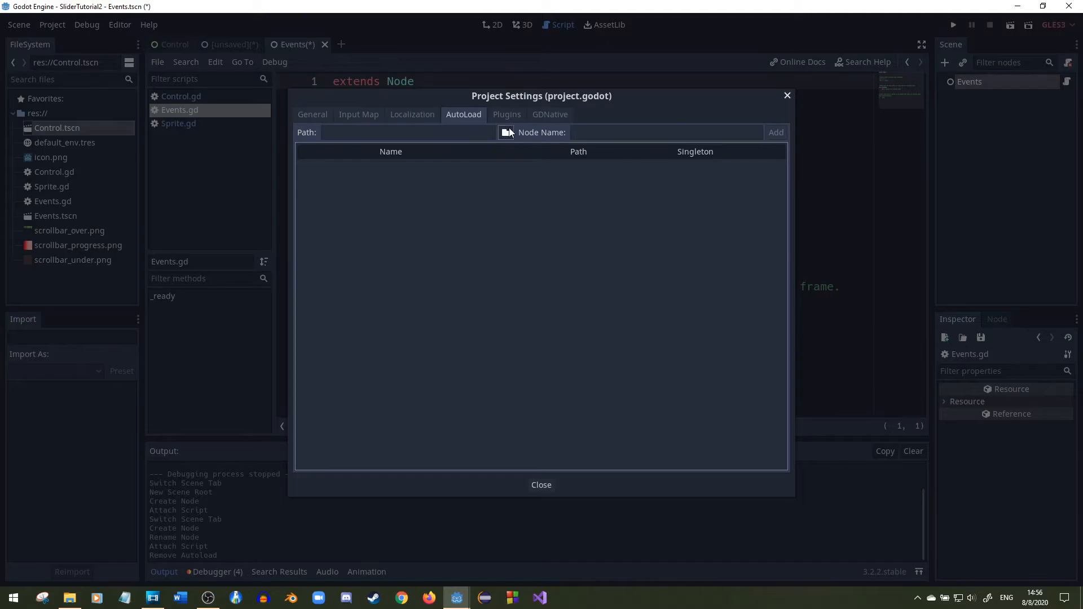
pyautogui.click(508, 132)
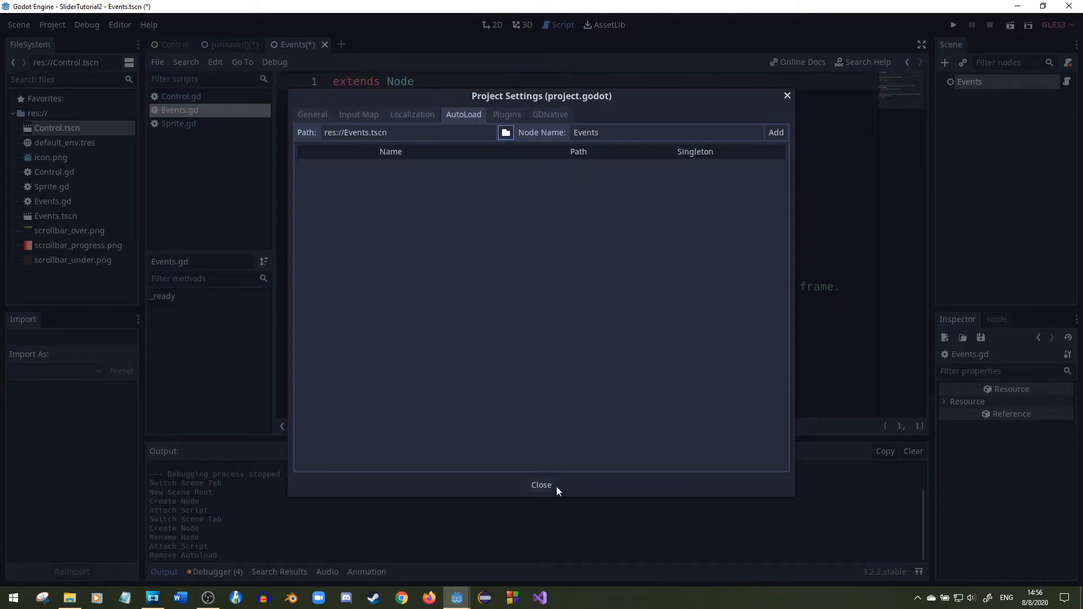
pyautogui.click(775, 132)
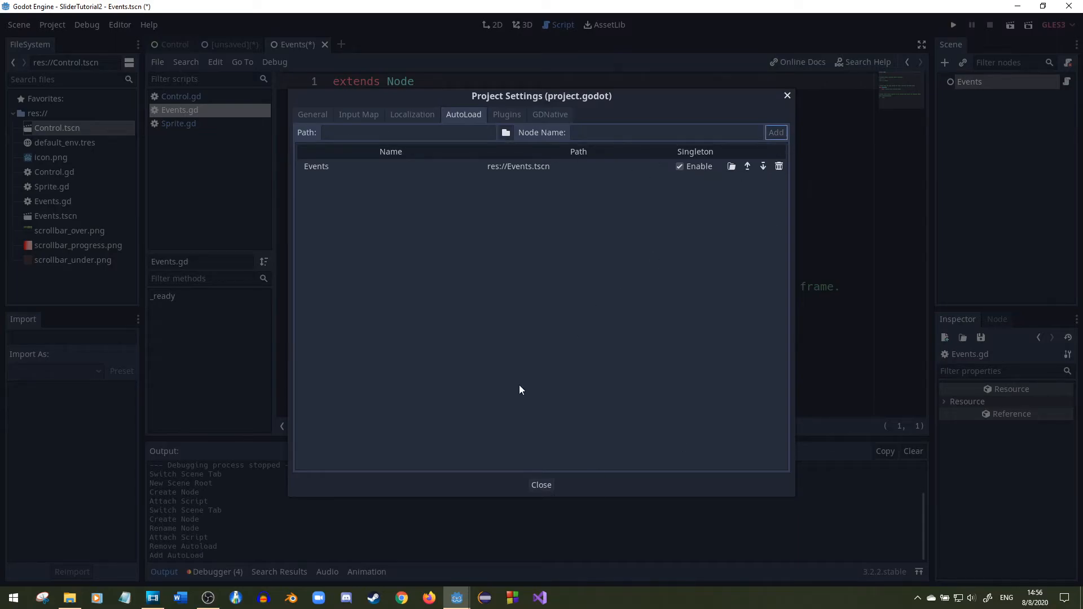
pyautogui.click(540, 484)
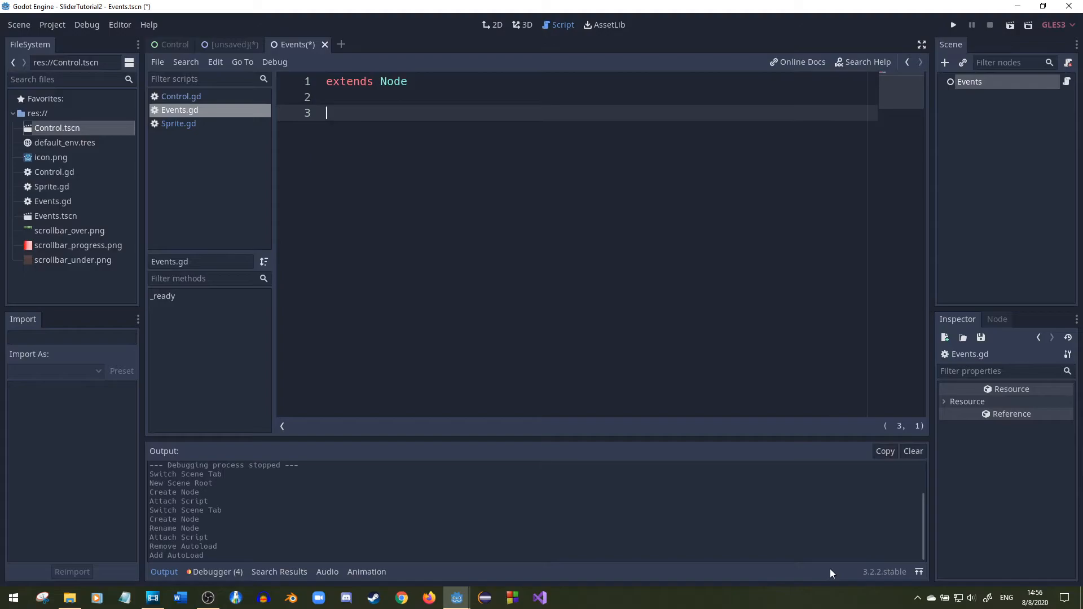
# Declare signal size_changed(val) in Events.gd and return to the Sprite scene
pyautogui.write('signal')
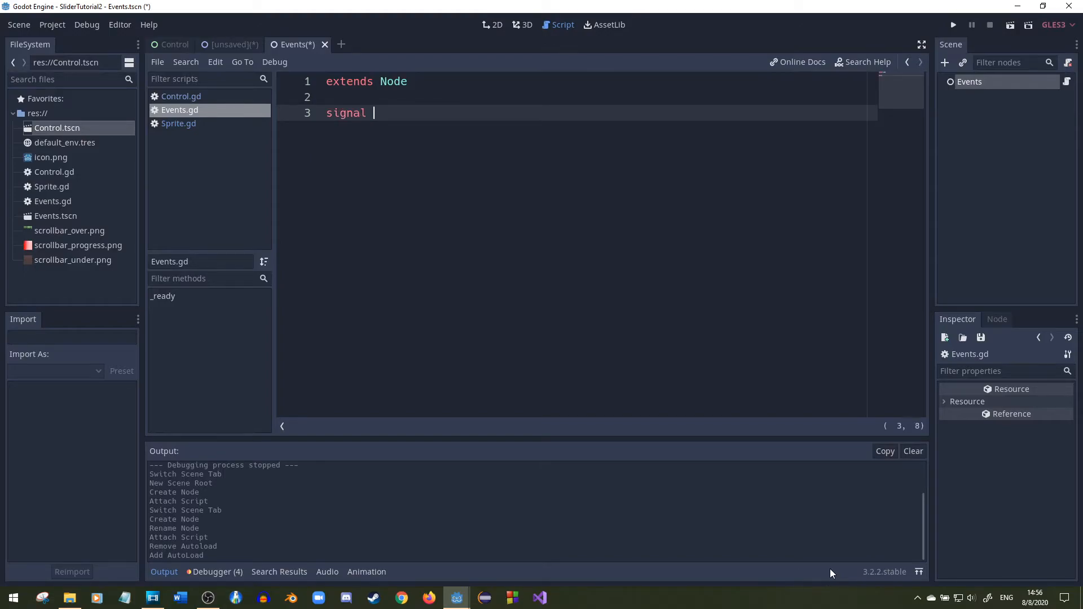
pyautogui.write('size')
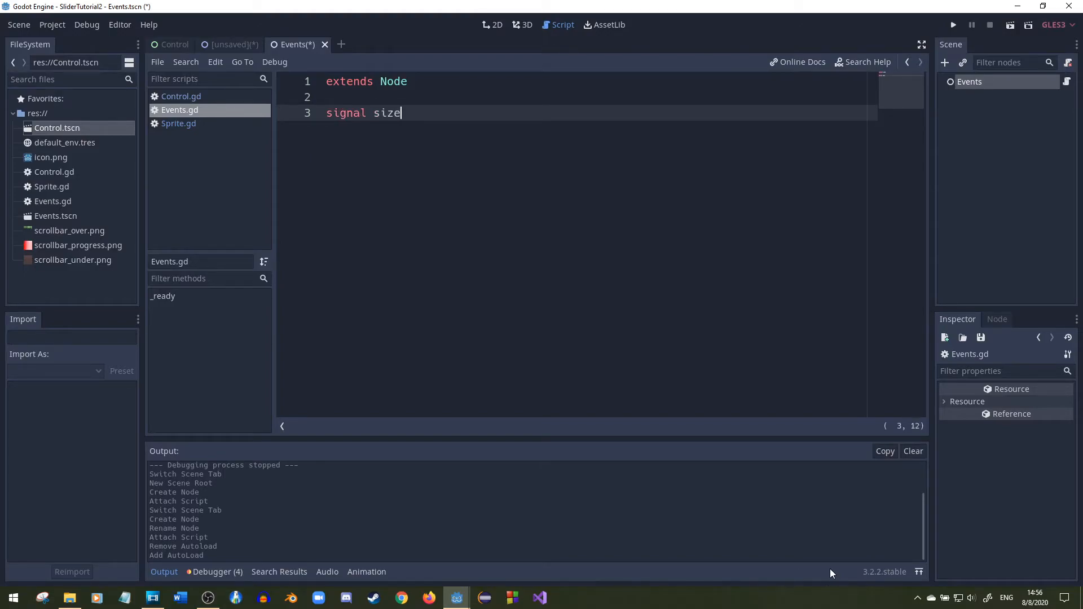
pyautogui.write('_changed')
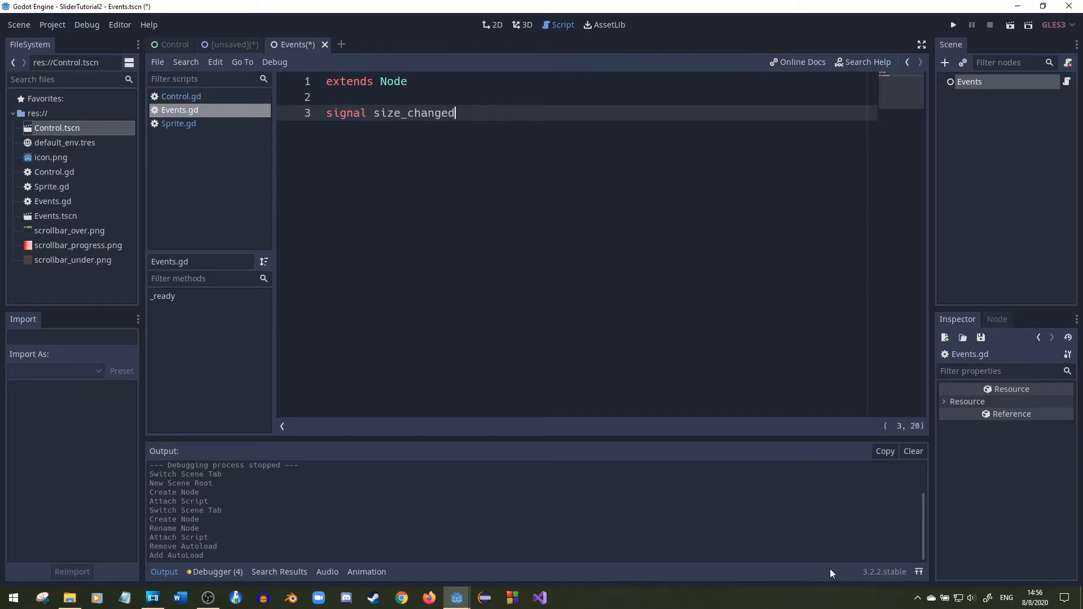
pyautogui.write('(val)')
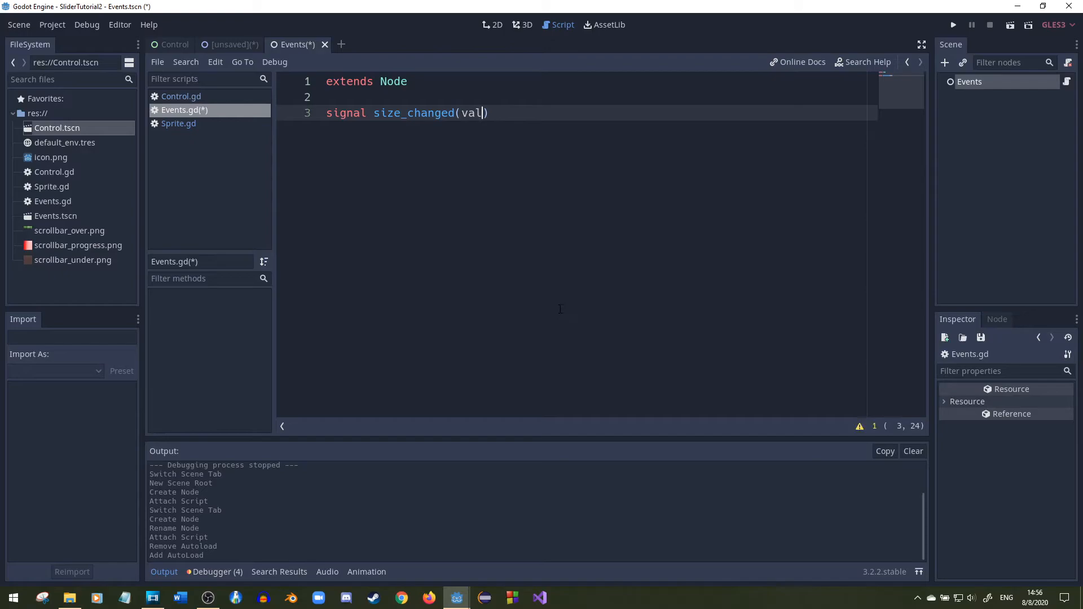
pyautogui.click(179, 123)
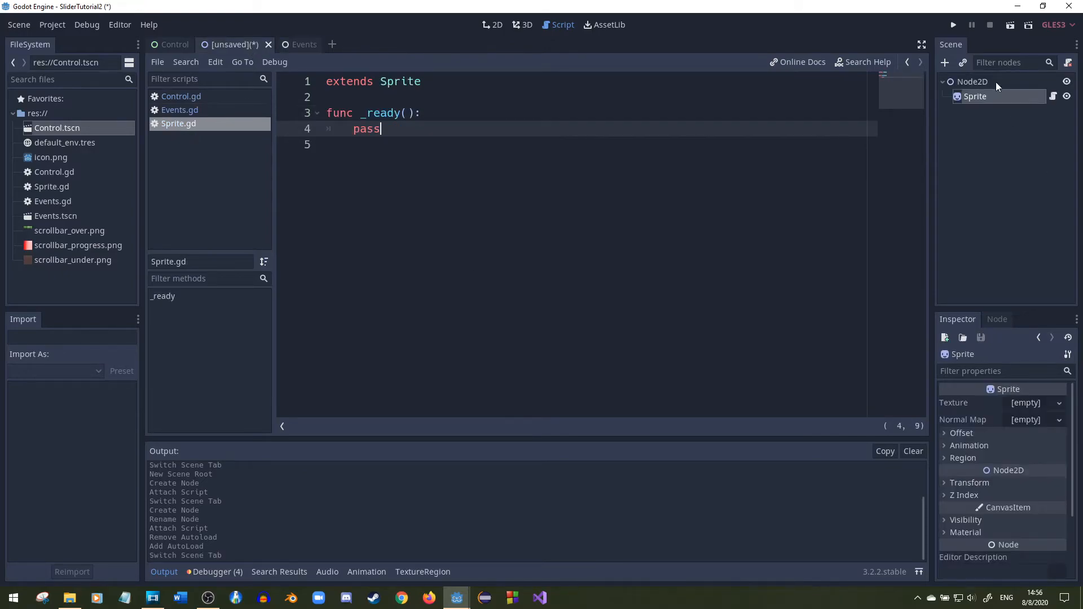
# Replace pass in _ready with Events.connect("size_changed", self, "changeSize")
pyautogui.doubleClick(365, 129)
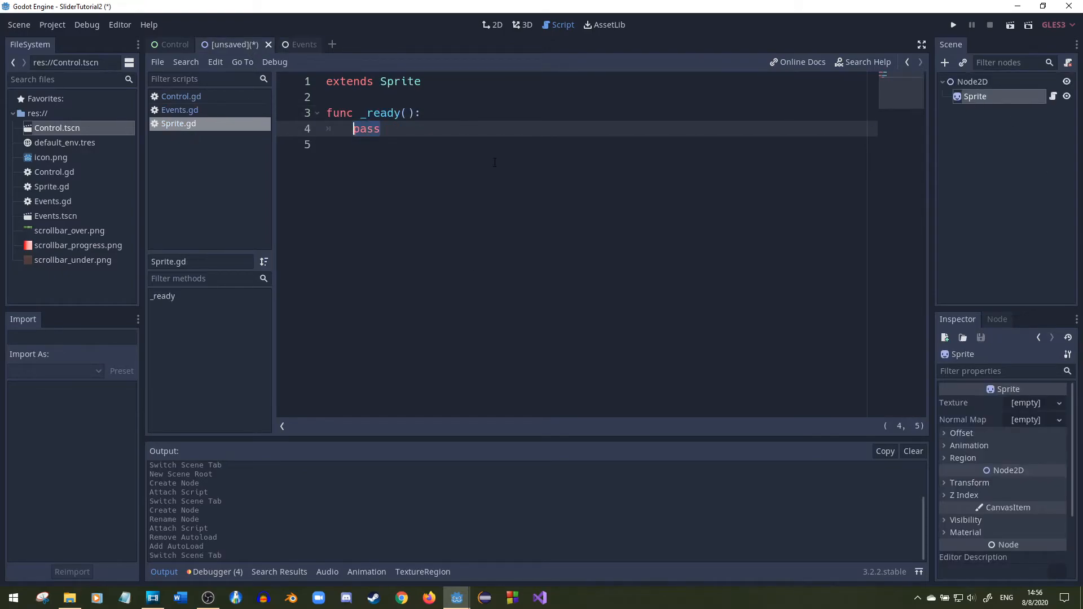
pyautogui.write('Events.connect("size_changed')
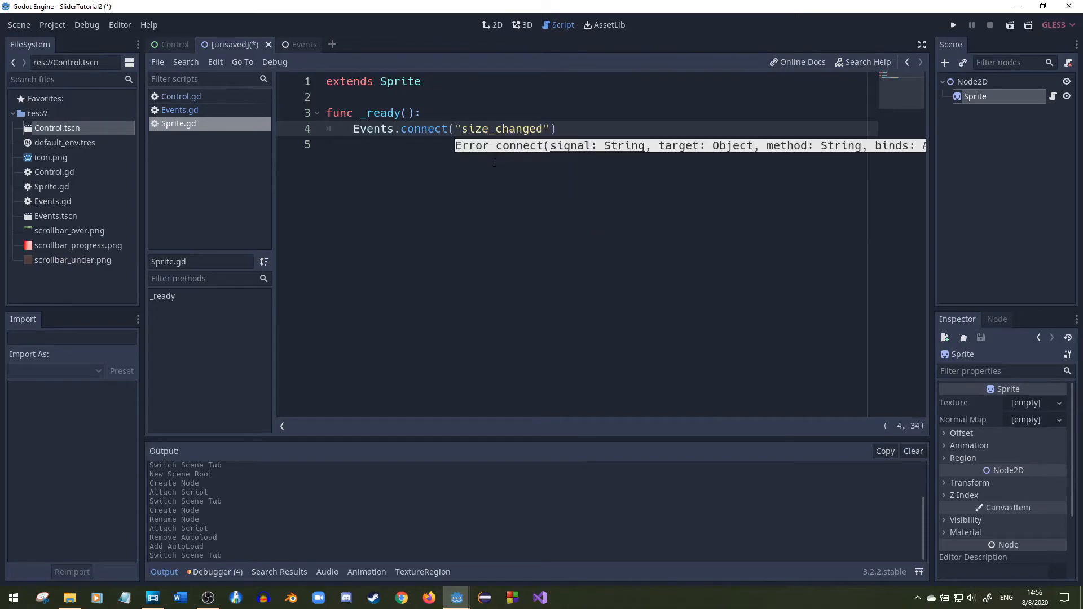
pyautogui.write(', self,')
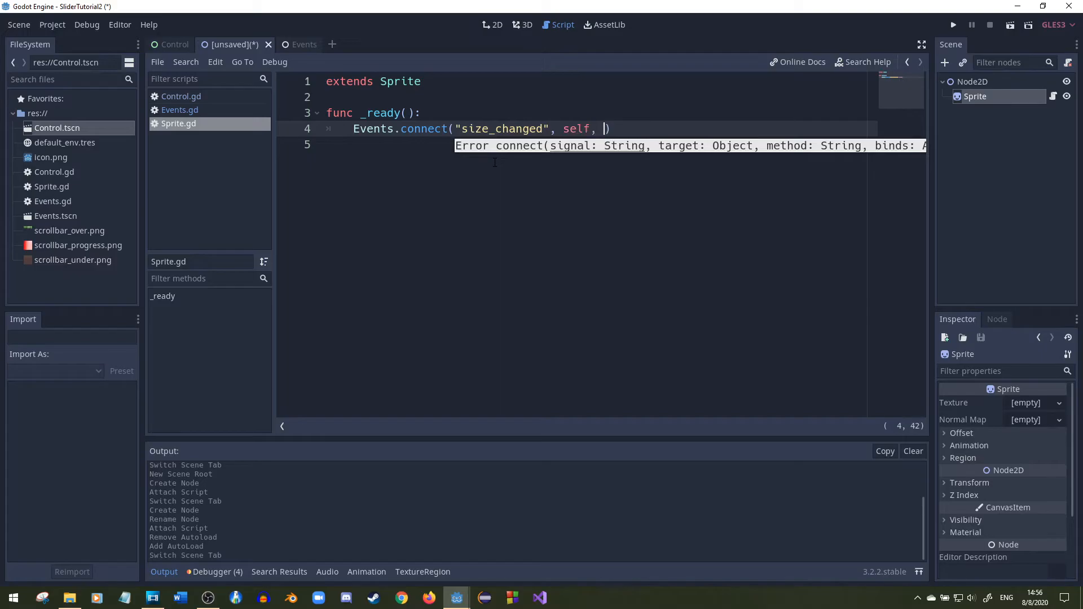
pyautogui.write('"')
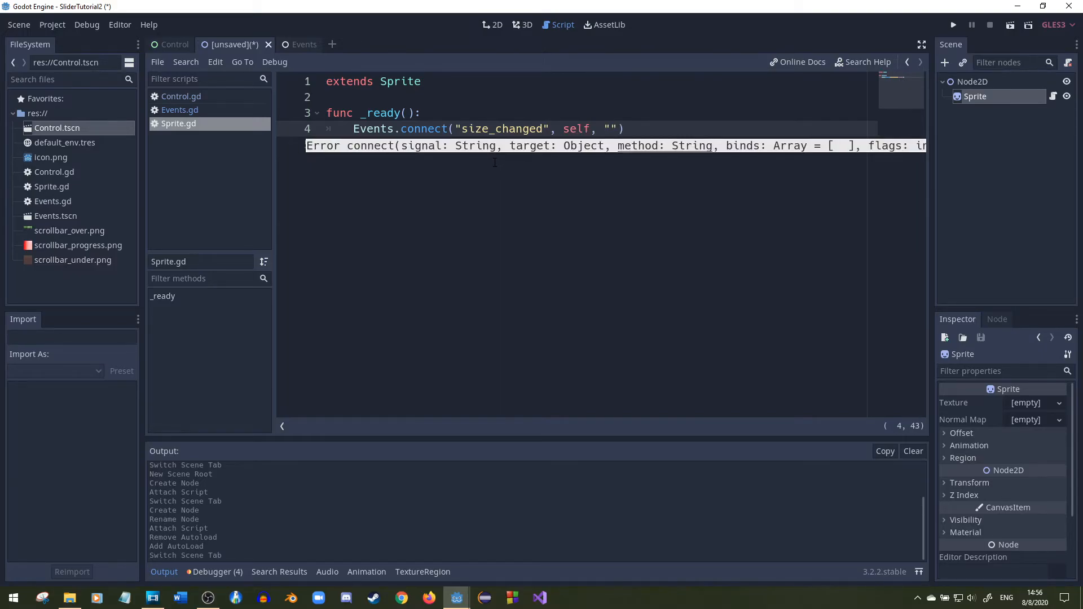
pyautogui.write('changeSize')
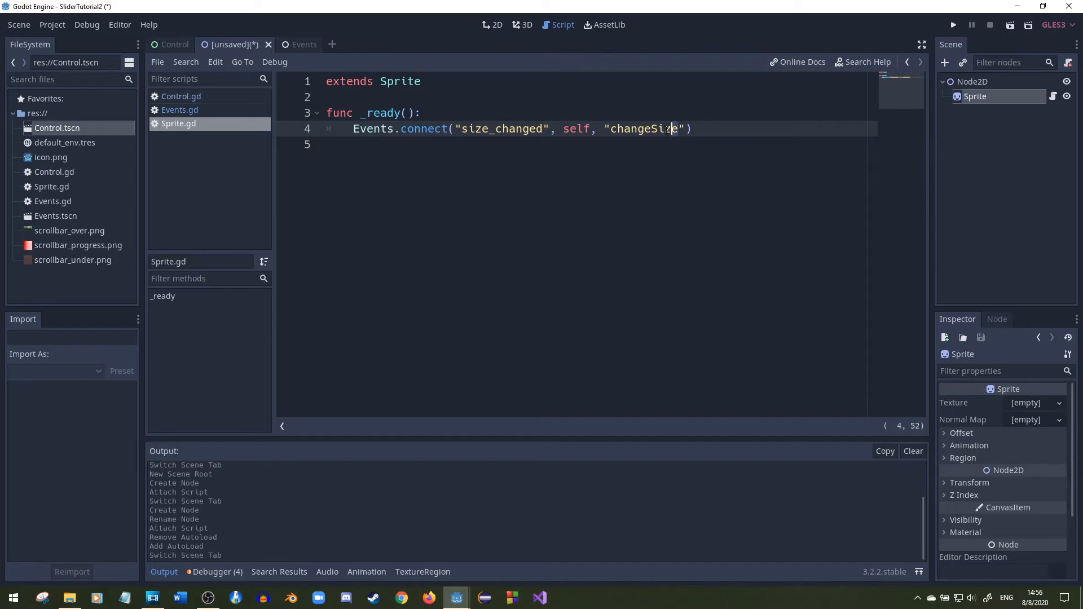
pyautogui.press('Return')
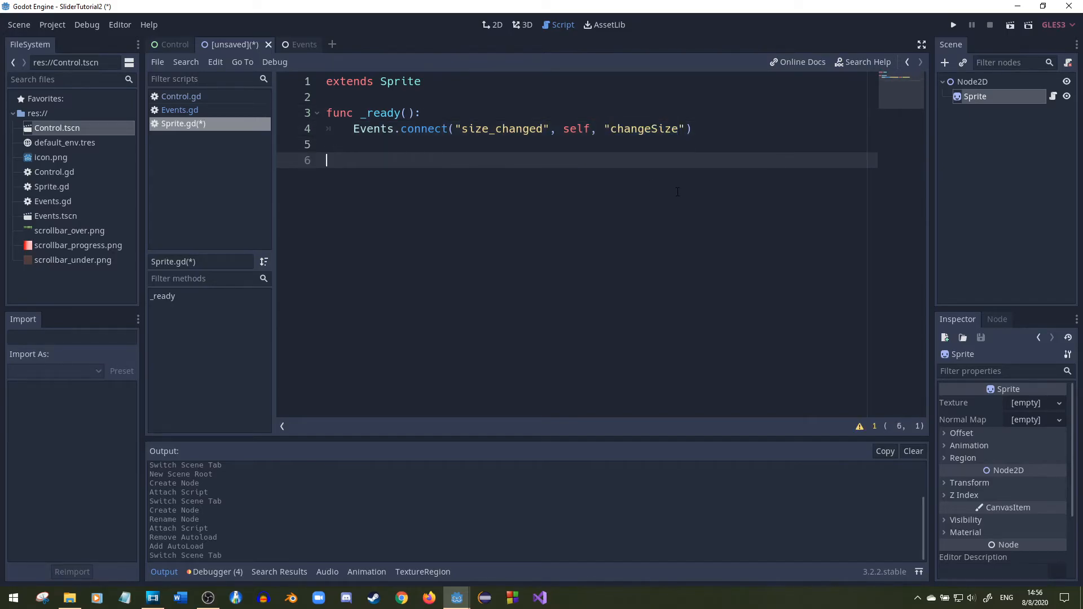
# Add func changeSize(val): scale = Vector2(val, val) and start running the scene
pyautogui.write('func changeSize(')
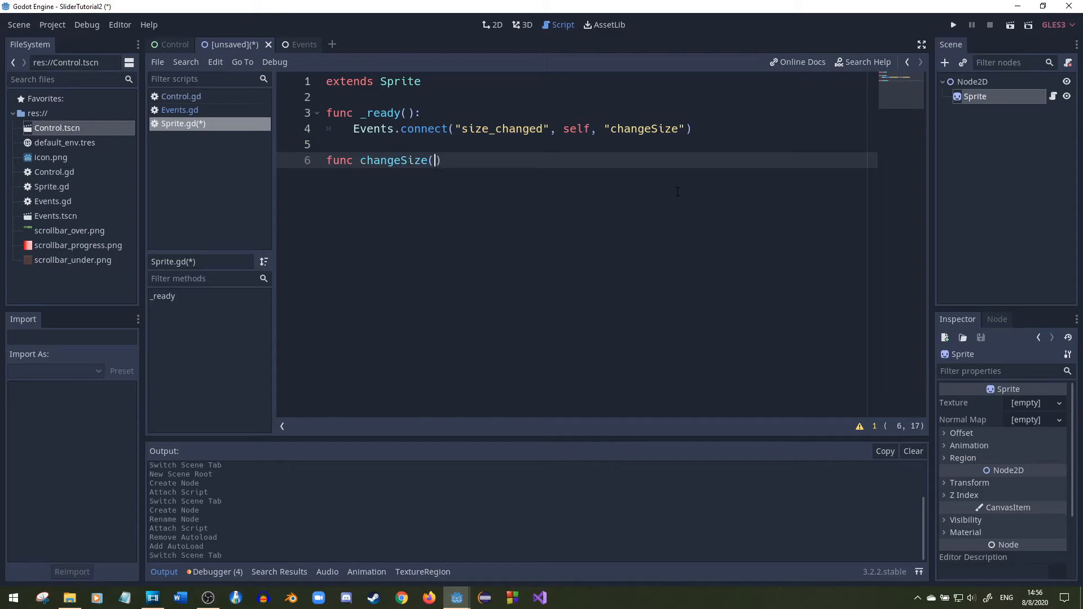
pyautogui.write('val')
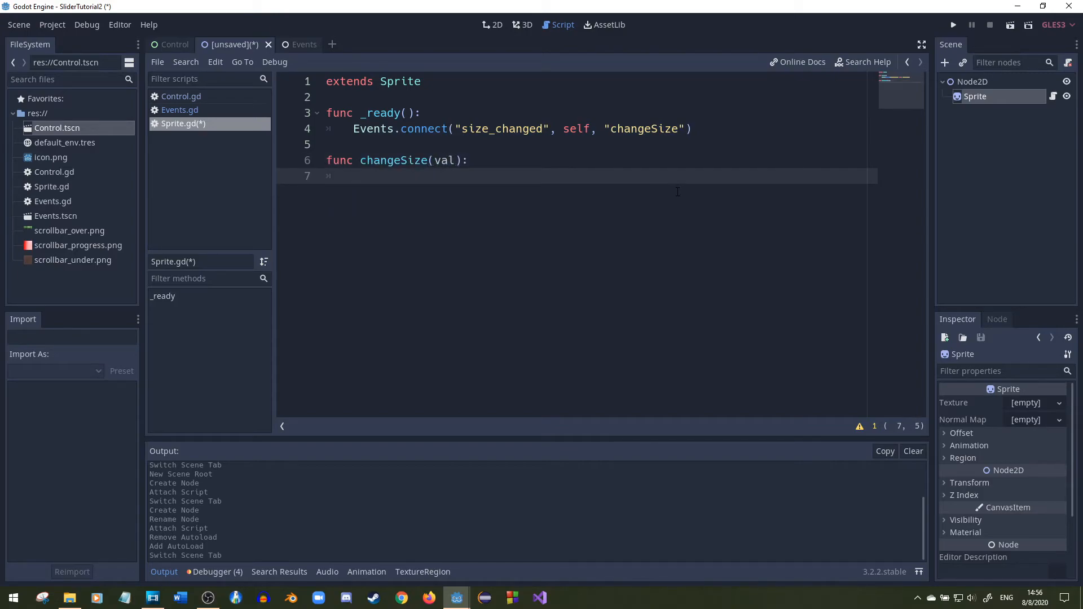
pyautogui.write('scale')
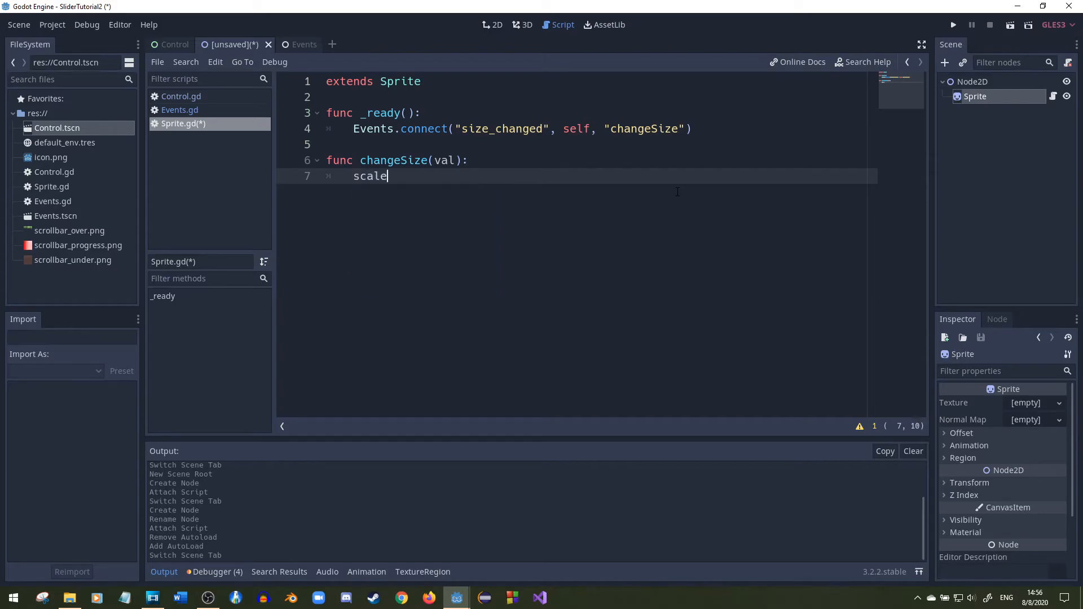
pyautogui.write('= V')
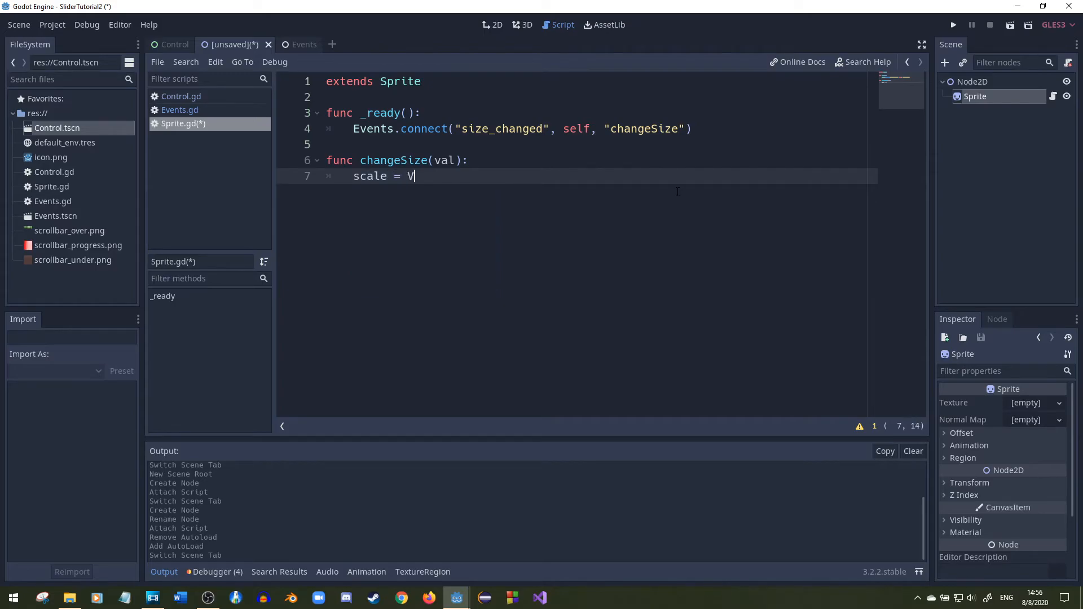
pyautogui.write('ector2(')
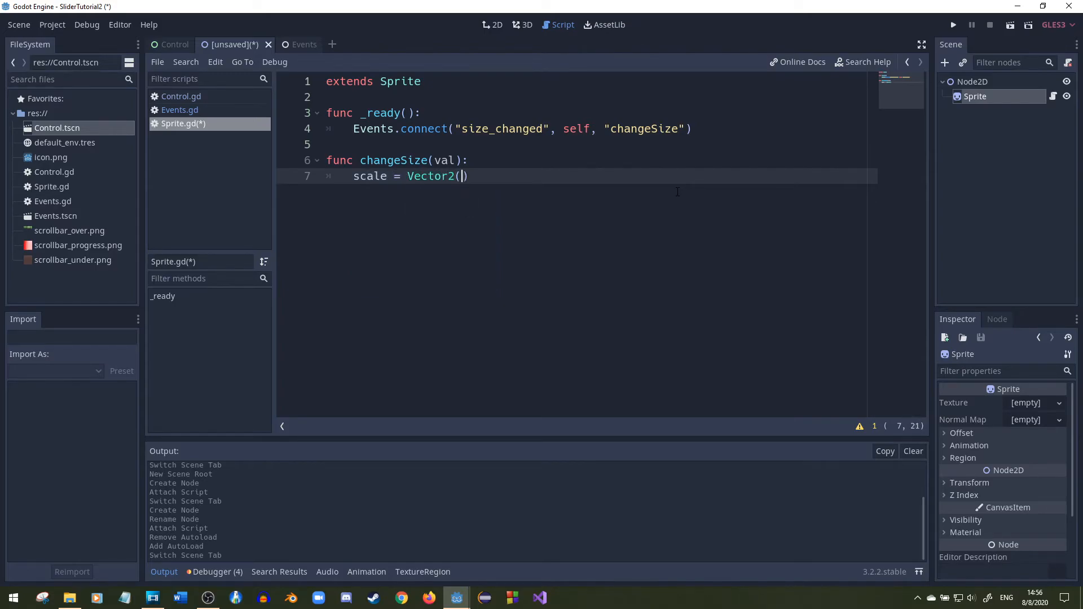
pyautogui.write('val, val')
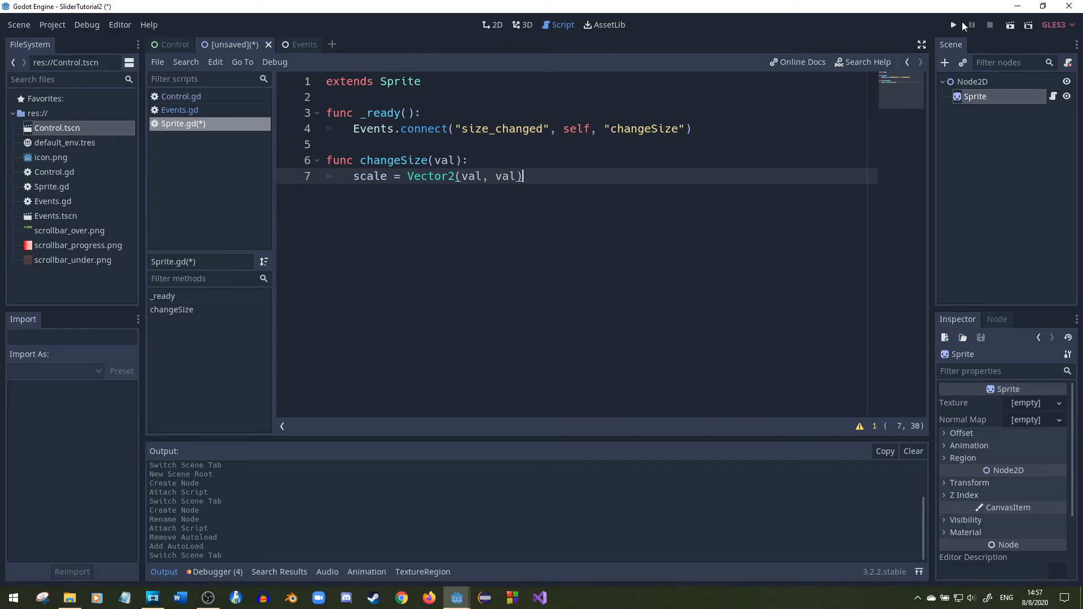
pyautogui.click(952, 25)
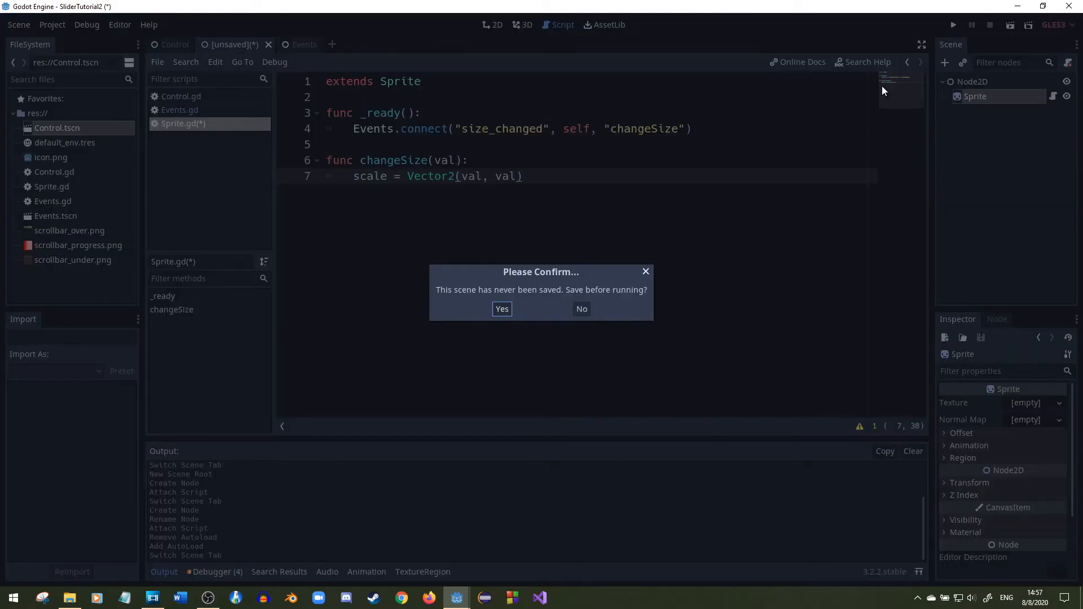
# Save the scene as Node2D.tscn and add a CanvasLayer node to hold the Control slider
pyautogui.click(501, 310)
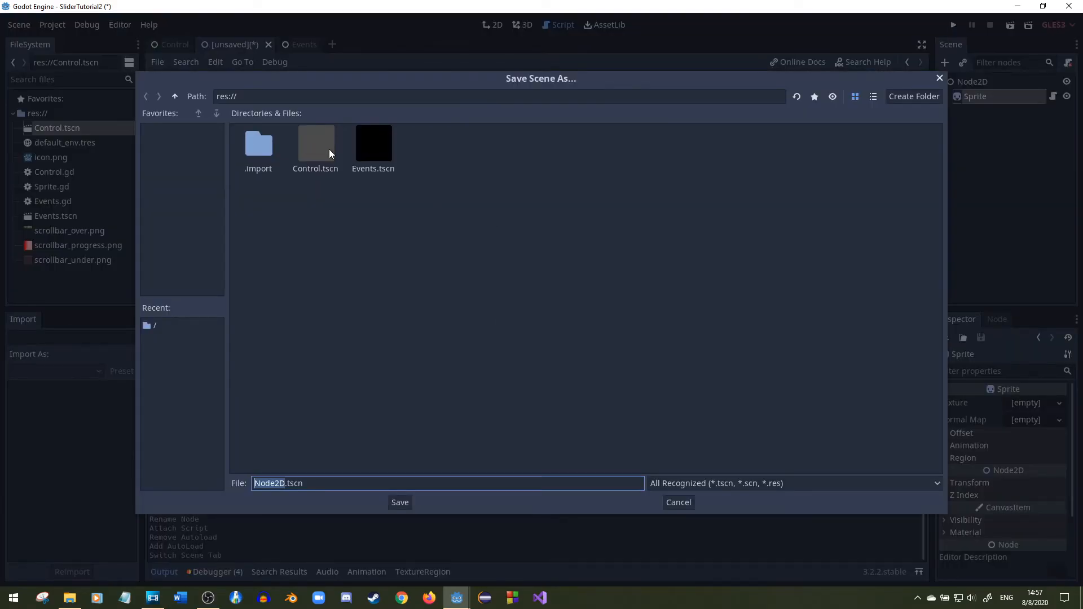
pyautogui.moveTo(399, 502)
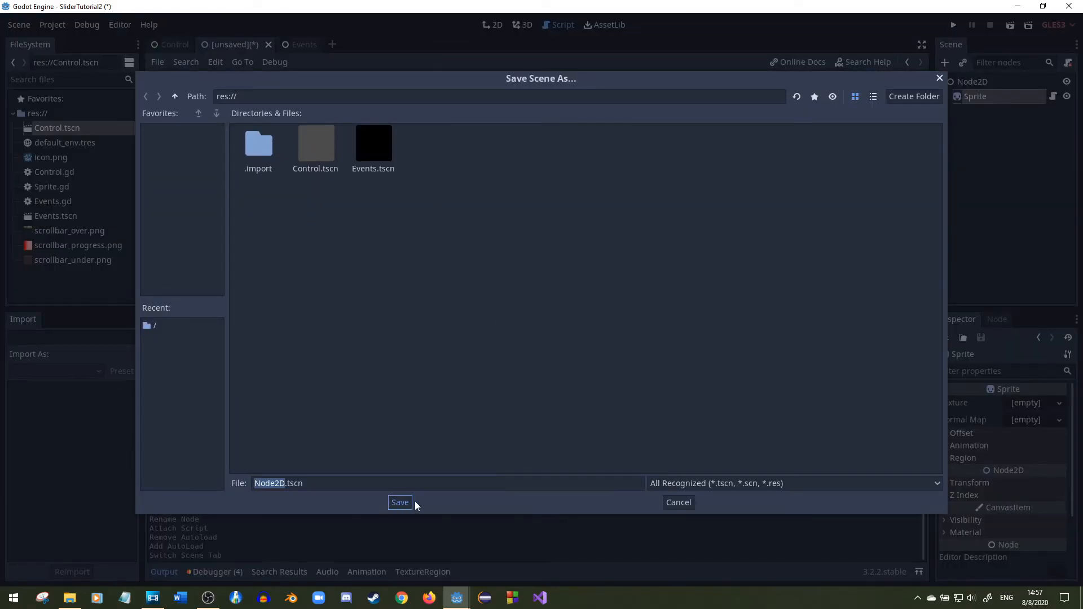
pyautogui.click(399, 502)
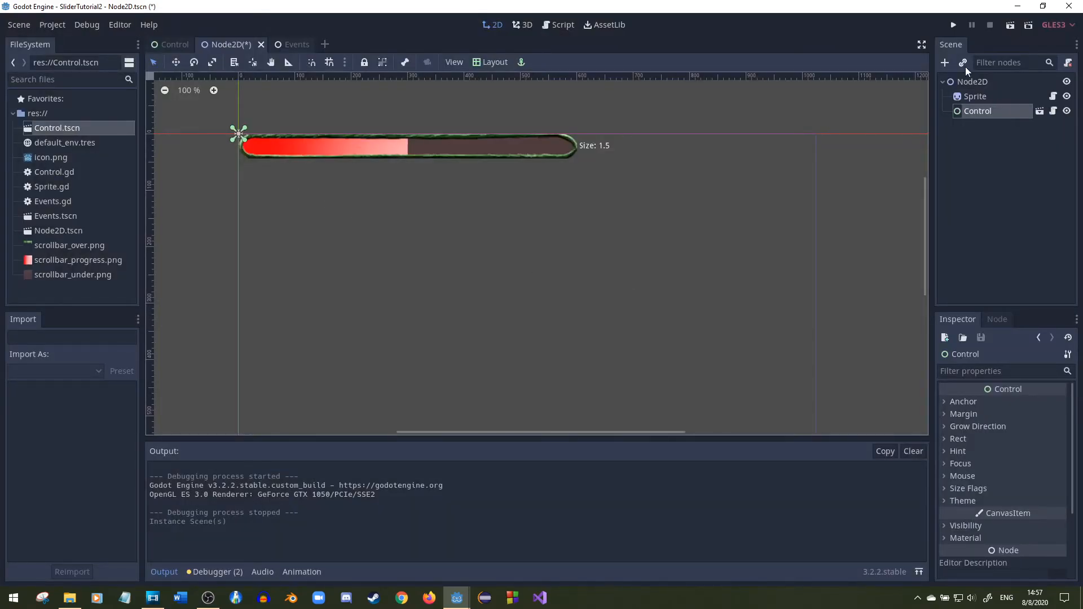
pyautogui.click(945, 63)
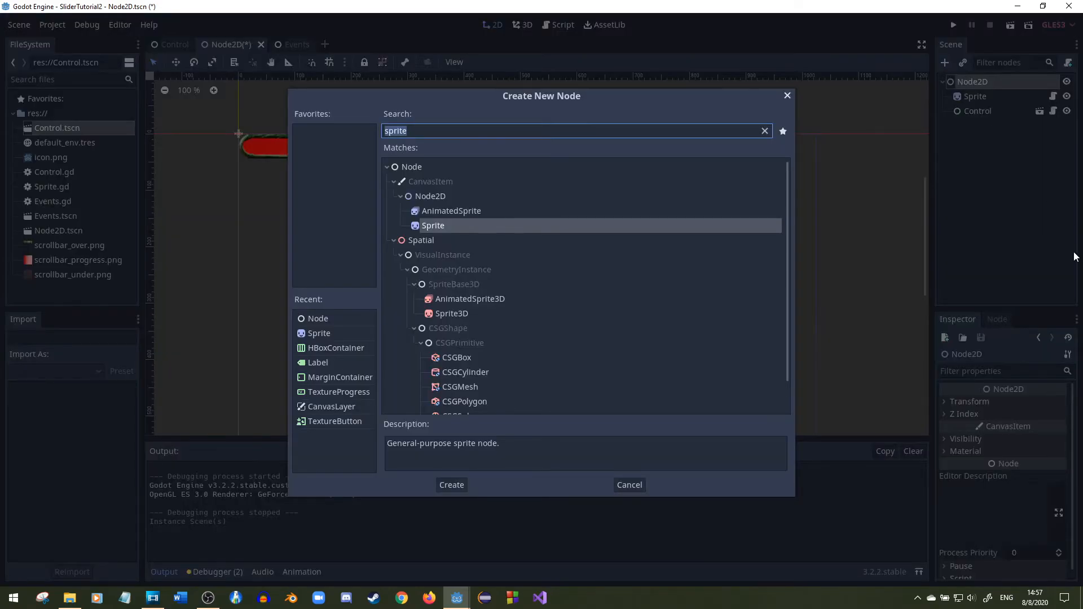
pyautogui.write('canvasL')
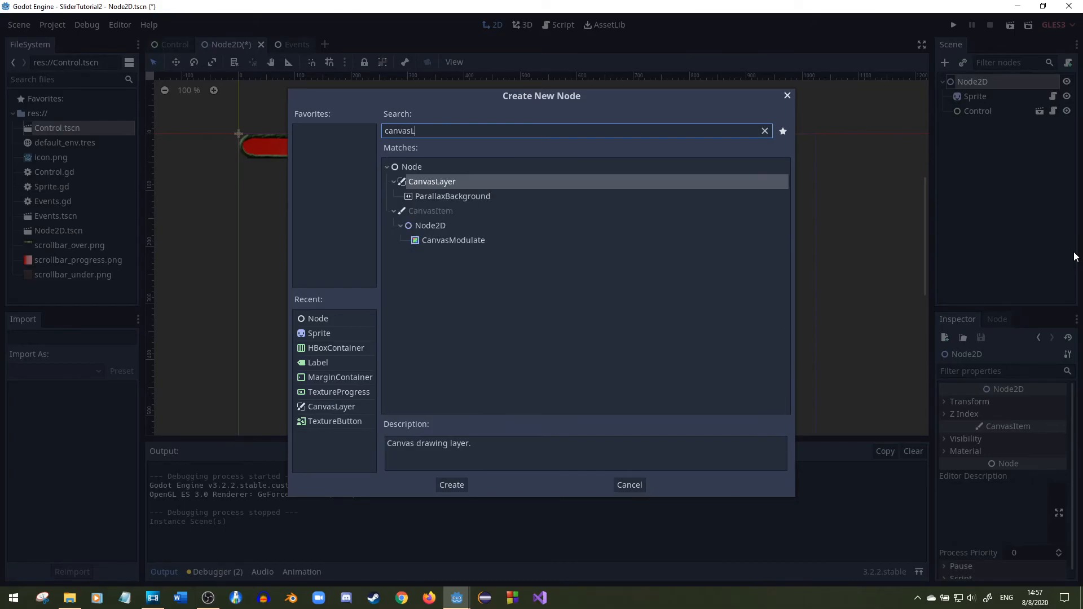
pyautogui.click(452, 484)
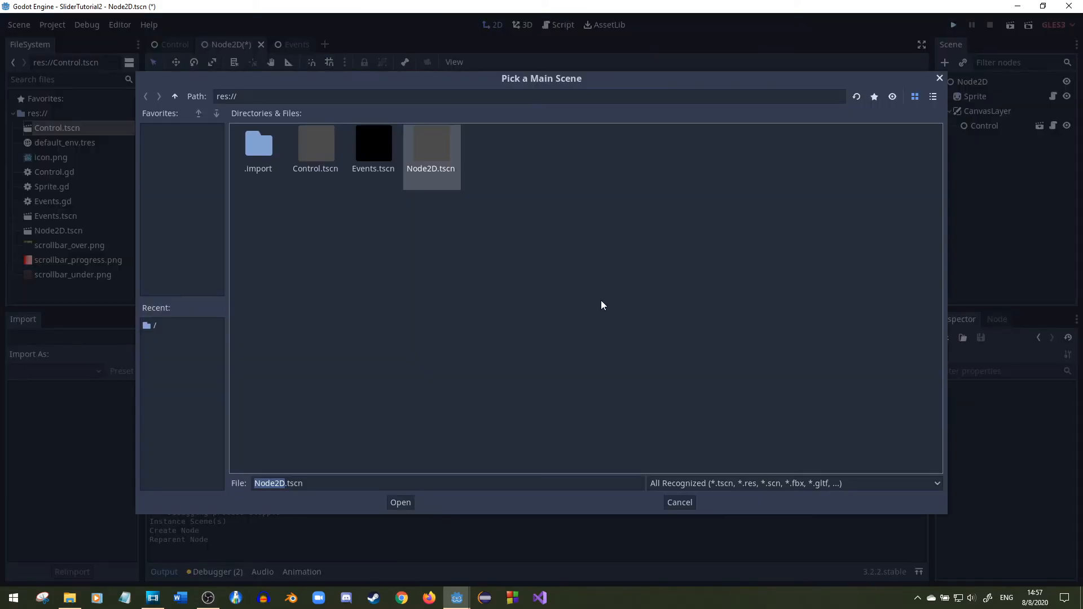
# Choose Node2D.tscn as the main scene, run it, and close the game window
pyautogui.click(400, 503)
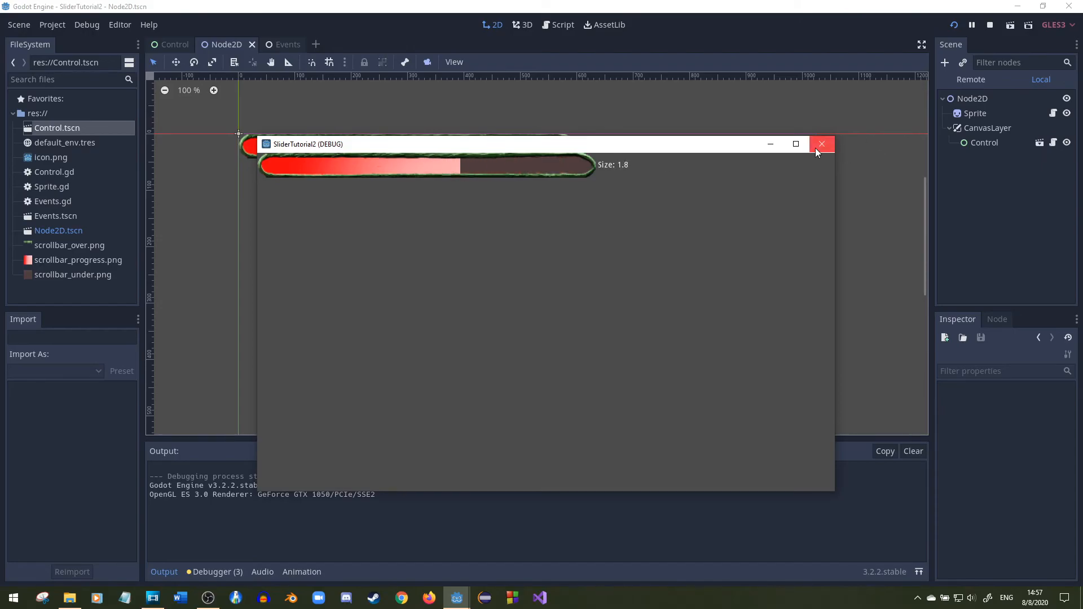
pyautogui.click(822, 143)
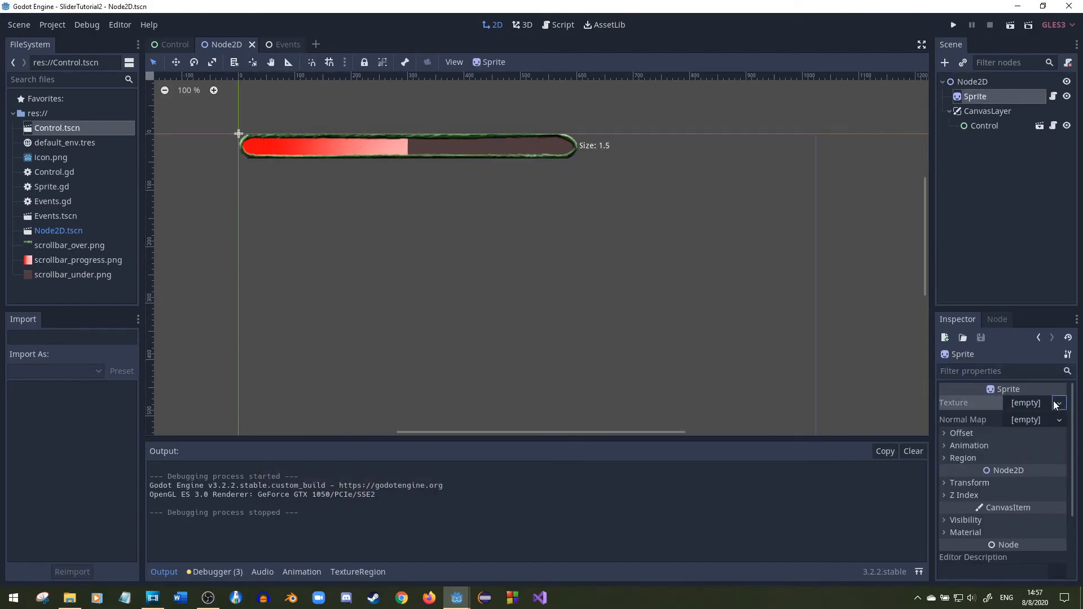
# Load meat_ball.png as the Sprite's texture and run the scene to check it
pyautogui.click(1057, 403)
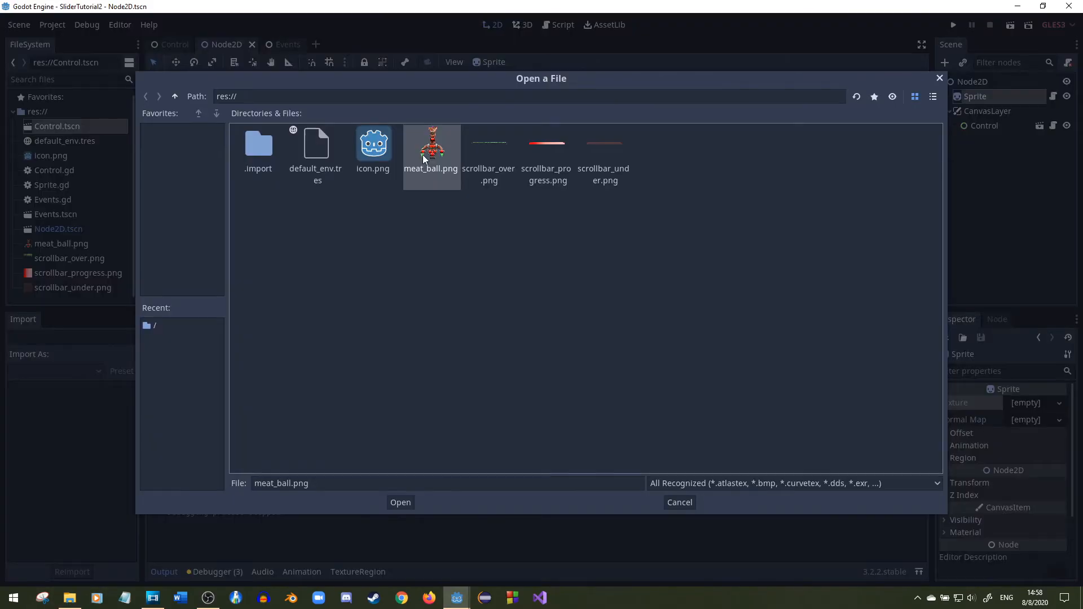
pyautogui.click(400, 502)
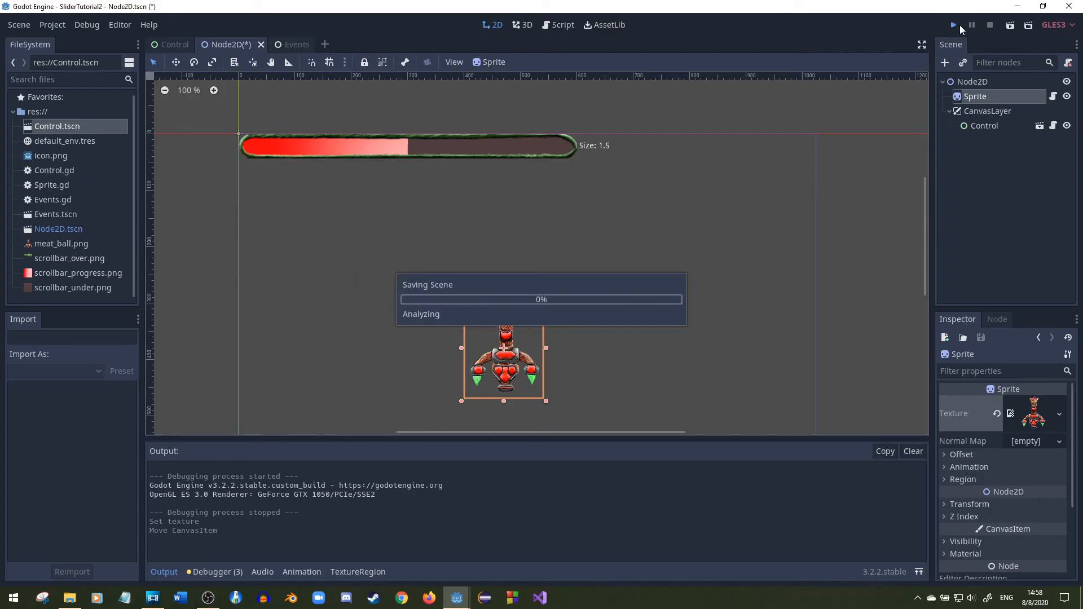
pyautogui.click(952, 25)
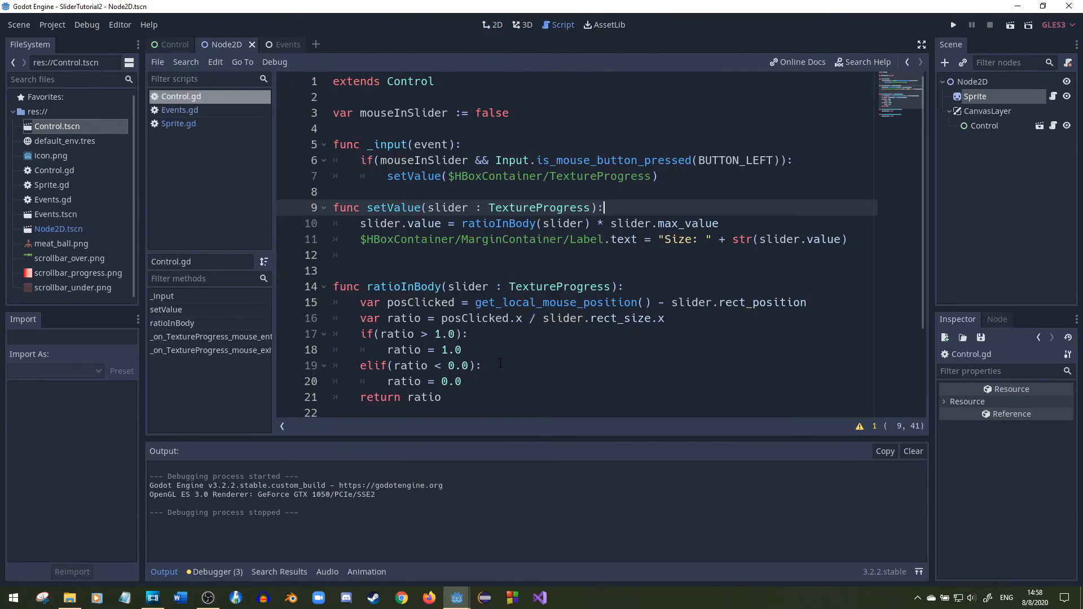
# Add Events.emit_signal("size_changed", slider.value) to setValue and run the scene
pyautogui.write('E')
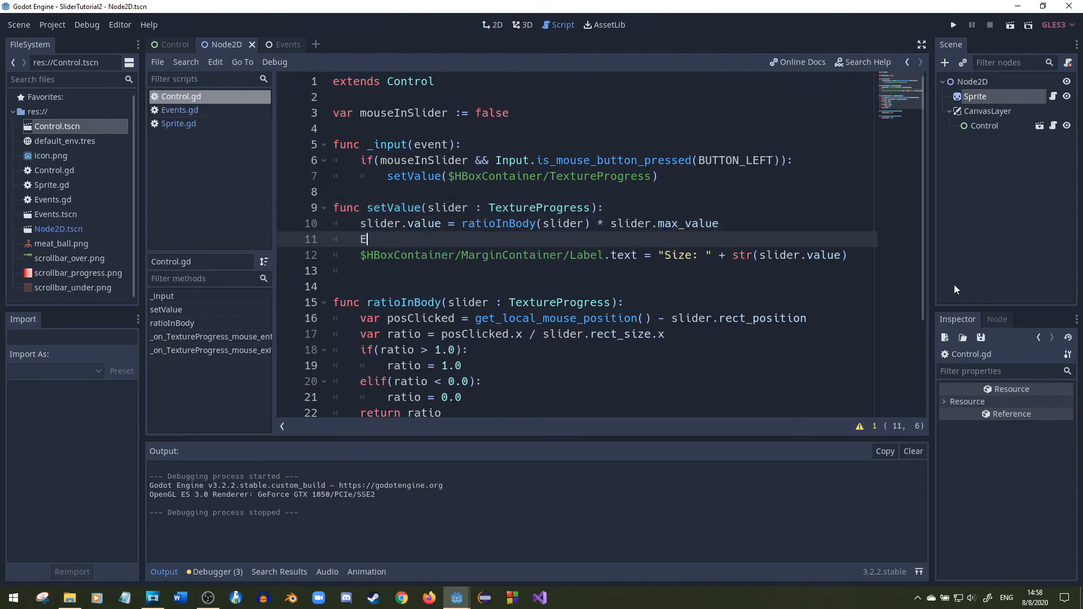
pyautogui.write('vents')
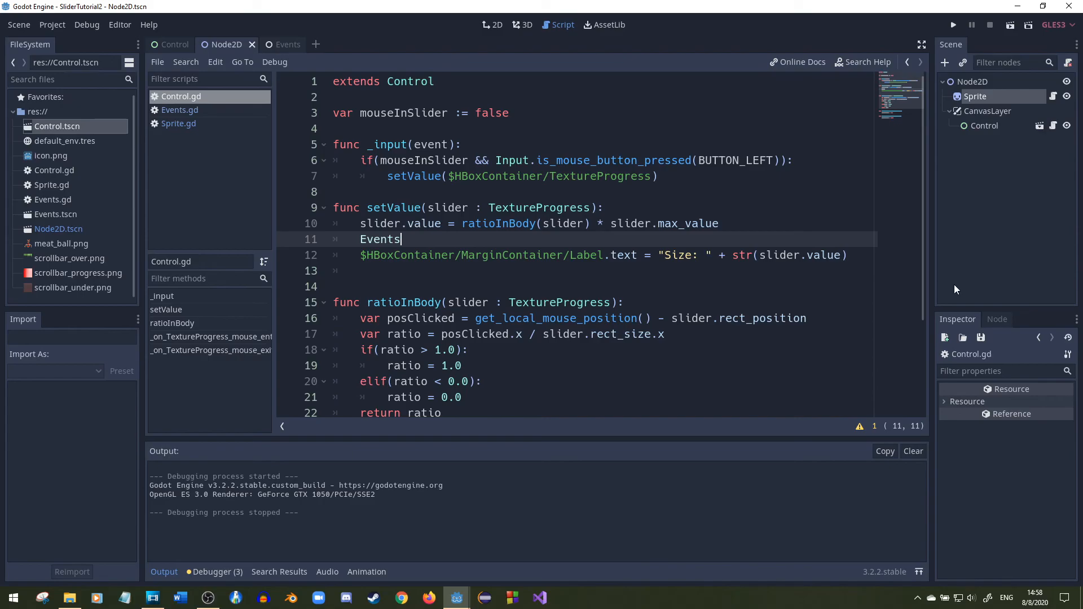
pyautogui.write('.emit_signal("size_changed",')
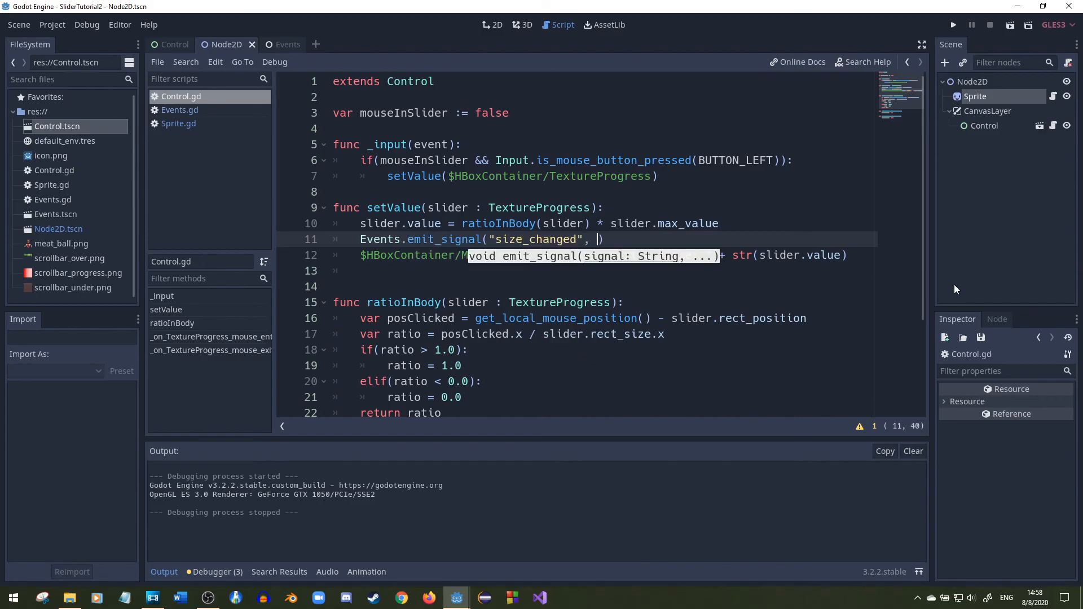
pyautogui.write('slider.value')
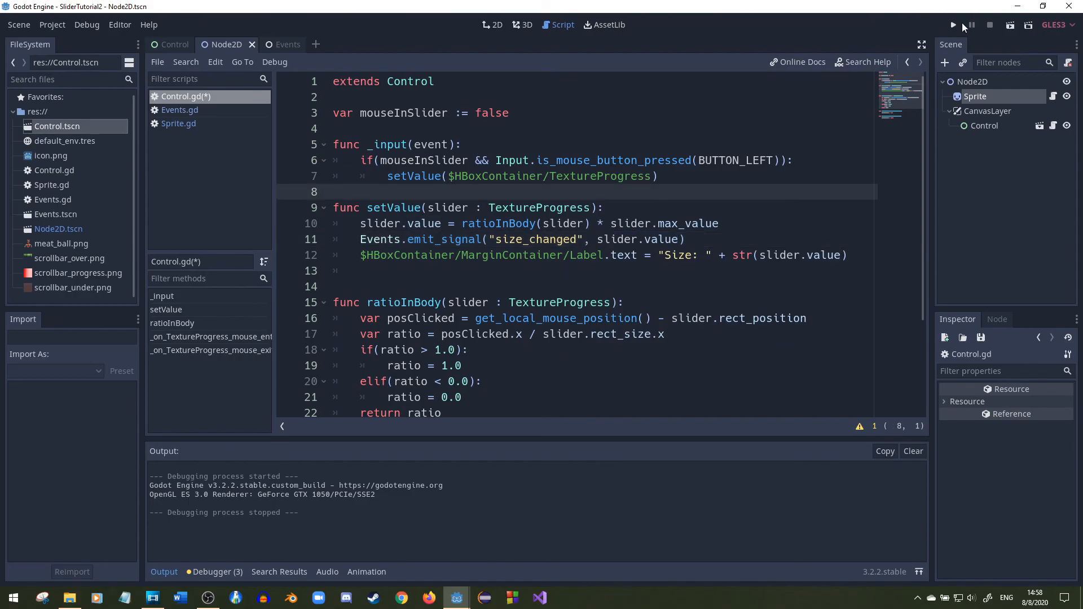
pyautogui.click(952, 25)
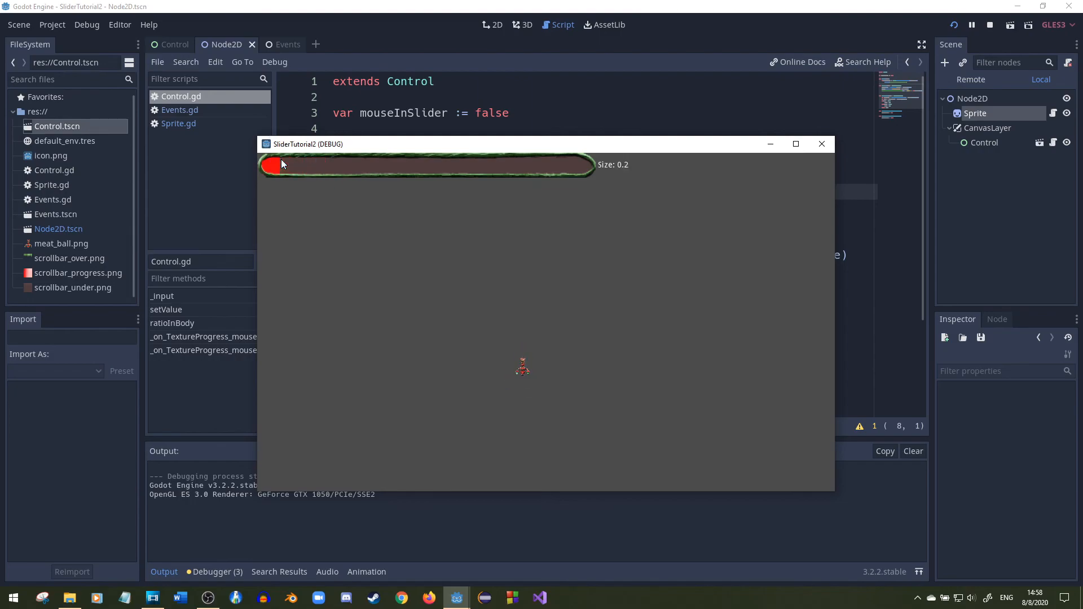
# Drag the running game's slider from 0.2 up to Size 2.1, scaling the meatball sprite up
pyautogui.moveTo(281, 165); pyautogui.dragTo(491, 164)
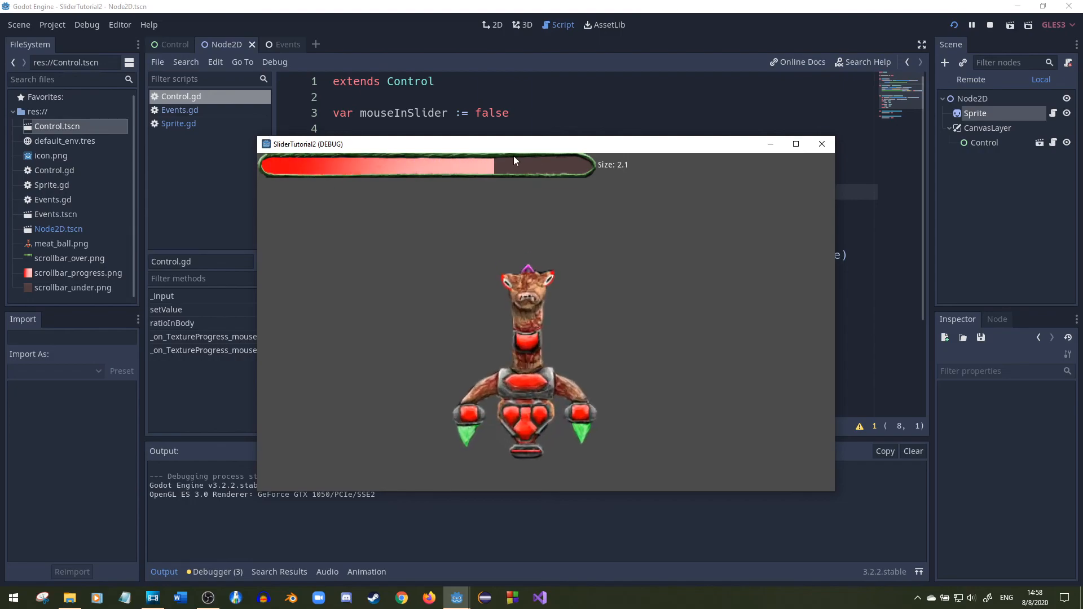